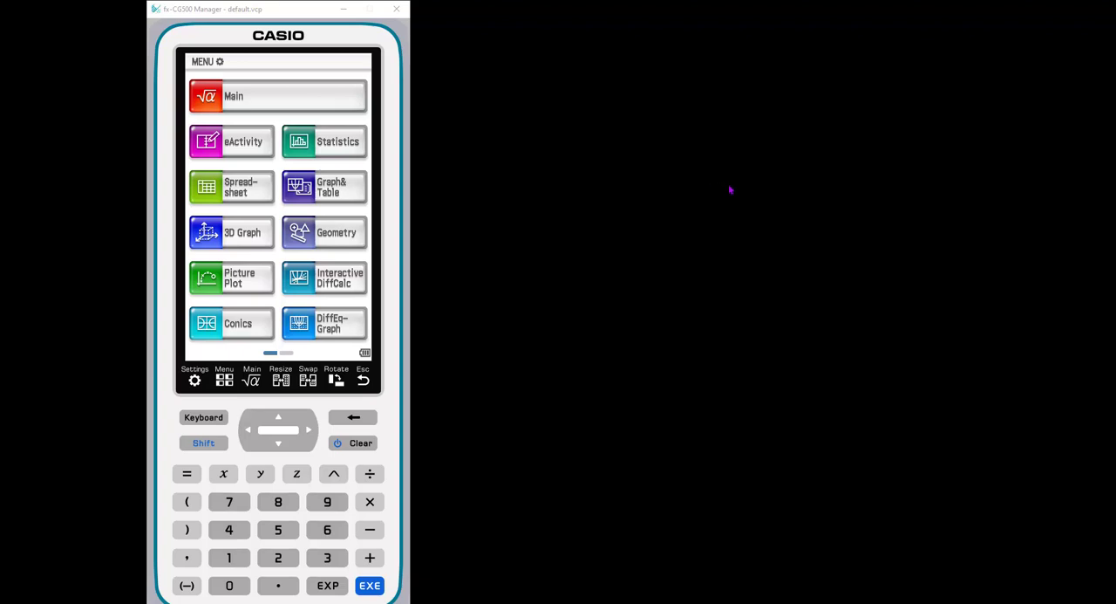
pyautogui.moveTo(225, 216)
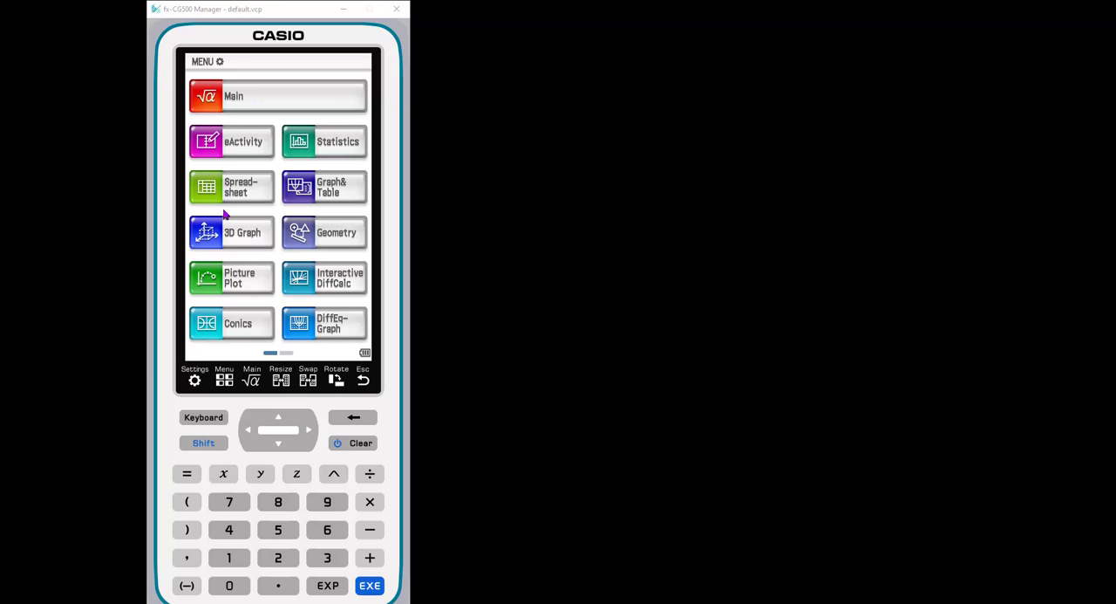
pyautogui.moveTo(247, 45)
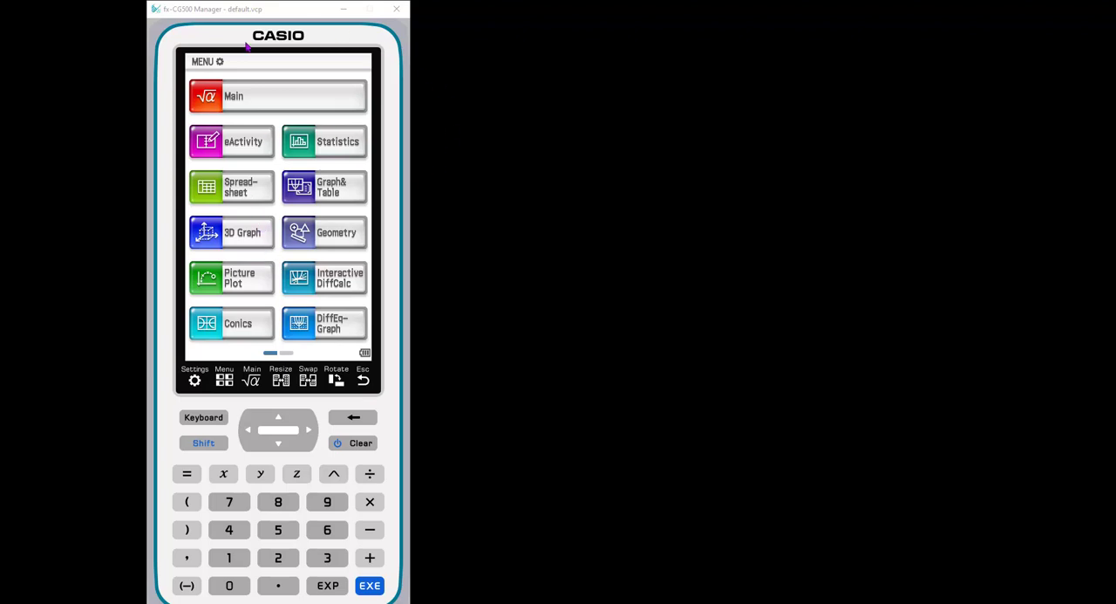
pyautogui.moveTo(306, 469)
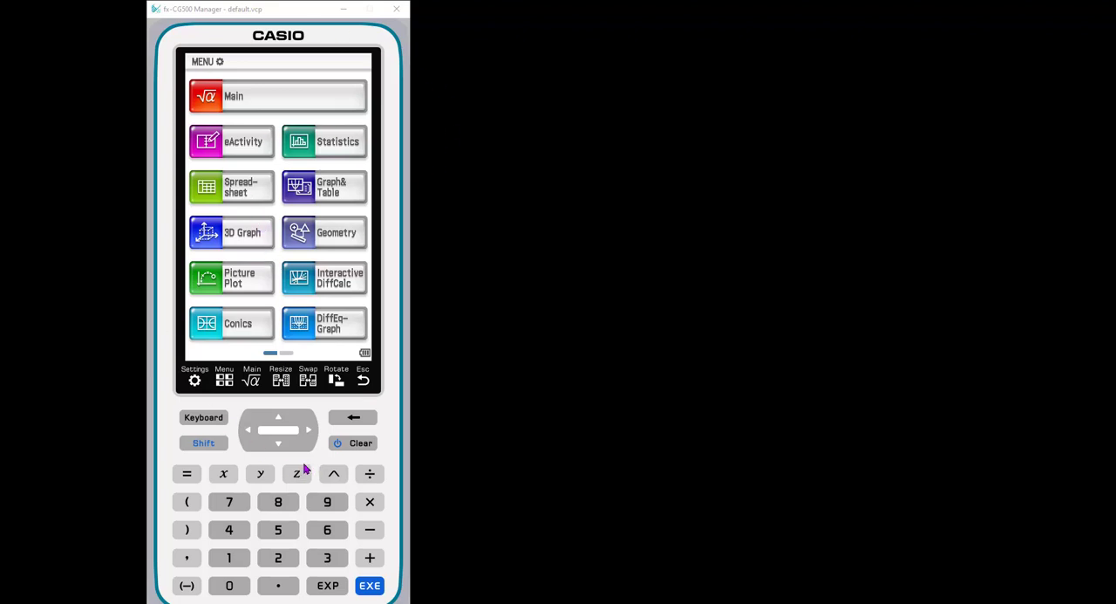
pyautogui.moveTo(301, 399)
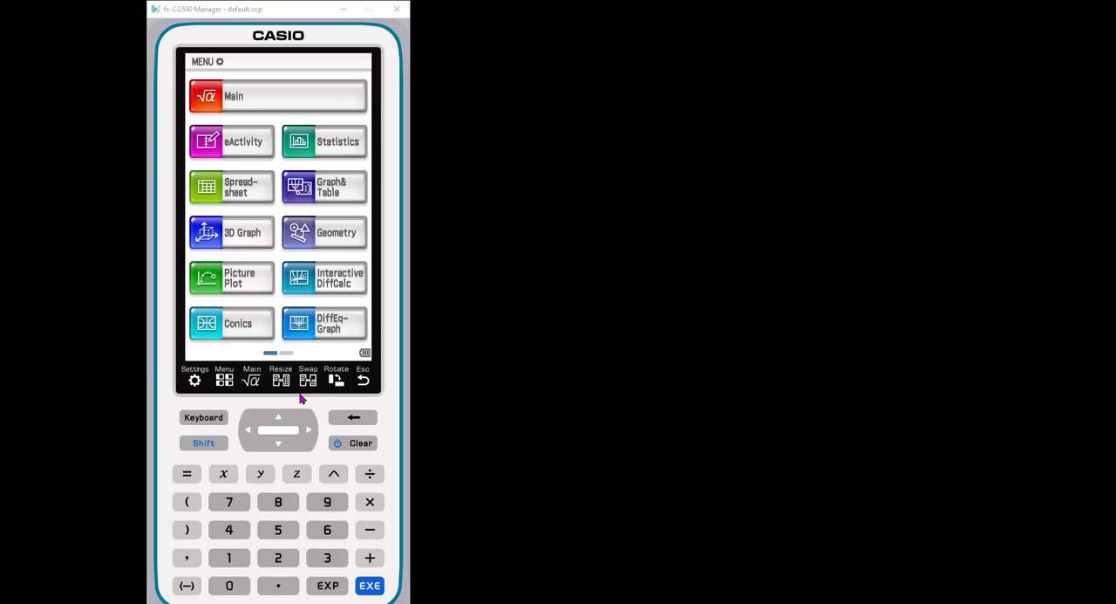
pyautogui.moveTo(319, 253)
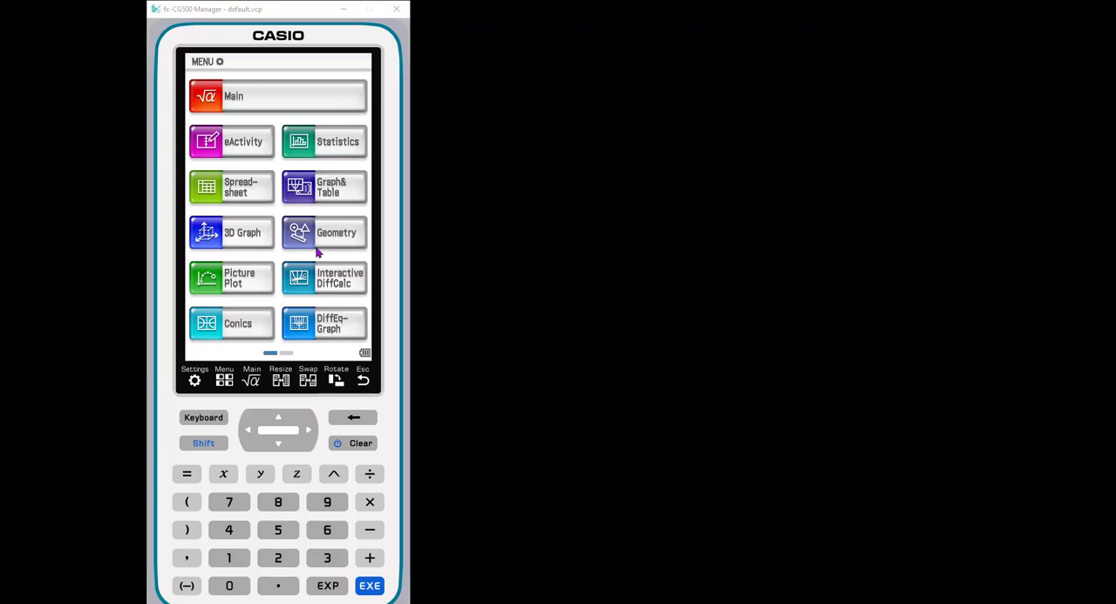
pyautogui.moveTo(318, 246)
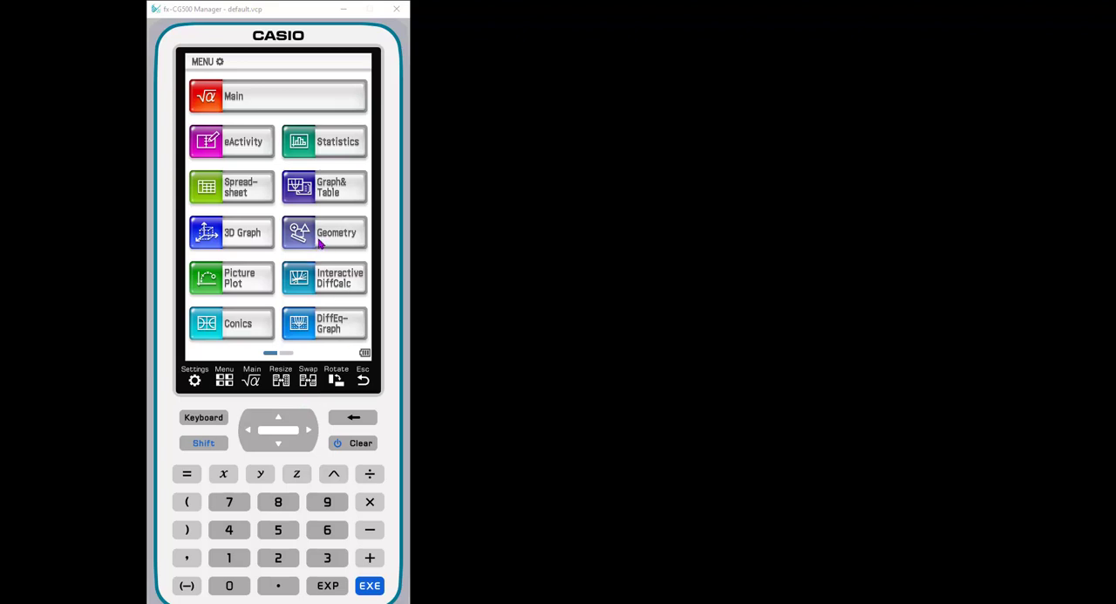
pyautogui.moveTo(290, 301)
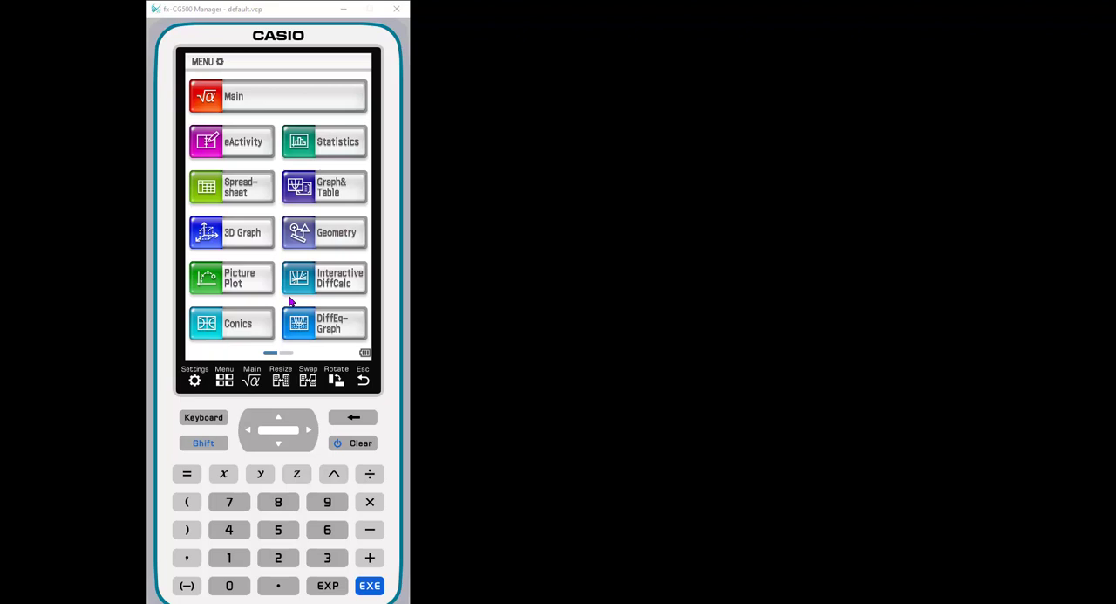
pyautogui.moveTo(690, 223)
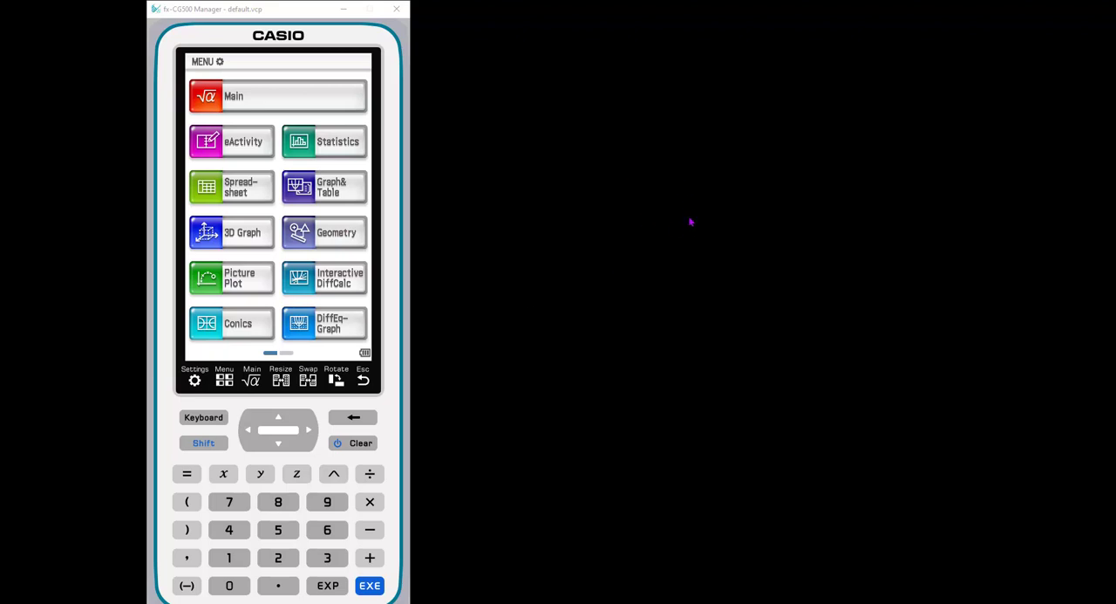
pyautogui.moveTo(269, 282)
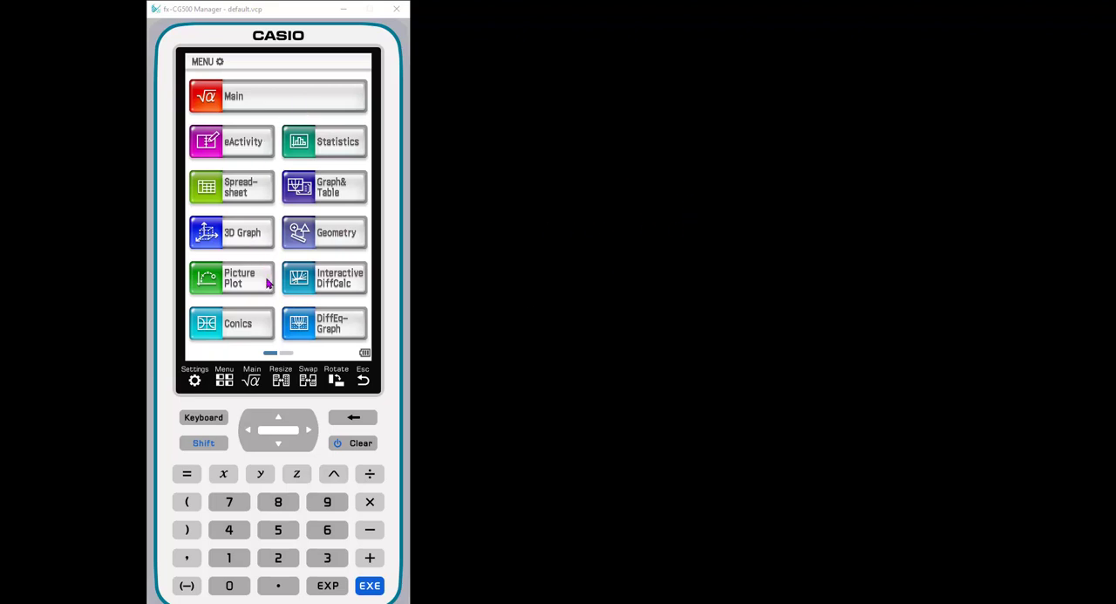
pyautogui.moveTo(288, 294)
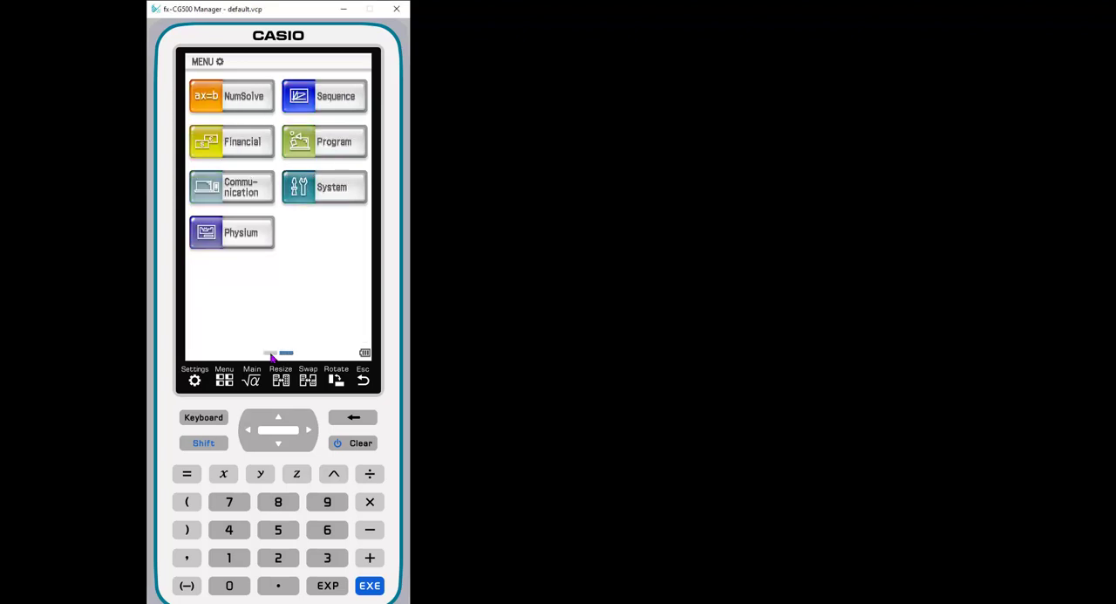
# - Launch the Geometry app from the main menu and bring up its setup options
pyautogui.click(271, 352)
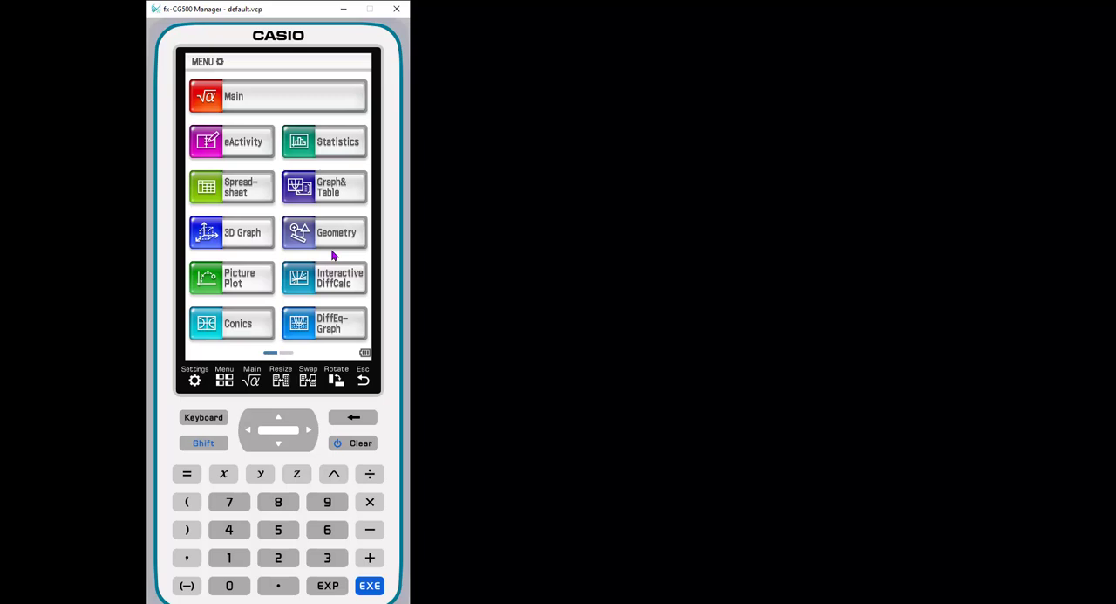
pyautogui.click(323, 232)
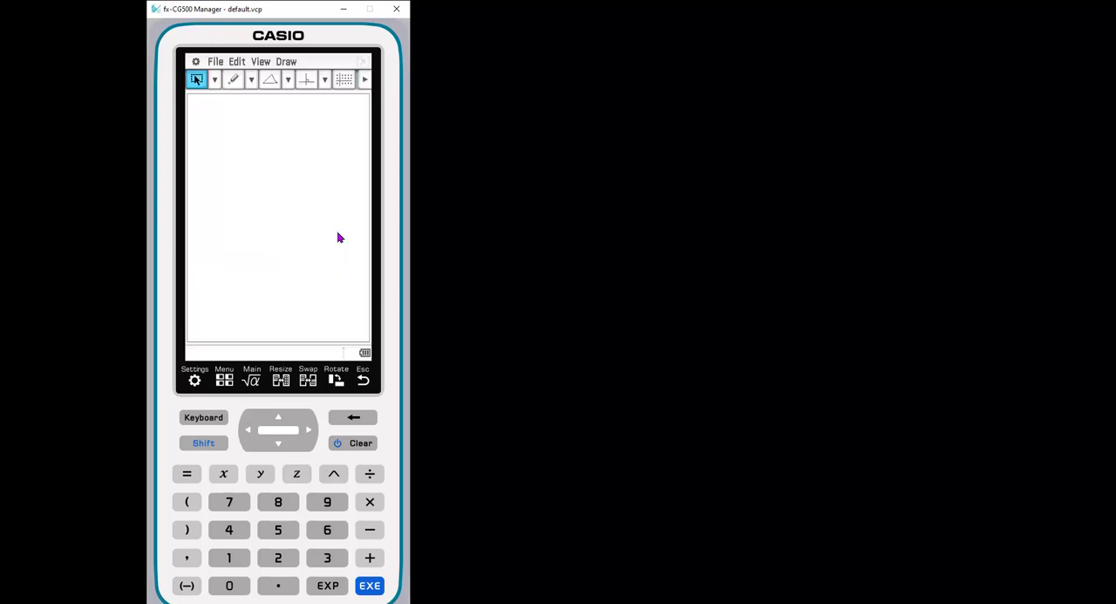
pyautogui.moveTo(340, 118)
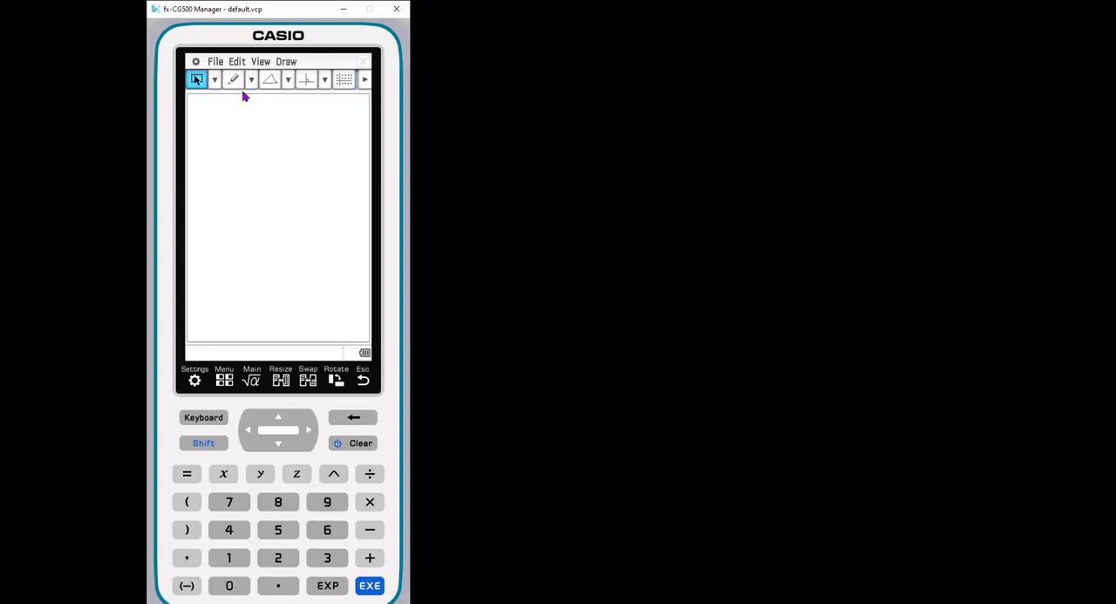
pyautogui.click(195, 61)
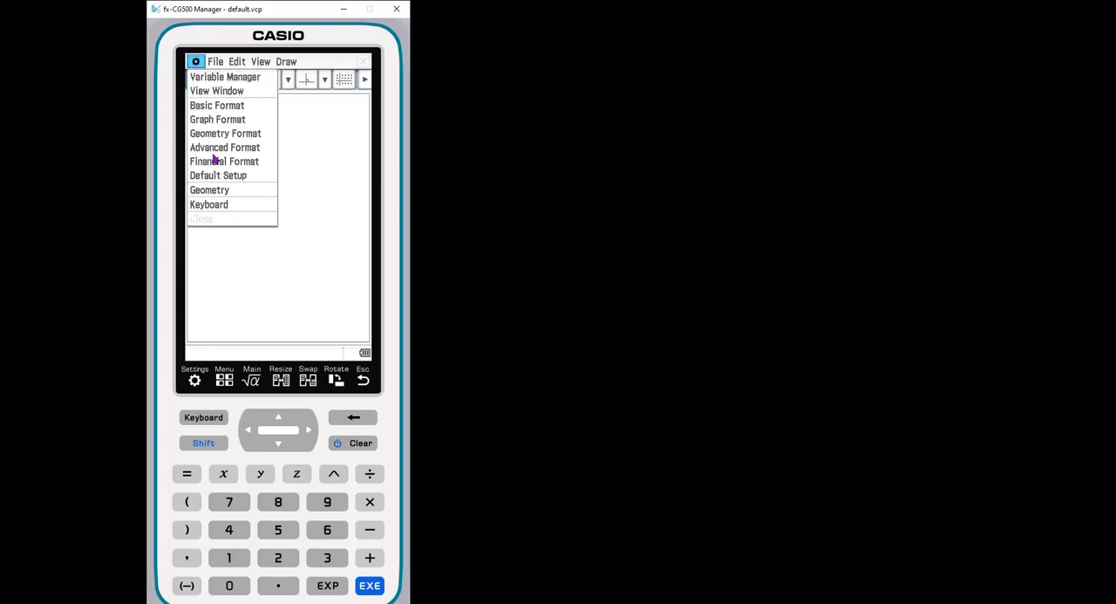
# - Set Geometry Format to Fix 1 numbers, length unit Off, angles in Degree and grid Off
pyautogui.click(225, 133)
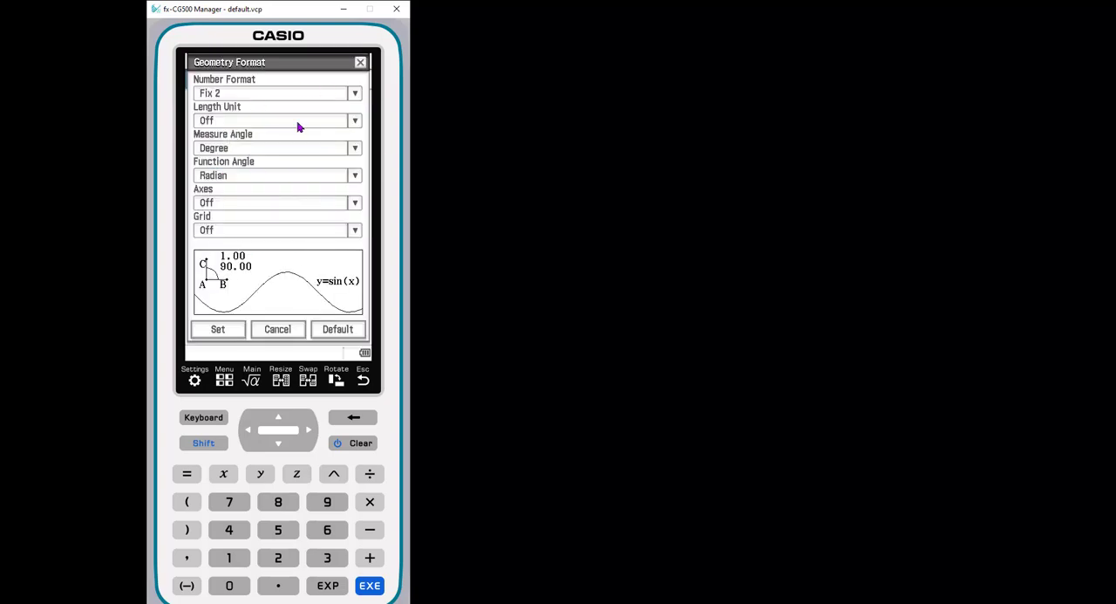
pyautogui.moveTo(261, 264)
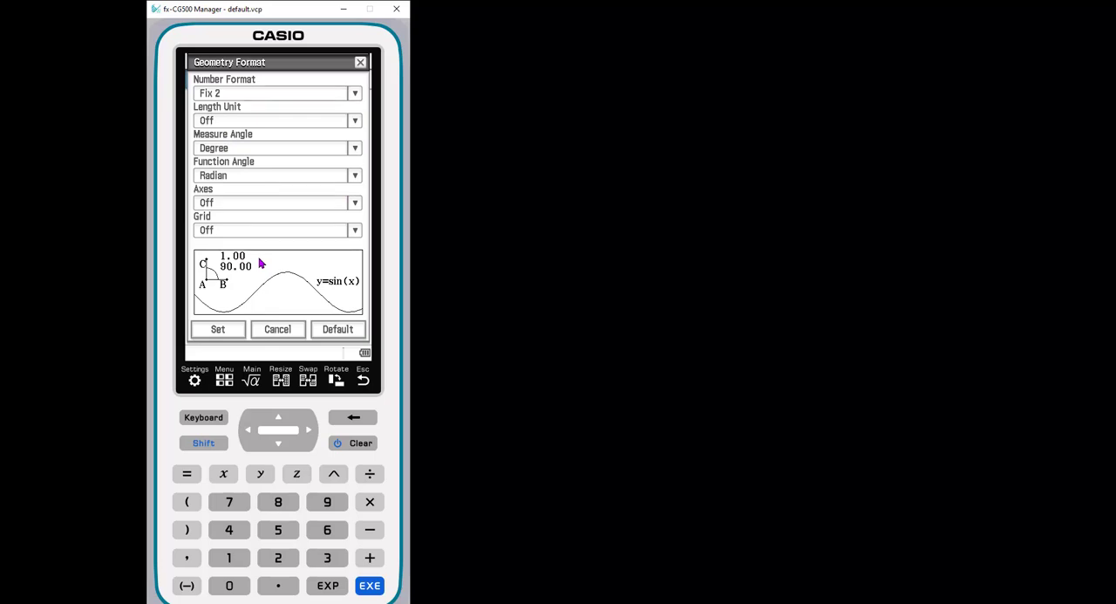
pyautogui.moveTo(349, 96)
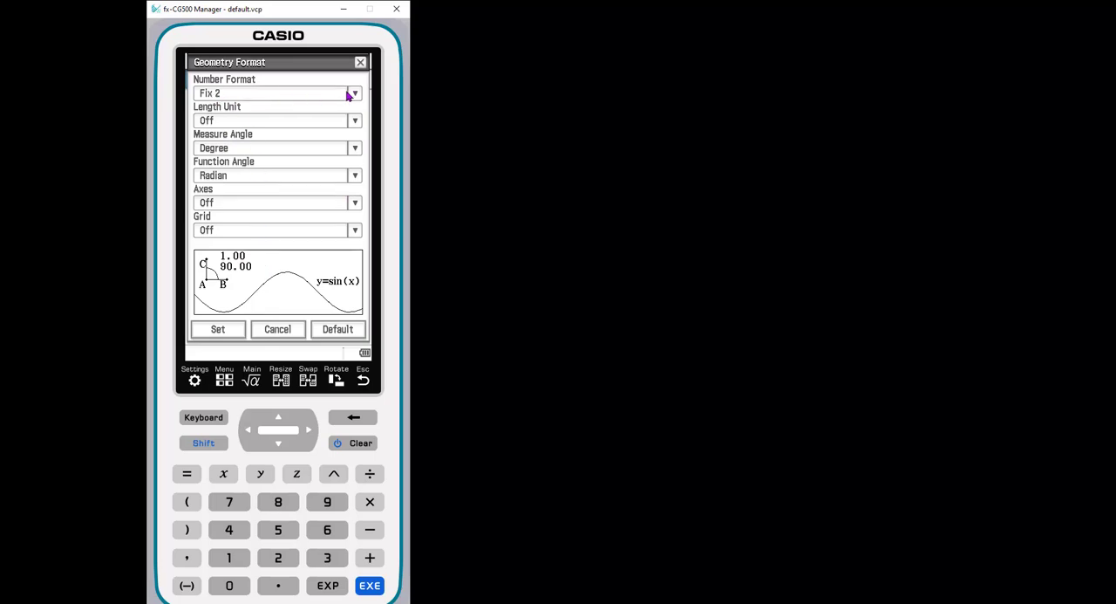
pyautogui.click(354, 93)
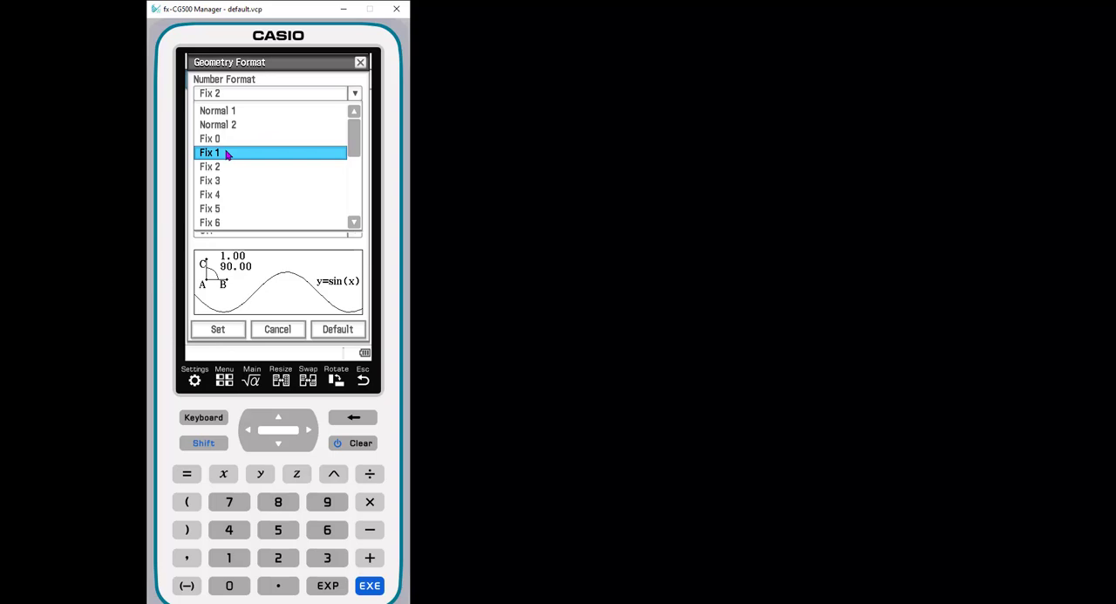
pyautogui.click(209, 152)
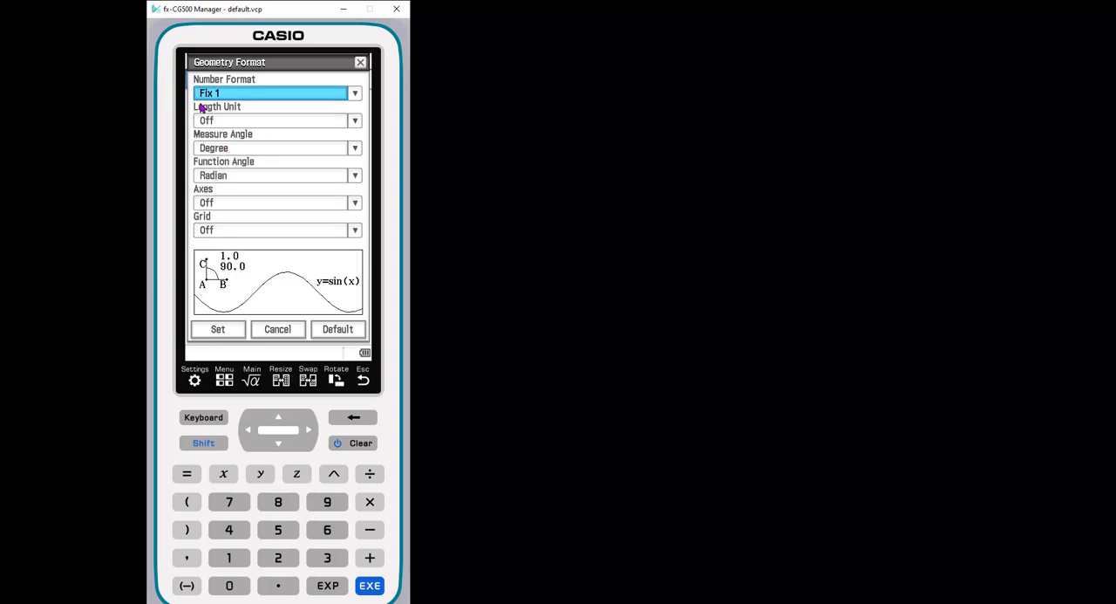
pyautogui.moveTo(350, 123)
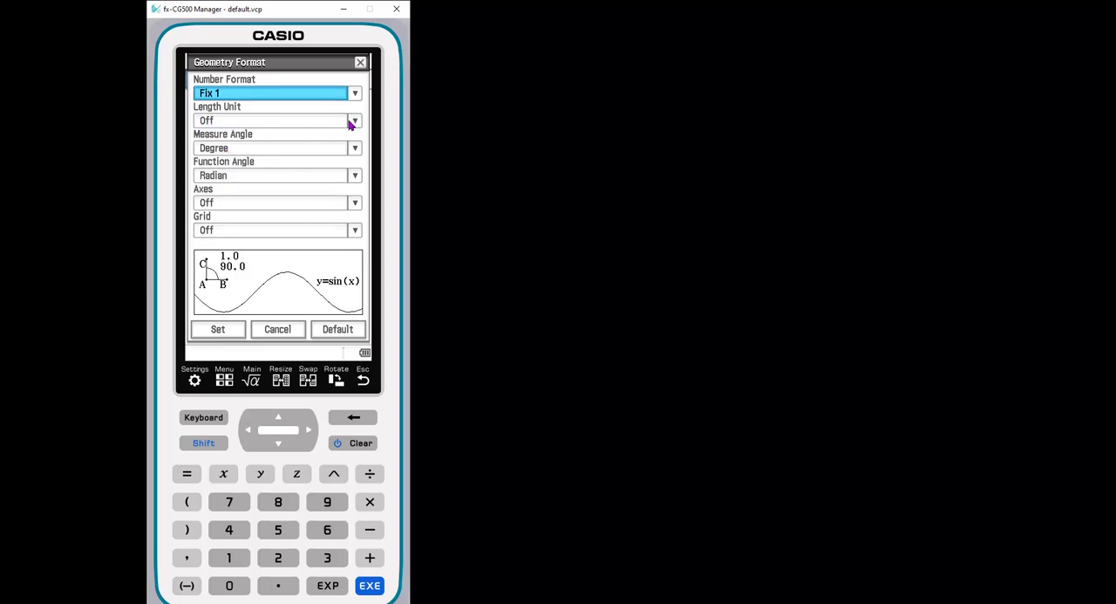
pyautogui.click(354, 120)
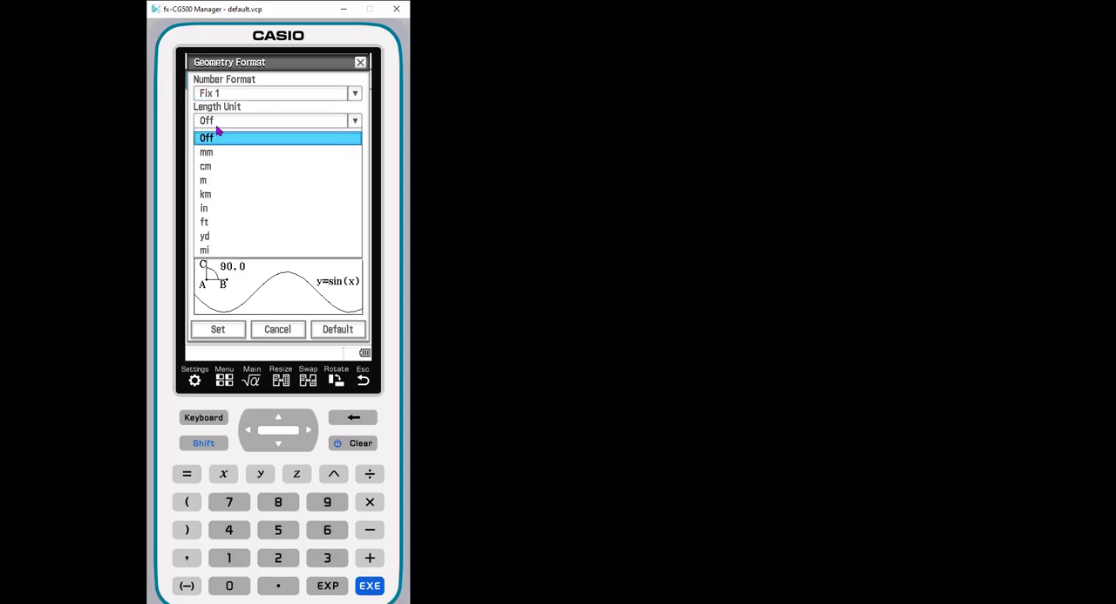
pyautogui.moveTo(276, 113)
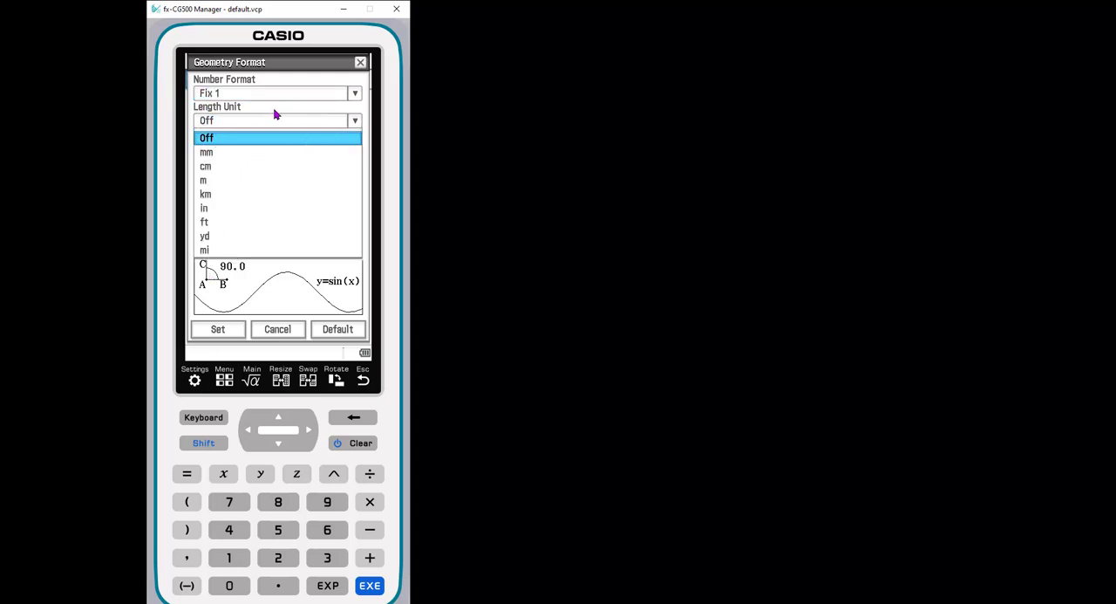
pyautogui.click(206, 137)
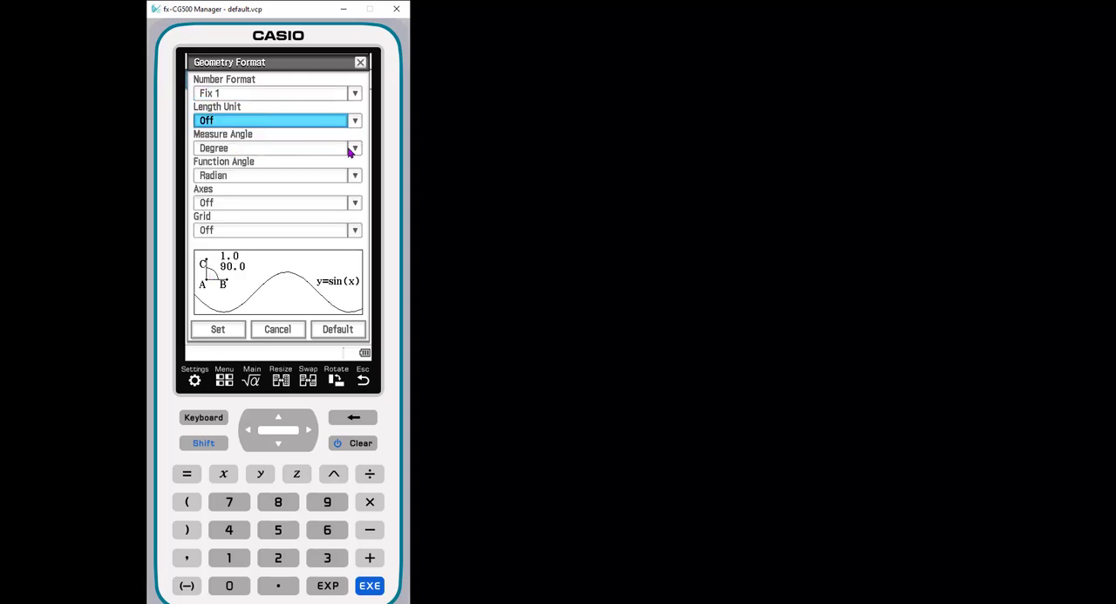
pyautogui.click(354, 148)
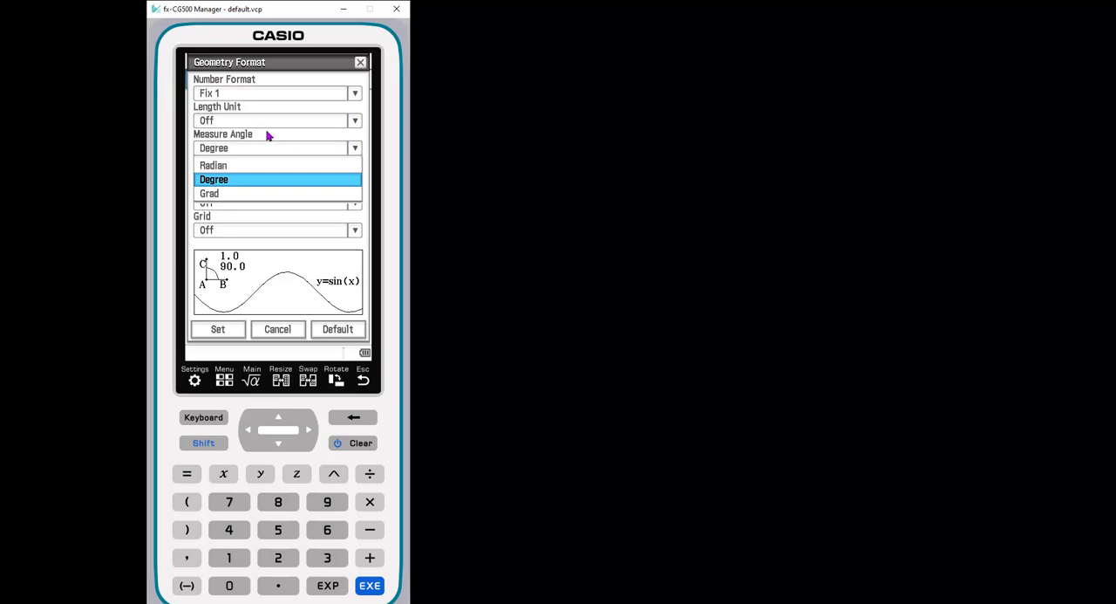
pyautogui.click(213, 178)
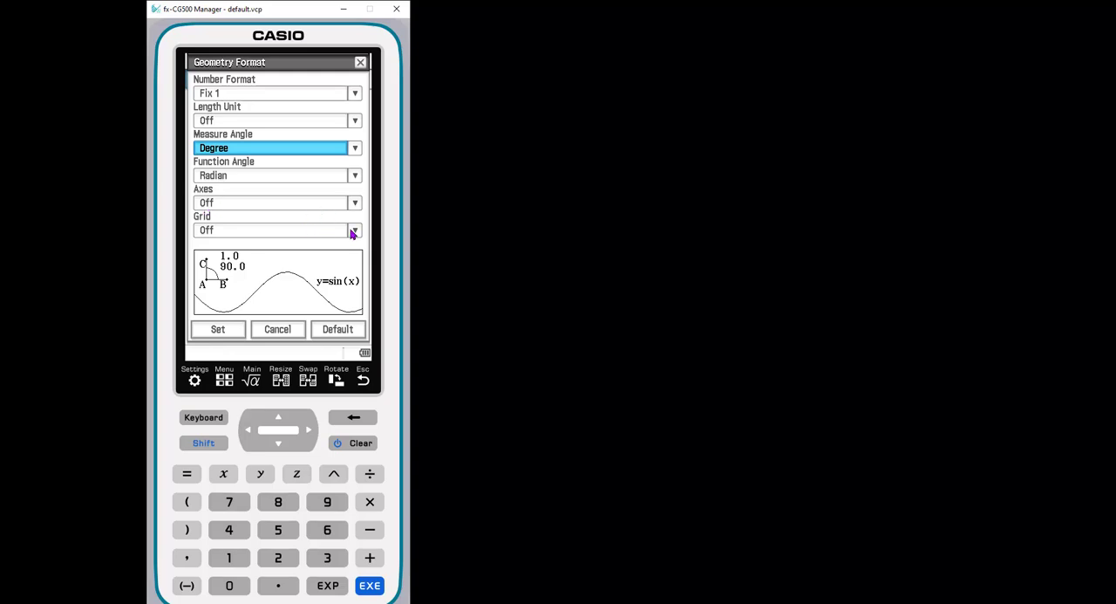
pyautogui.click(354, 230)
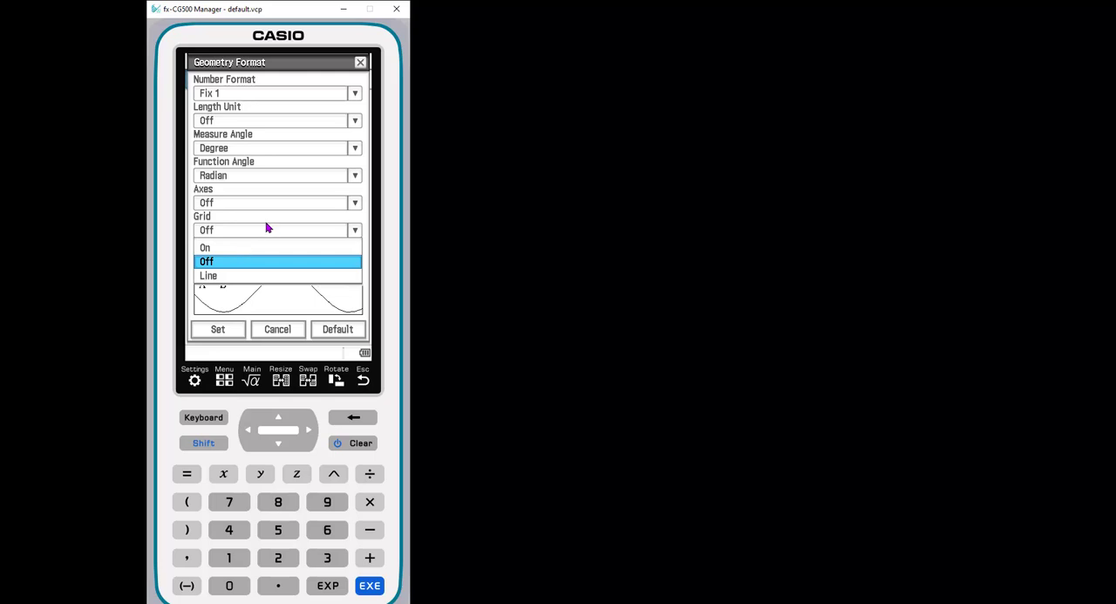
pyautogui.moveTo(266, 219)
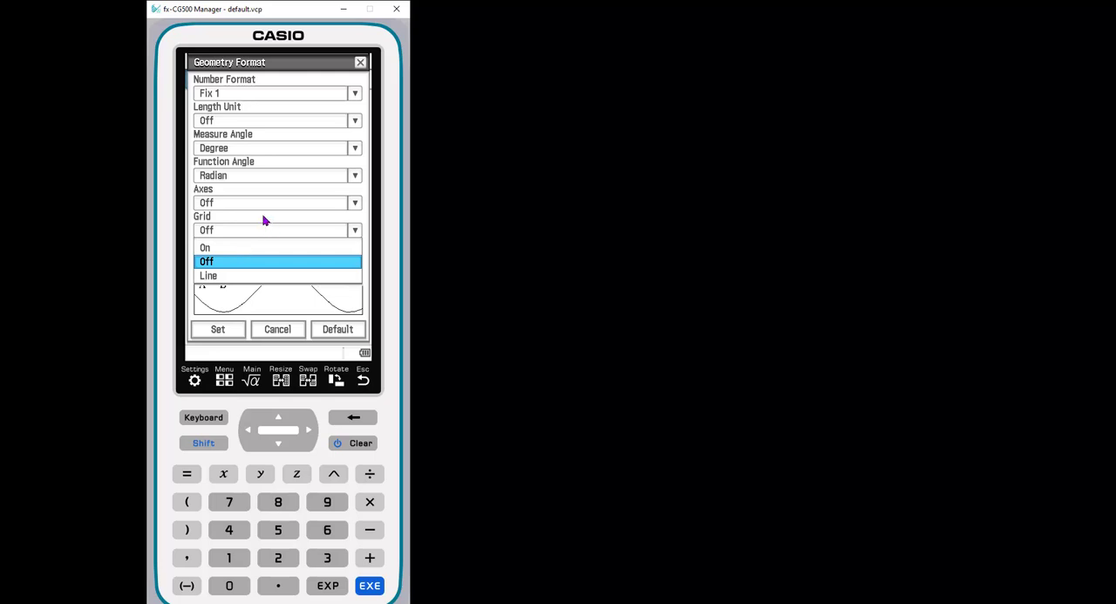
pyautogui.click(206, 261)
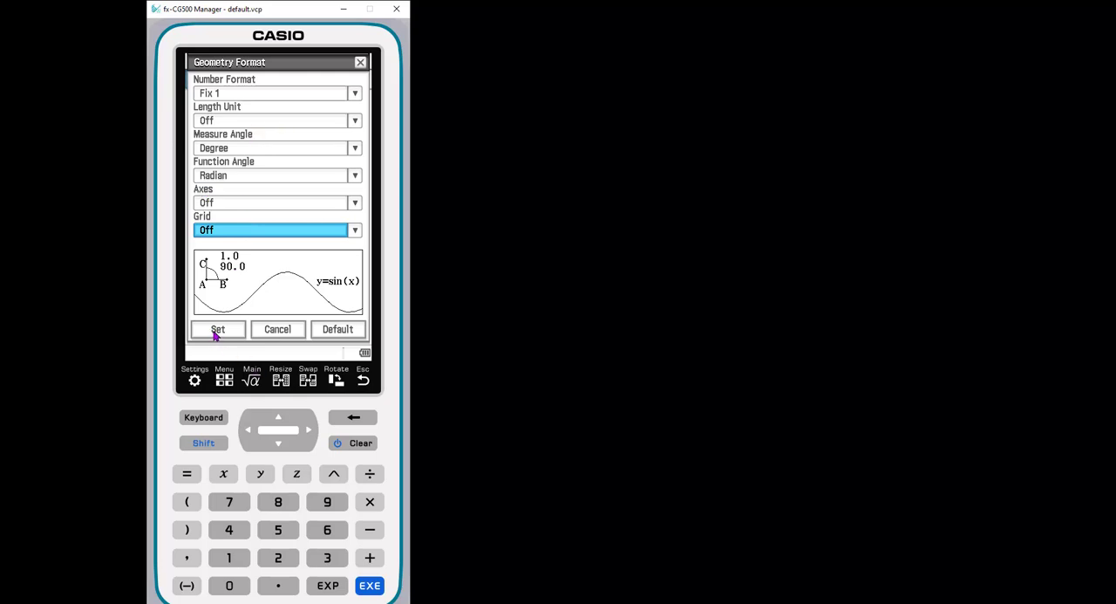
# - Apply the format settings and show the File menu's New, Open and Save commands
pyautogui.click(217, 329)
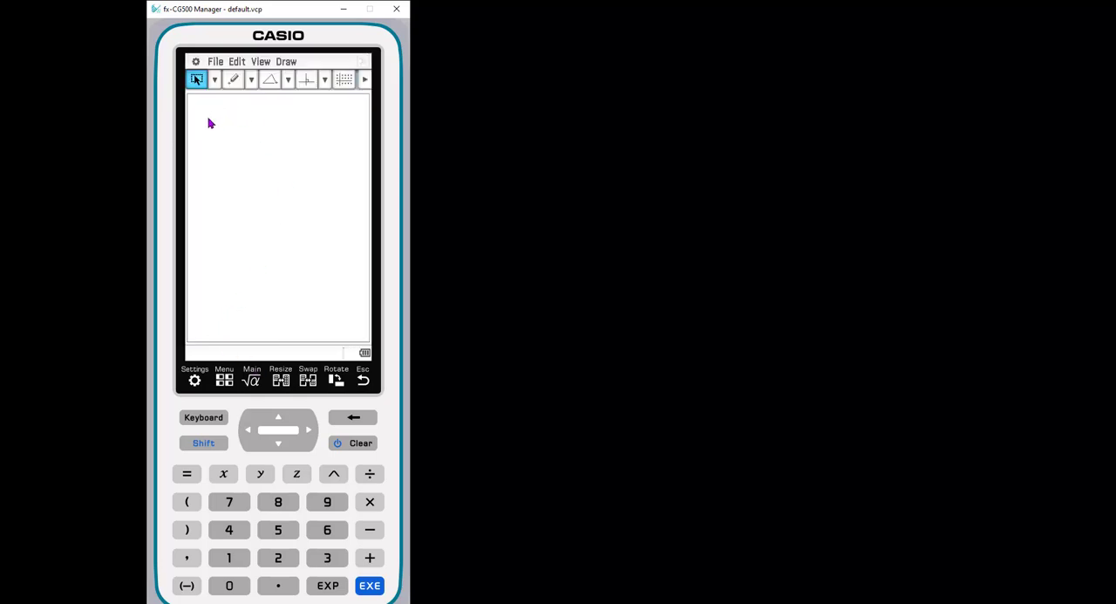
pyautogui.moveTo(305, 184)
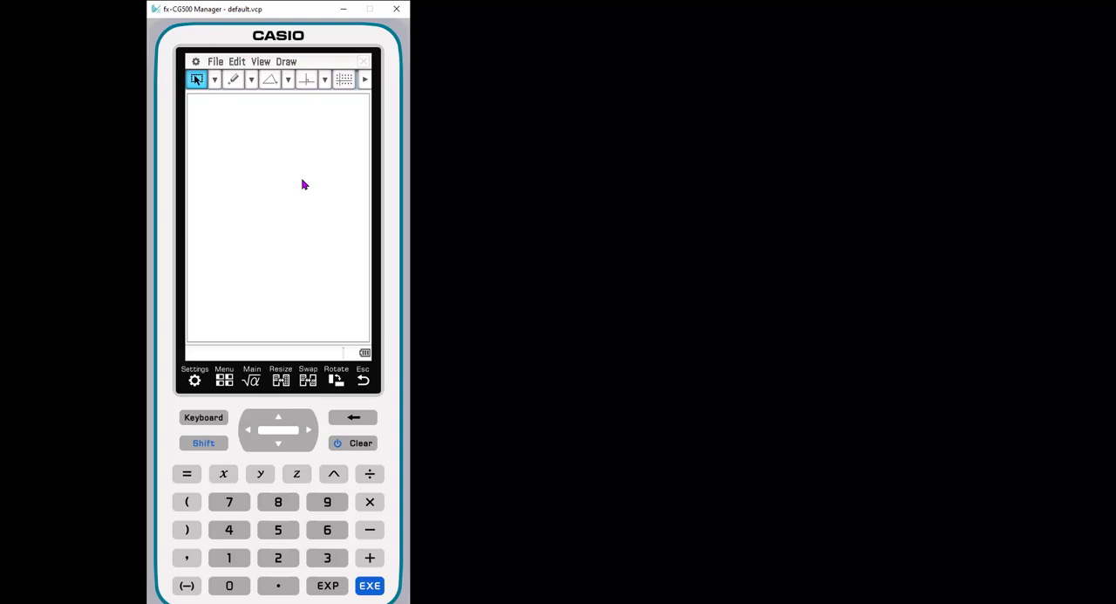
pyautogui.moveTo(225, 67)
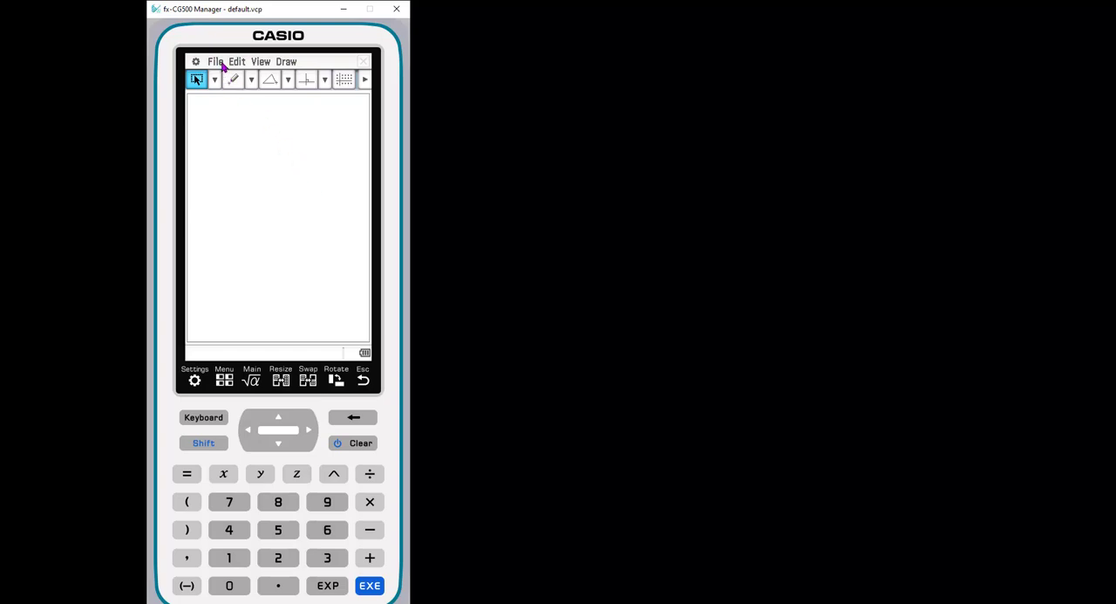
pyautogui.click(216, 61)
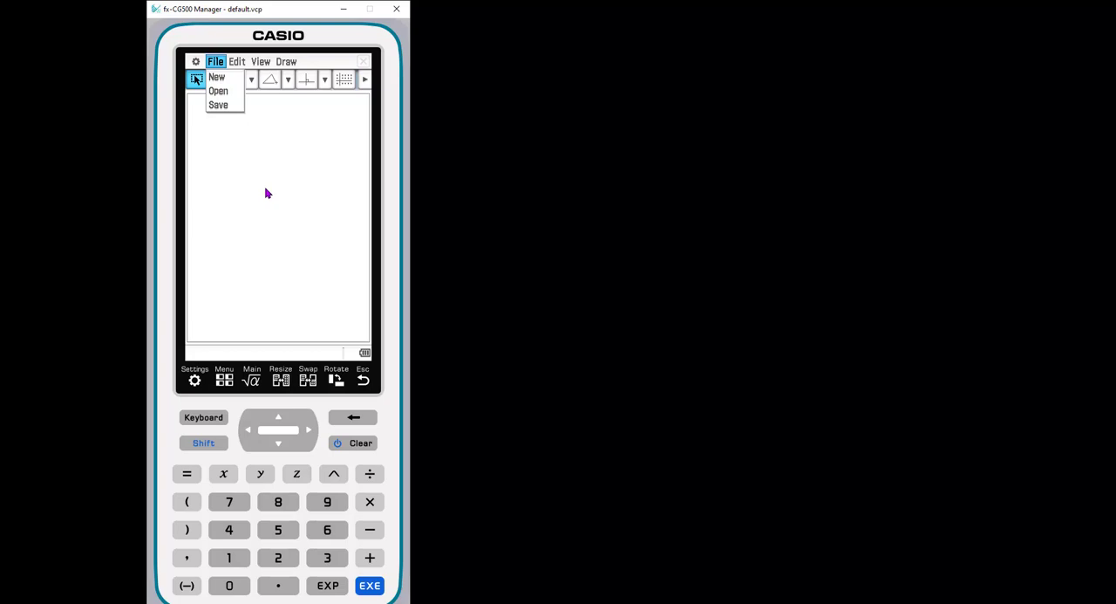
pyautogui.moveTo(280, 233)
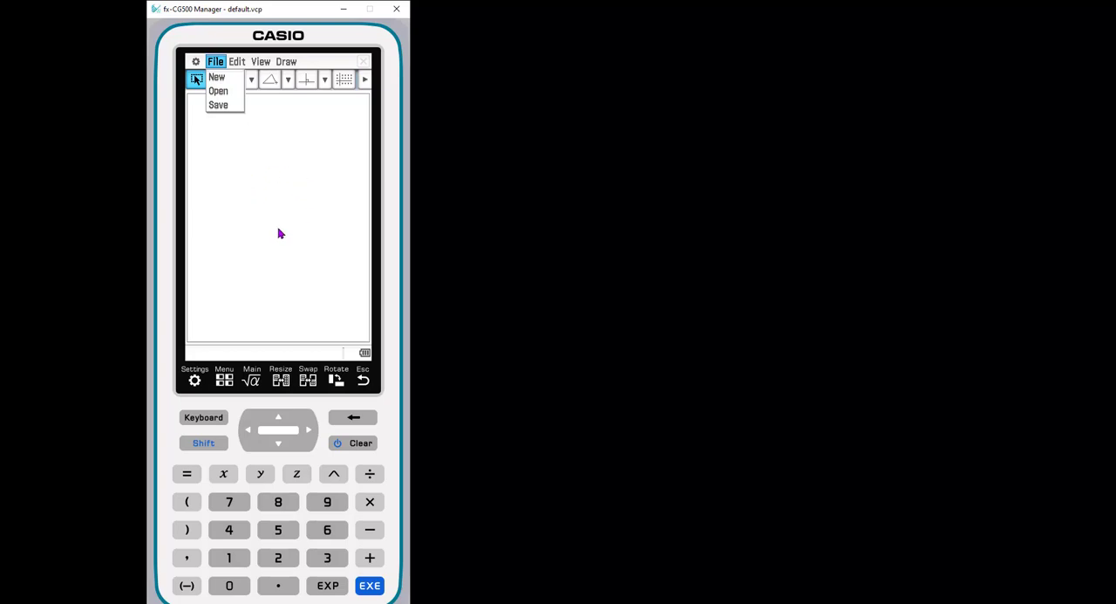
pyautogui.moveTo(248, 194)
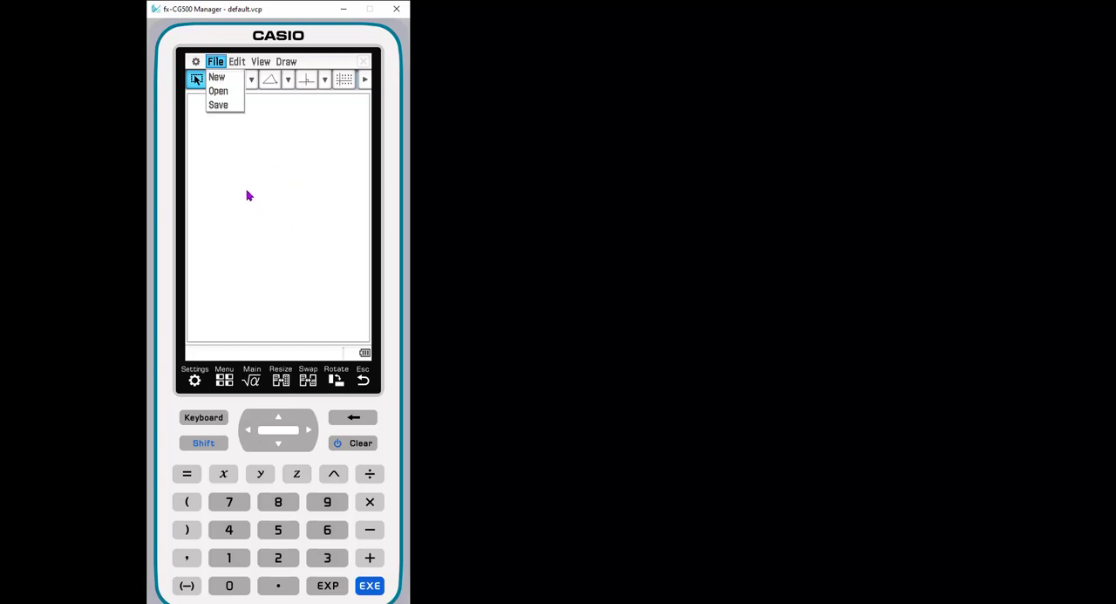
pyautogui.moveTo(235, 77)
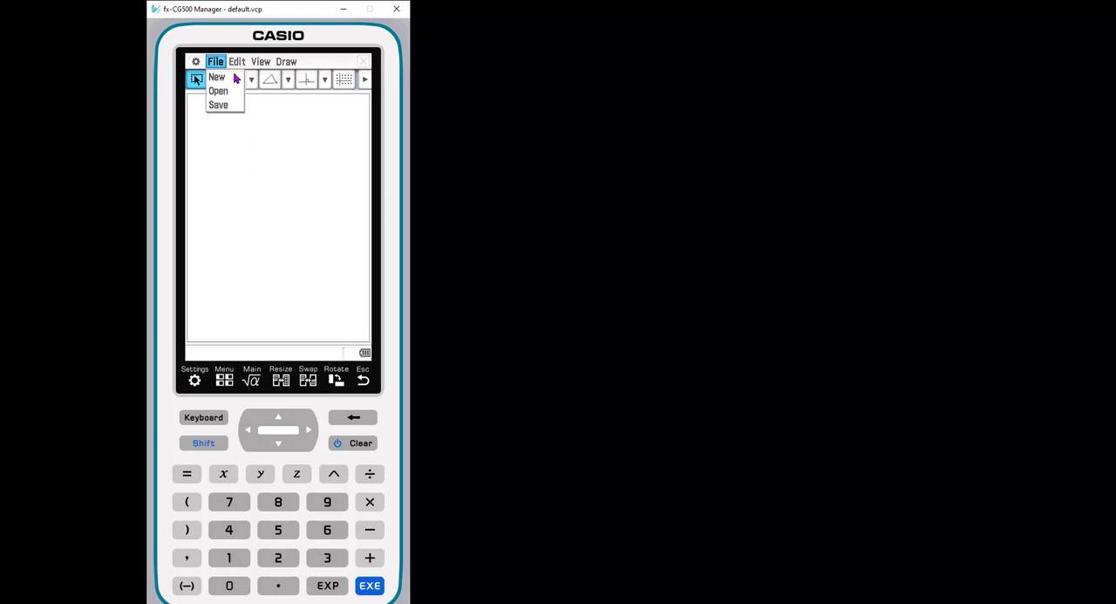
# - Show the Edit commands with the object Properties options
pyautogui.click(236, 61)
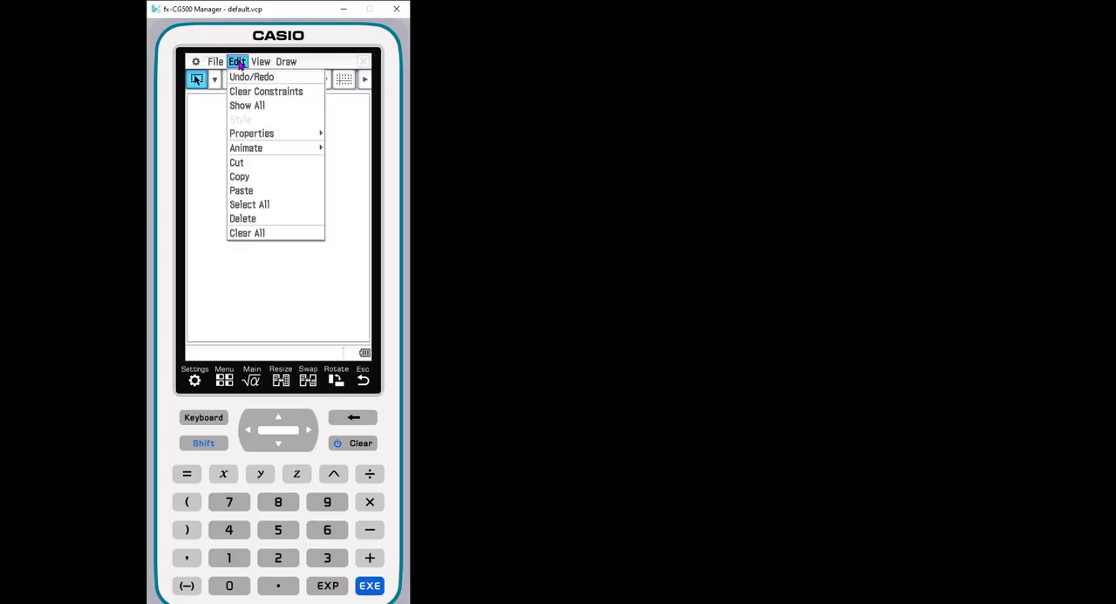
pyautogui.moveTo(270, 79)
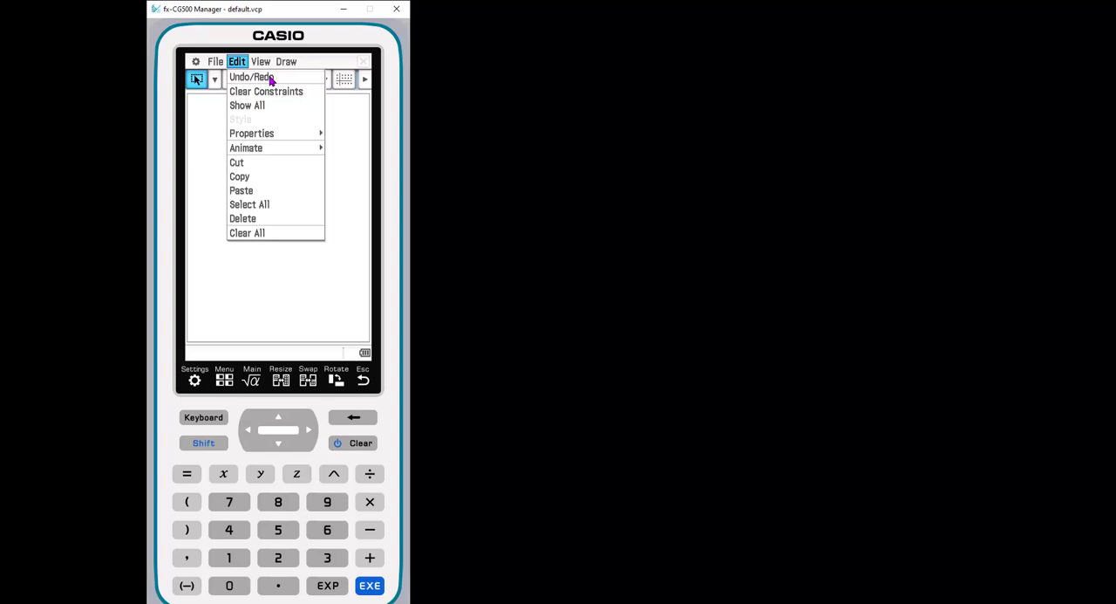
pyautogui.moveTo(272, 142)
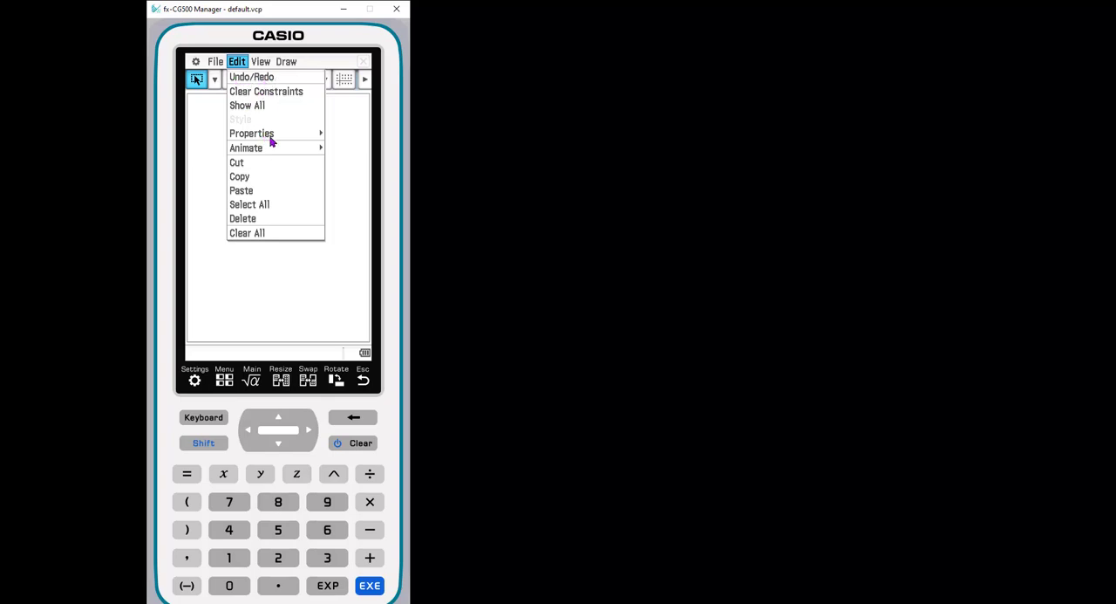
pyautogui.moveTo(251, 132)
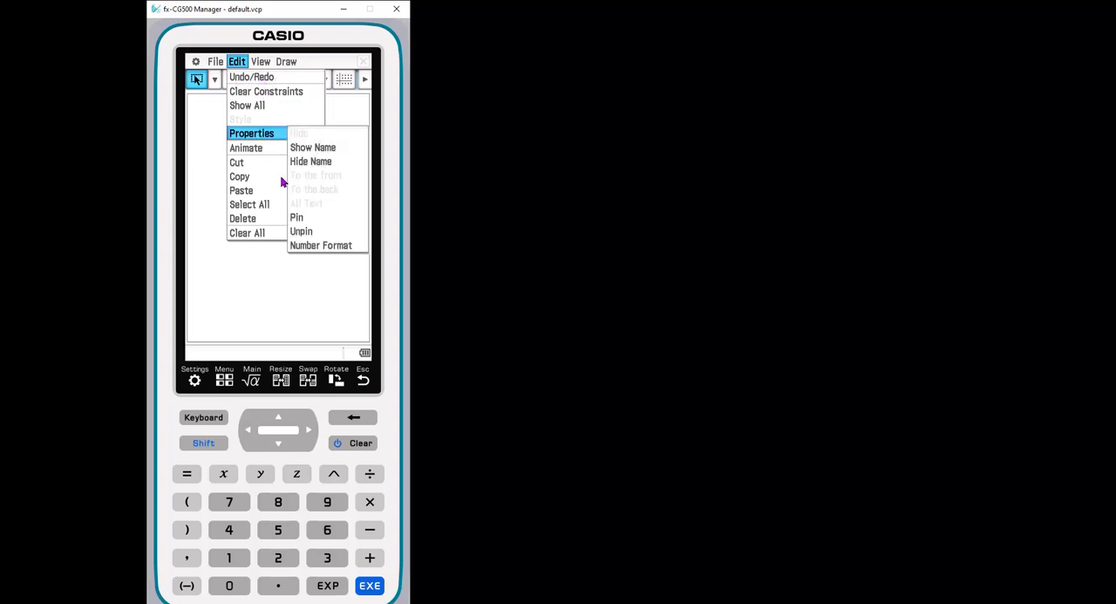
pyautogui.moveTo(207, 156)
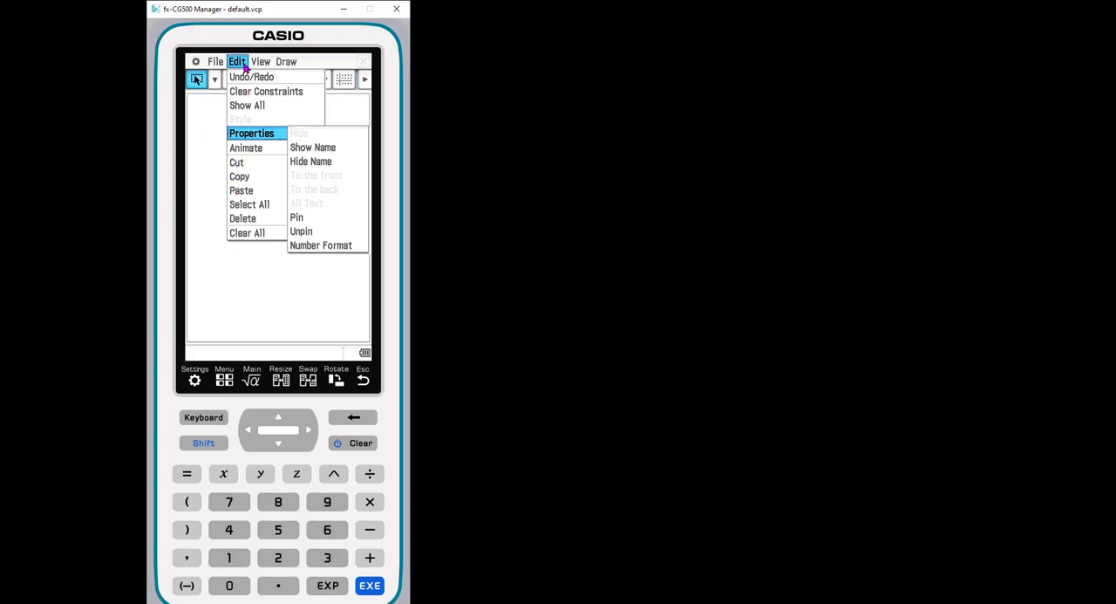
# - Try the dot grid and line grid from the View menu, ending with the grid off
pyautogui.click(261, 61)
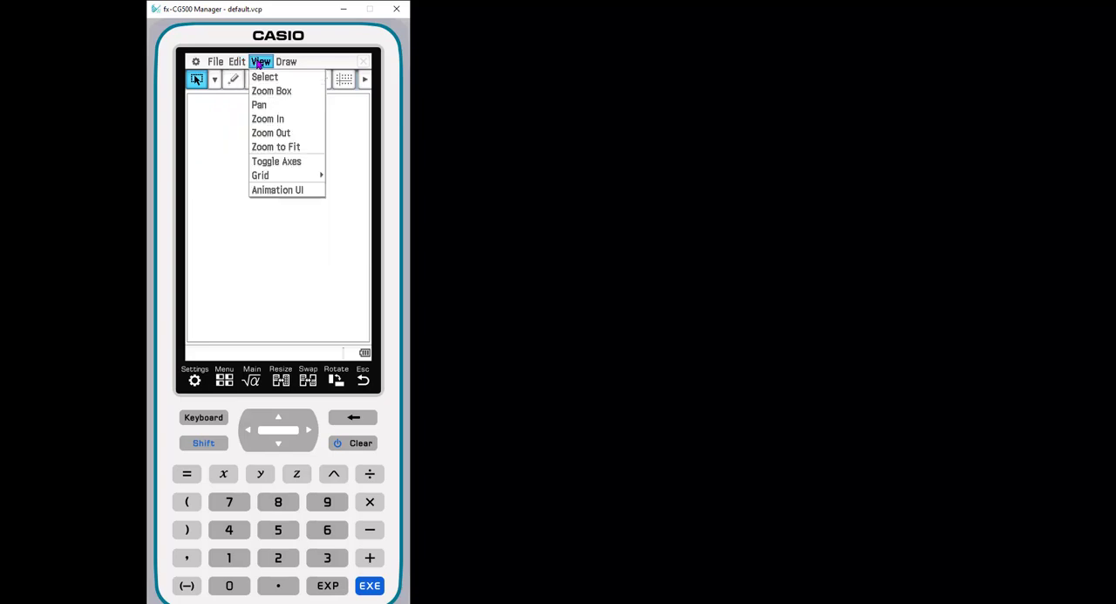
pyautogui.moveTo(275, 104)
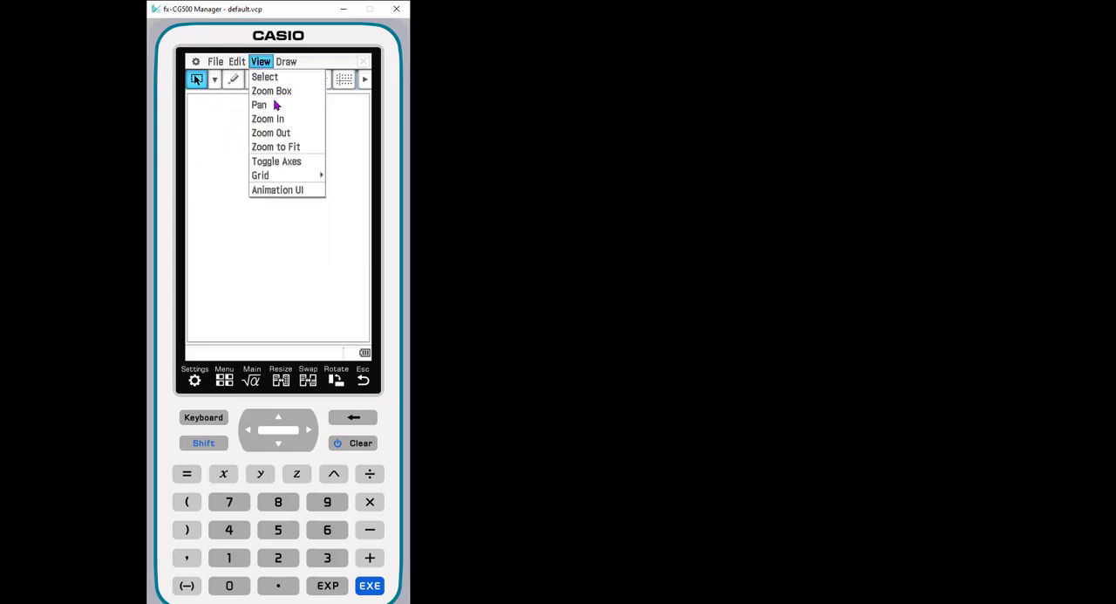
pyautogui.moveTo(231, 138)
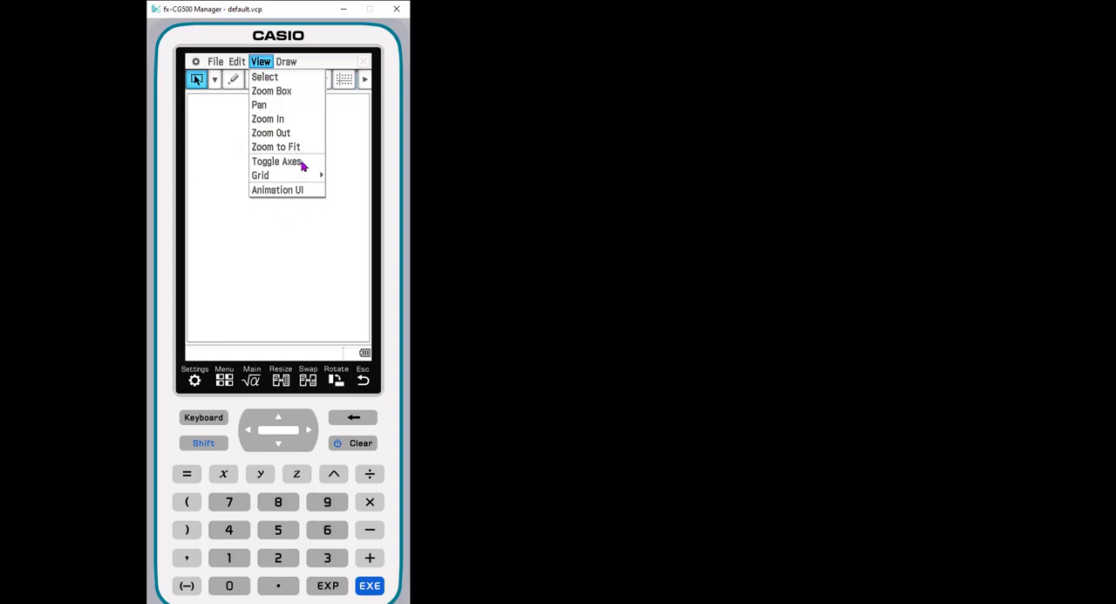
pyautogui.moveTo(325, 178)
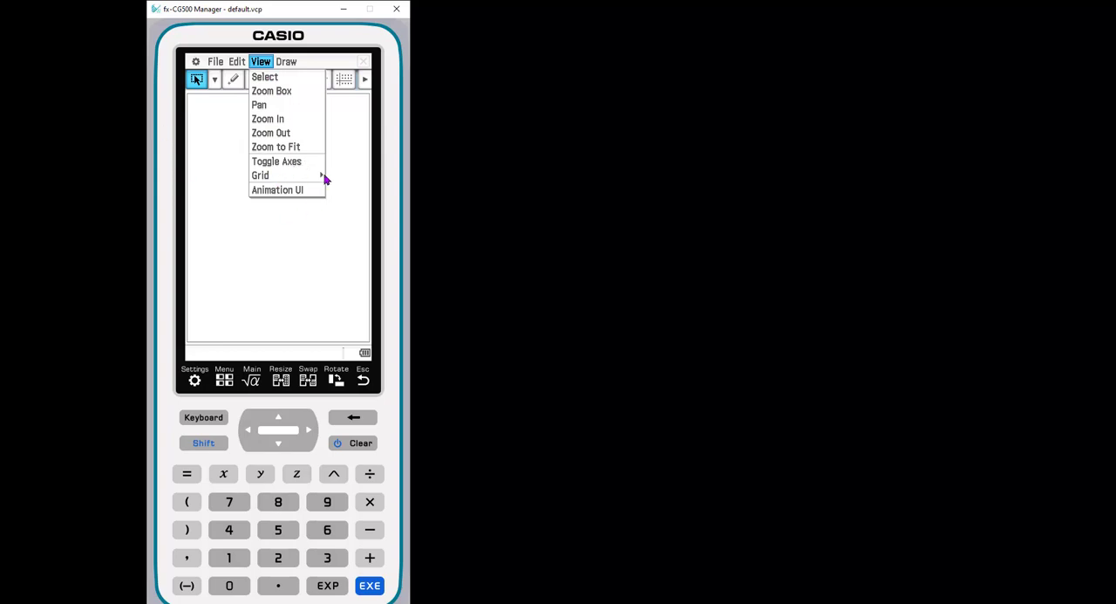
pyautogui.moveTo(260, 174)
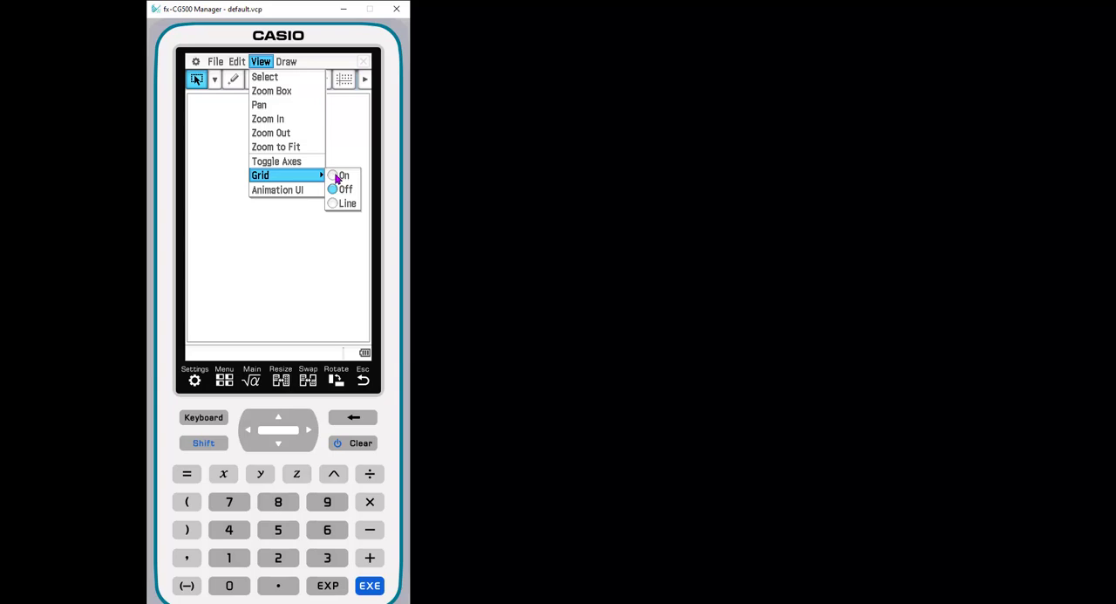
pyautogui.click(343, 176)
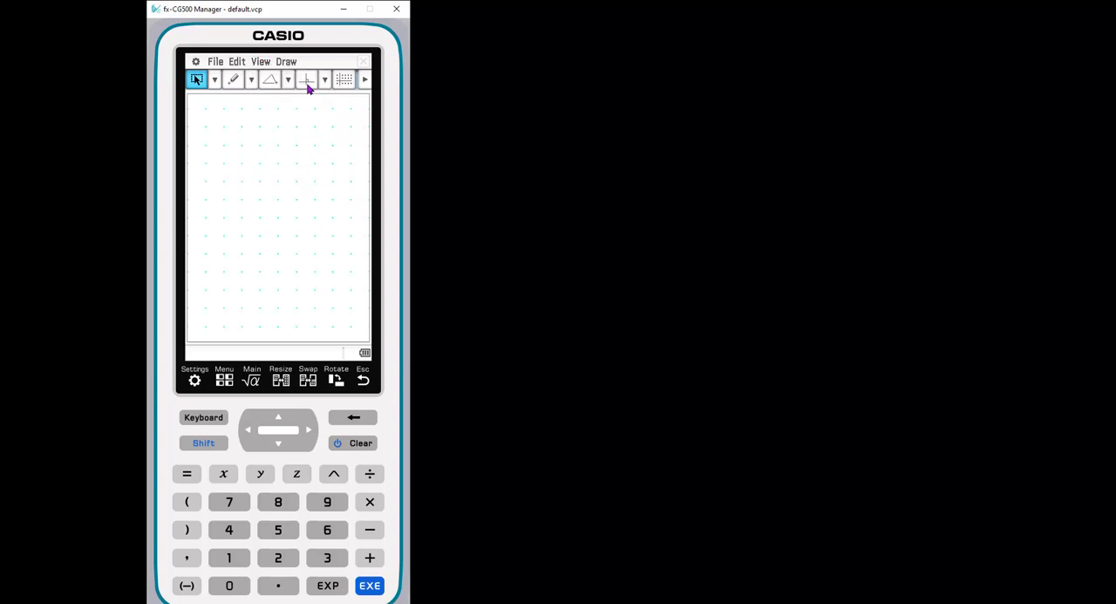
pyautogui.click(260, 61)
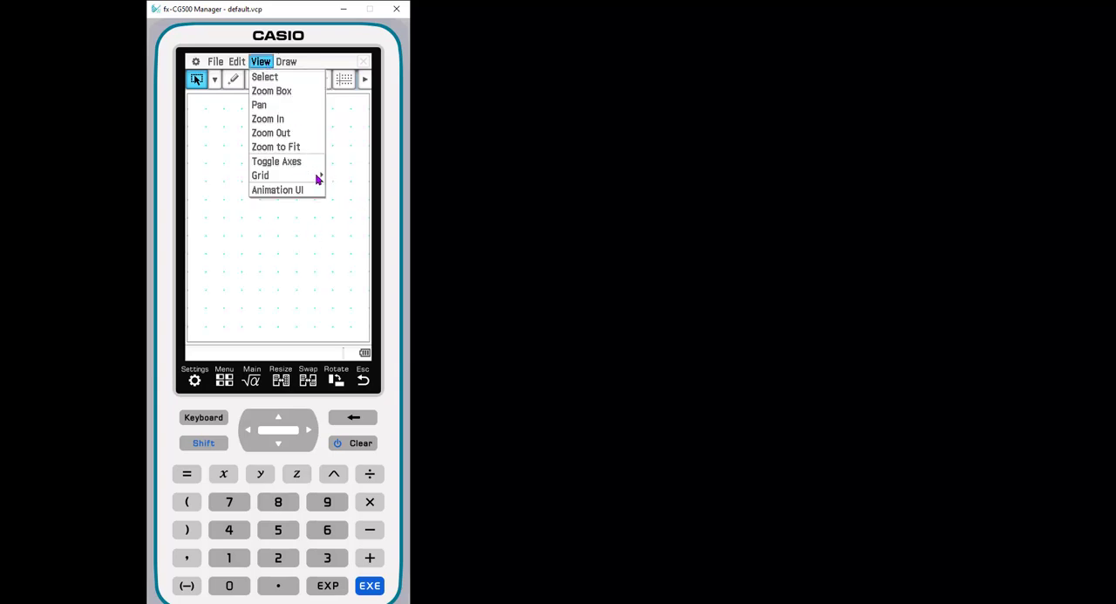
pyautogui.click(276, 162)
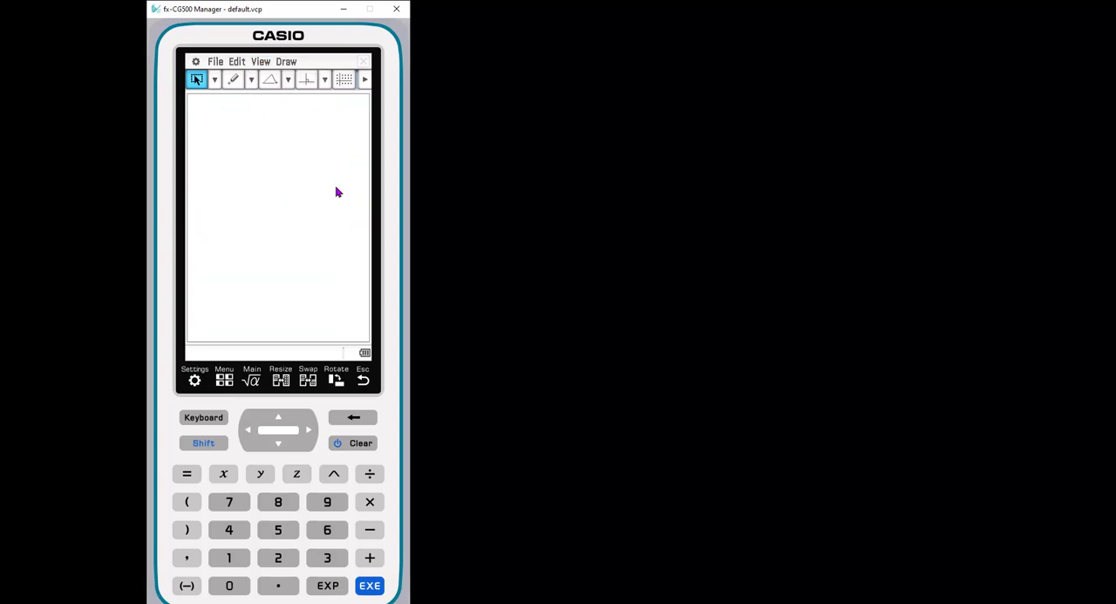
pyautogui.click(260, 61)
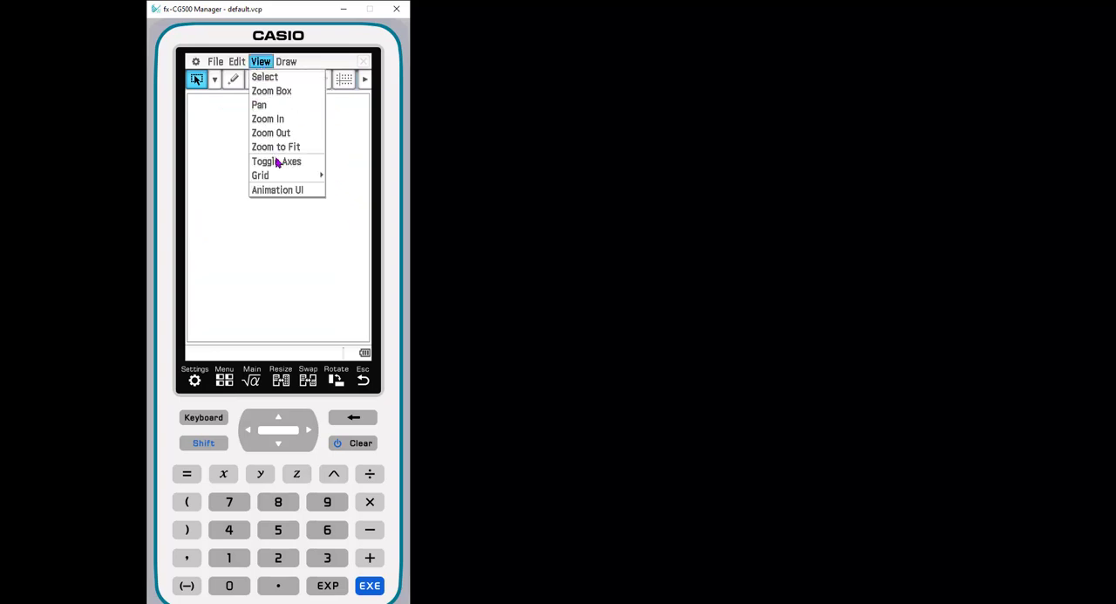
pyautogui.click(259, 175)
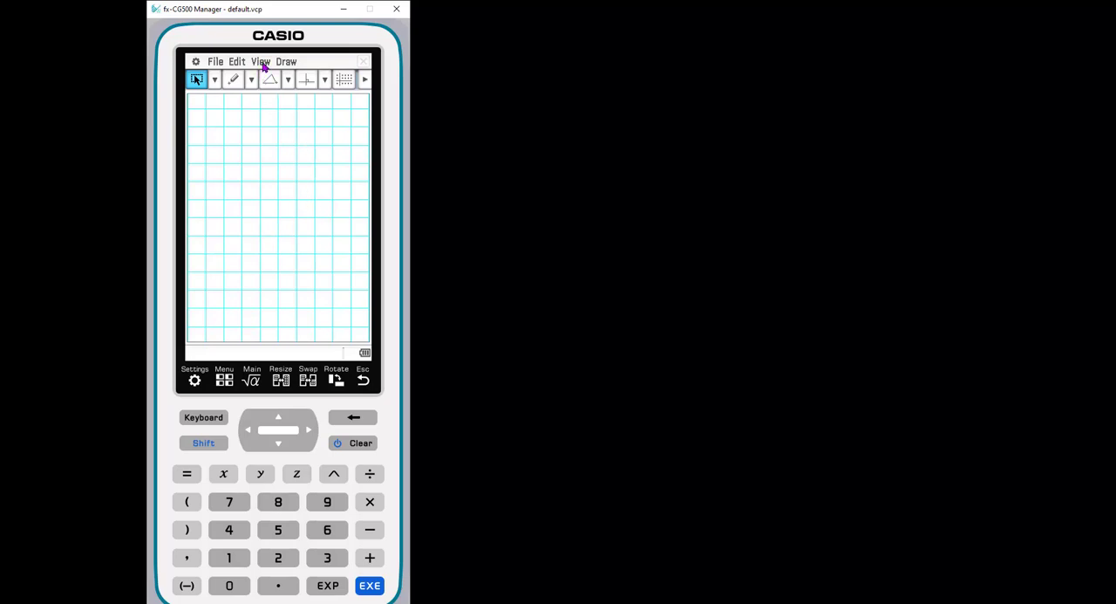
pyautogui.click(260, 61)
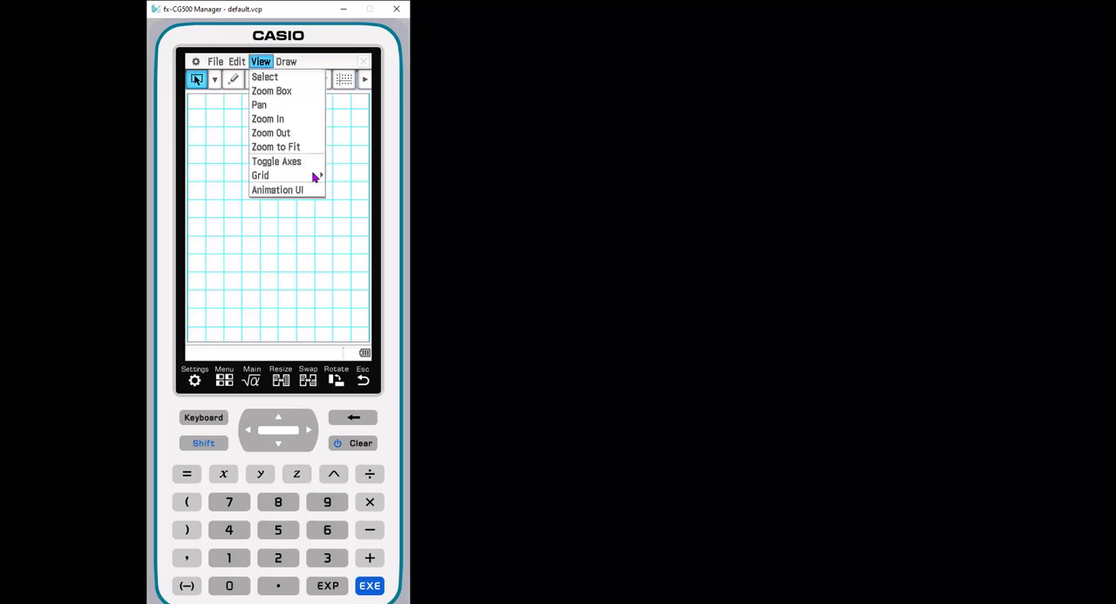
pyautogui.click(260, 175)
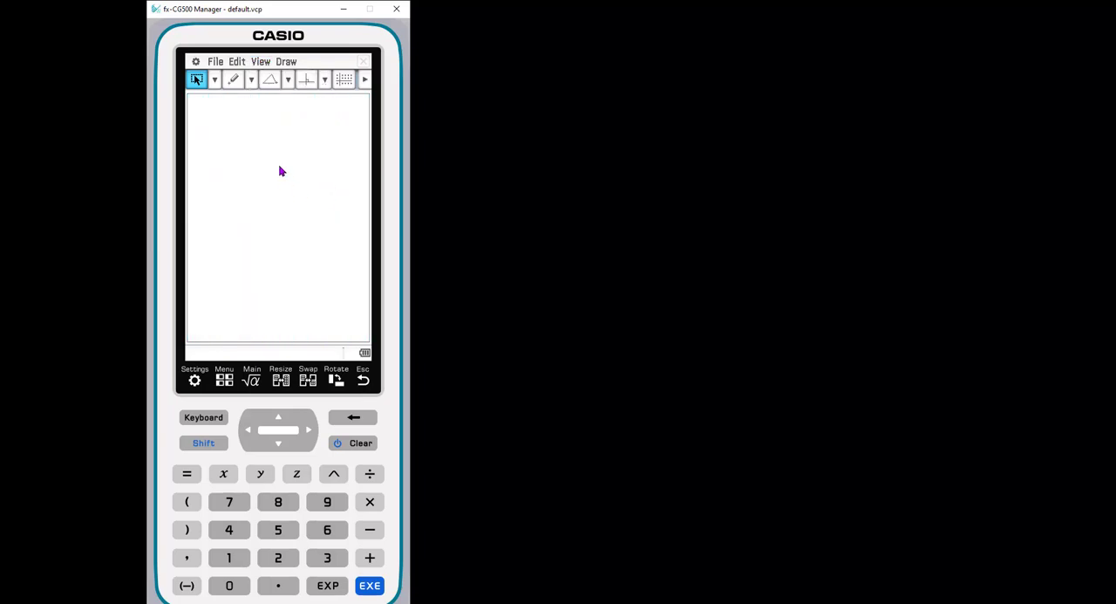
pyautogui.click(286, 61)
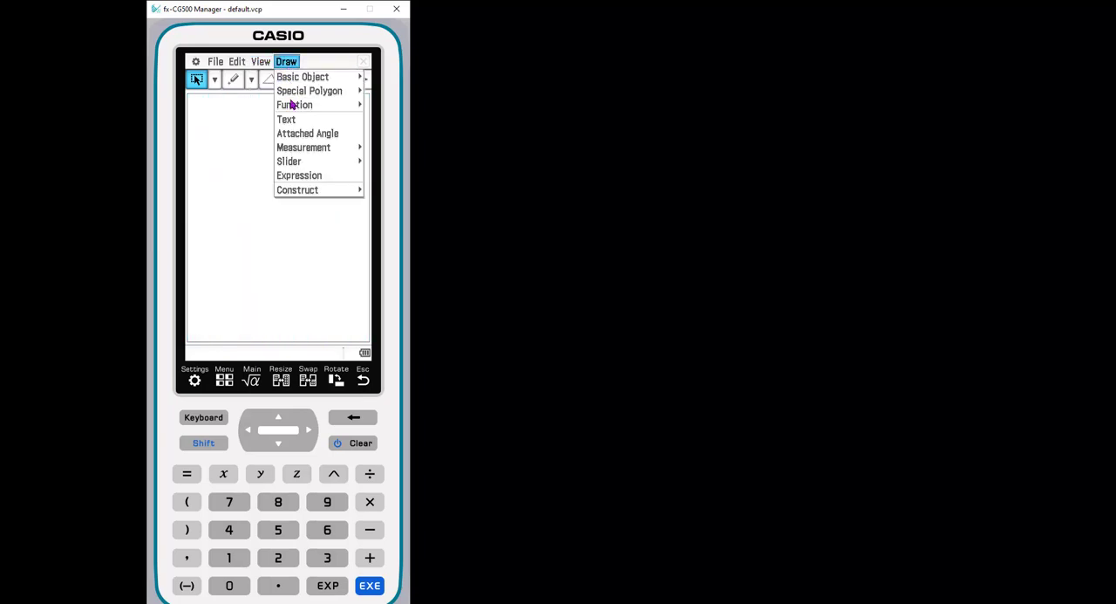
pyautogui.moveTo(303, 76)
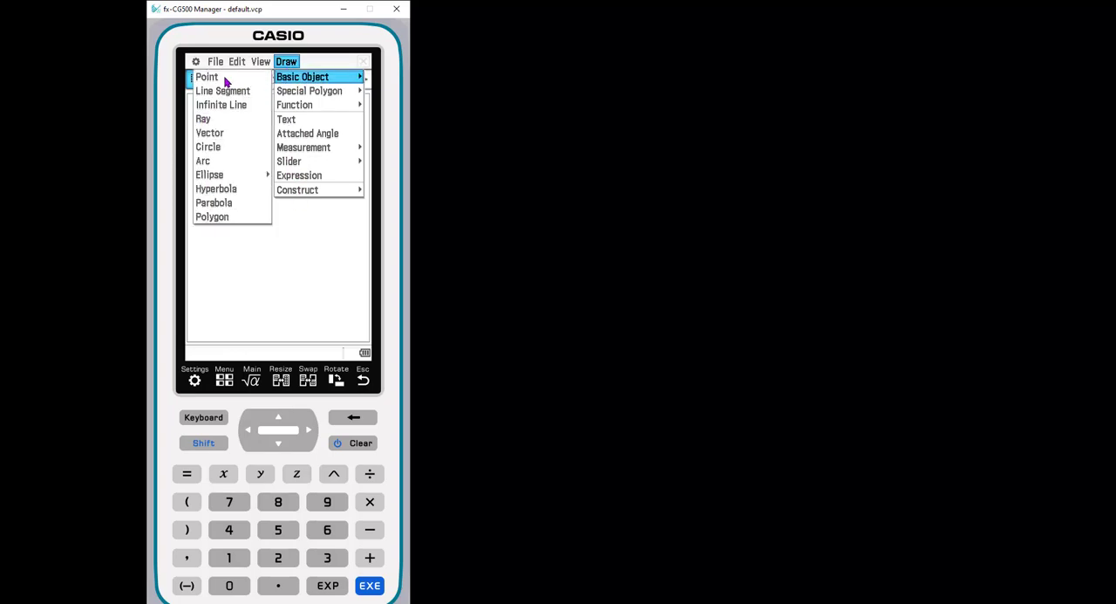
pyautogui.moveTo(213, 217)
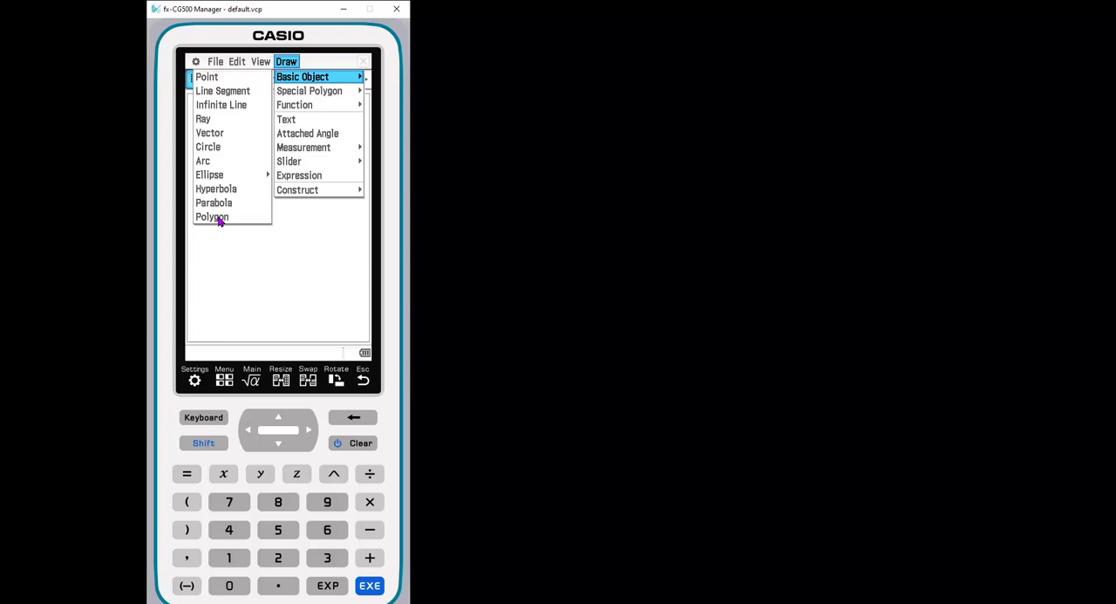
pyautogui.moveTo(222, 209)
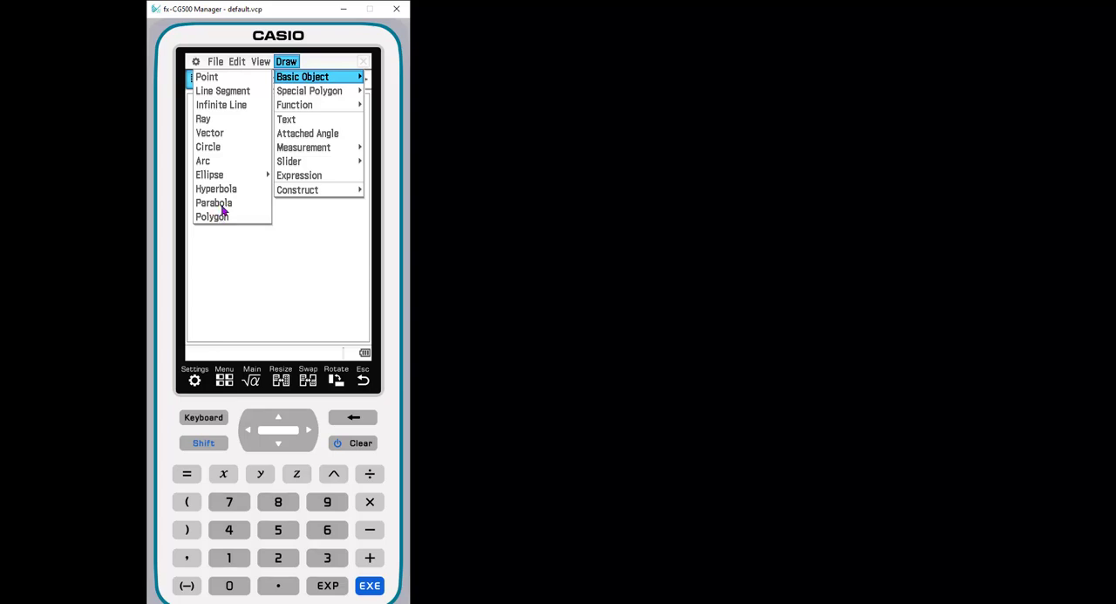
pyautogui.moveTo(215, 229)
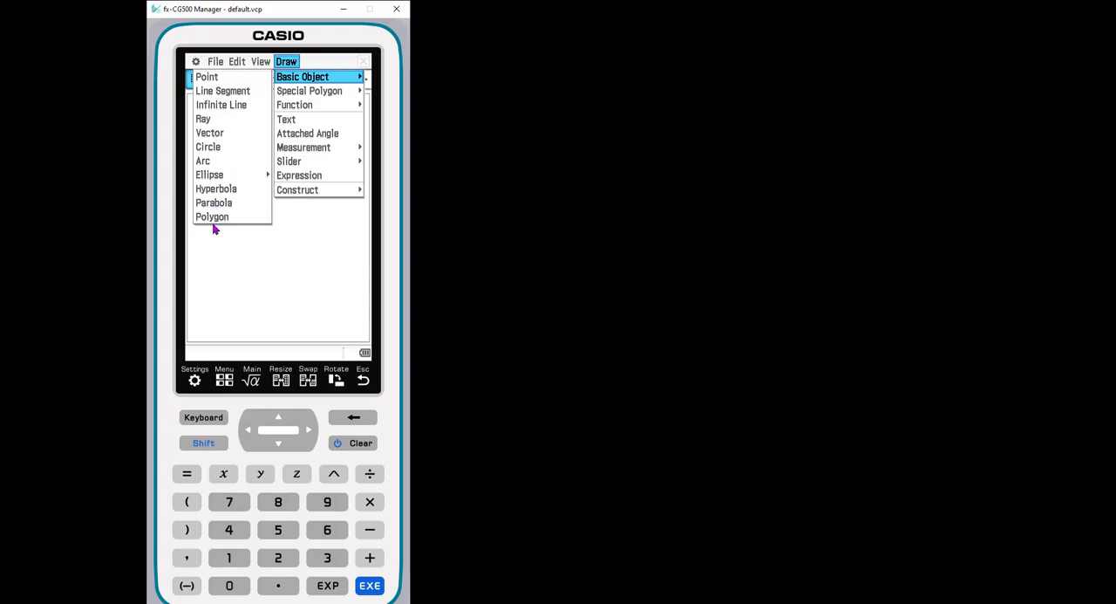
# - Show the Special Polygon list with isosceles triangles, kites and rhombuses
pyautogui.click(308, 91)
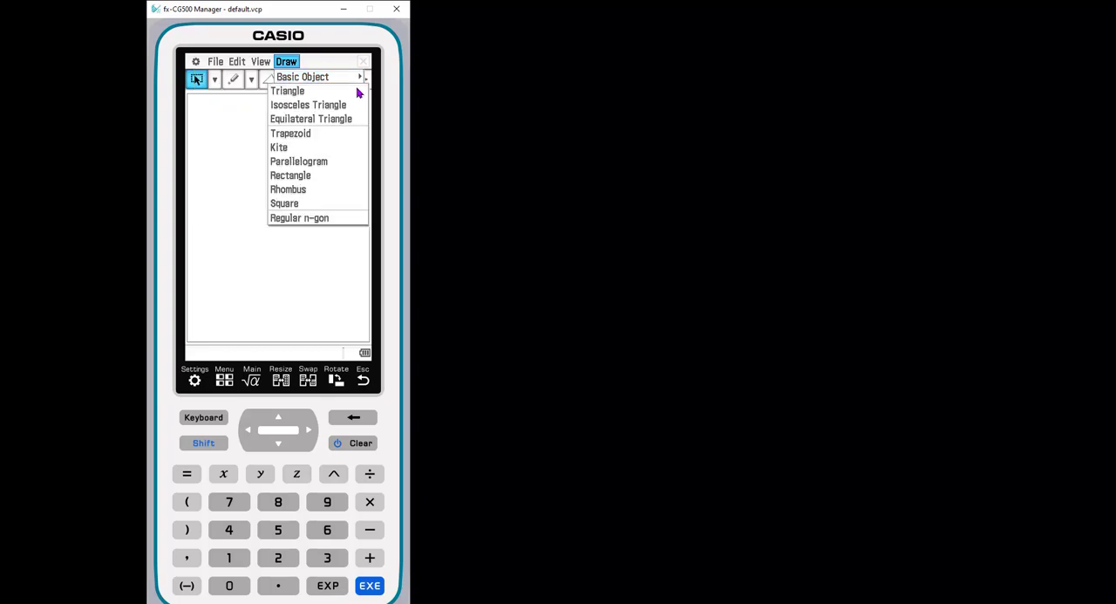
pyautogui.moveTo(301, 97)
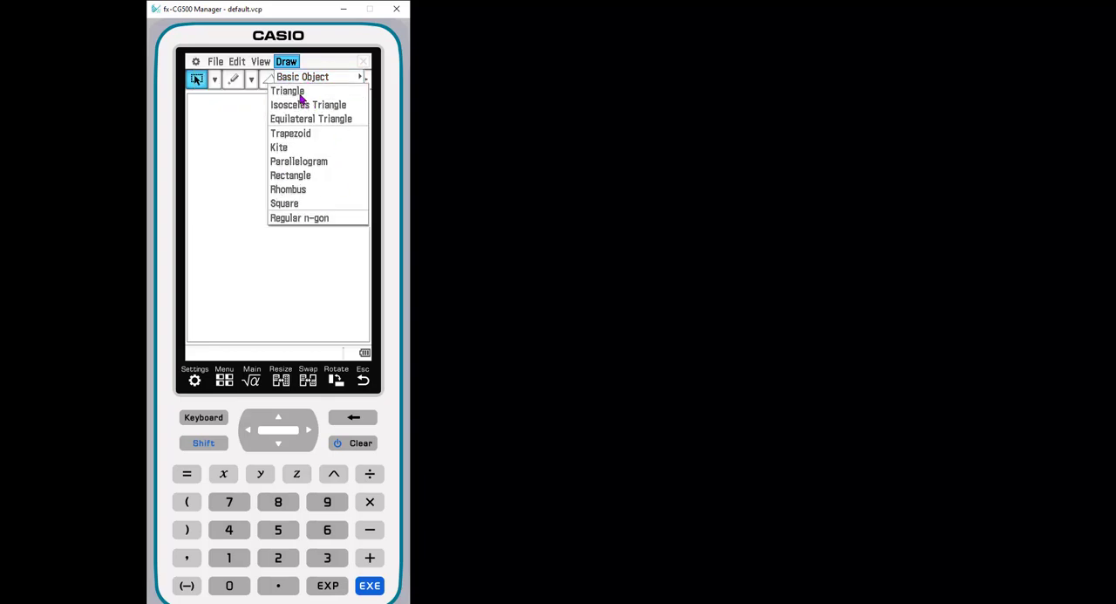
pyautogui.moveTo(307, 148)
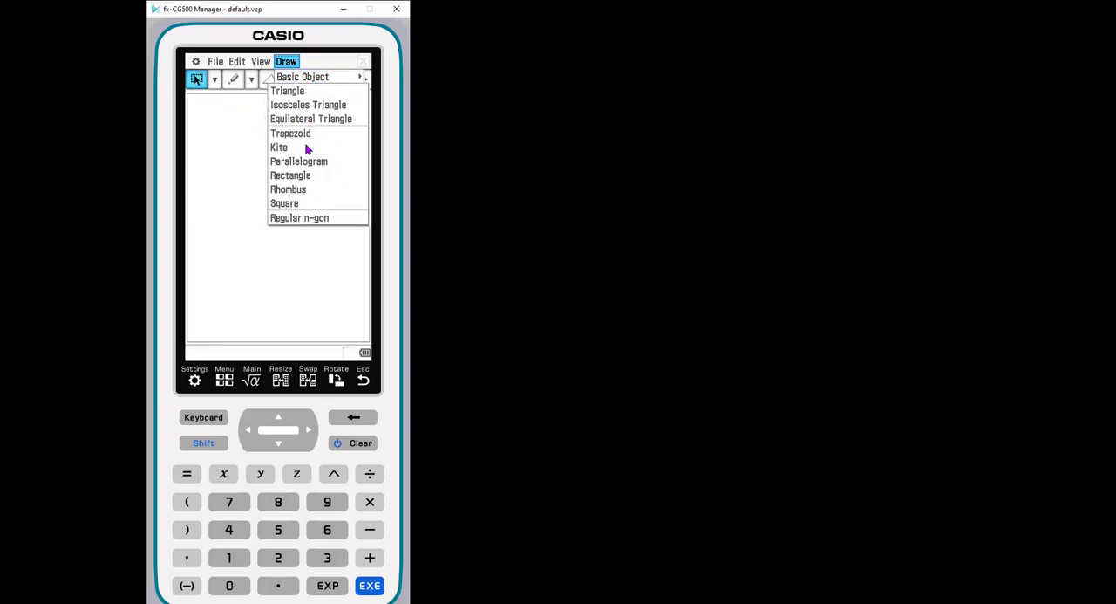
pyautogui.moveTo(330, 86)
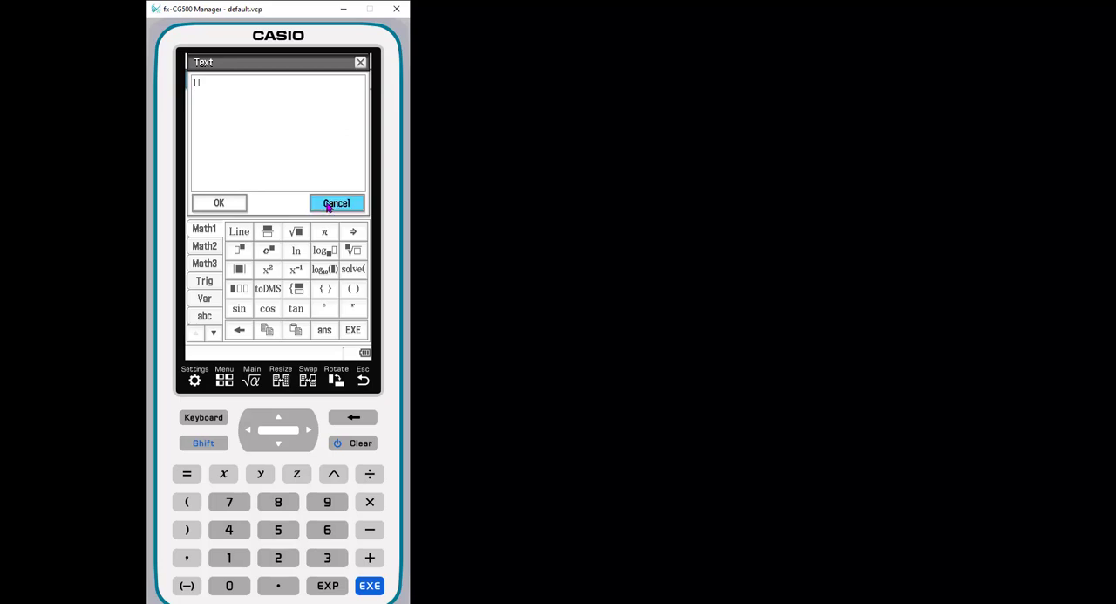
# - Cancel the empty Text dialog and show the Draw menu's Measurement options
pyautogui.click(336, 202)
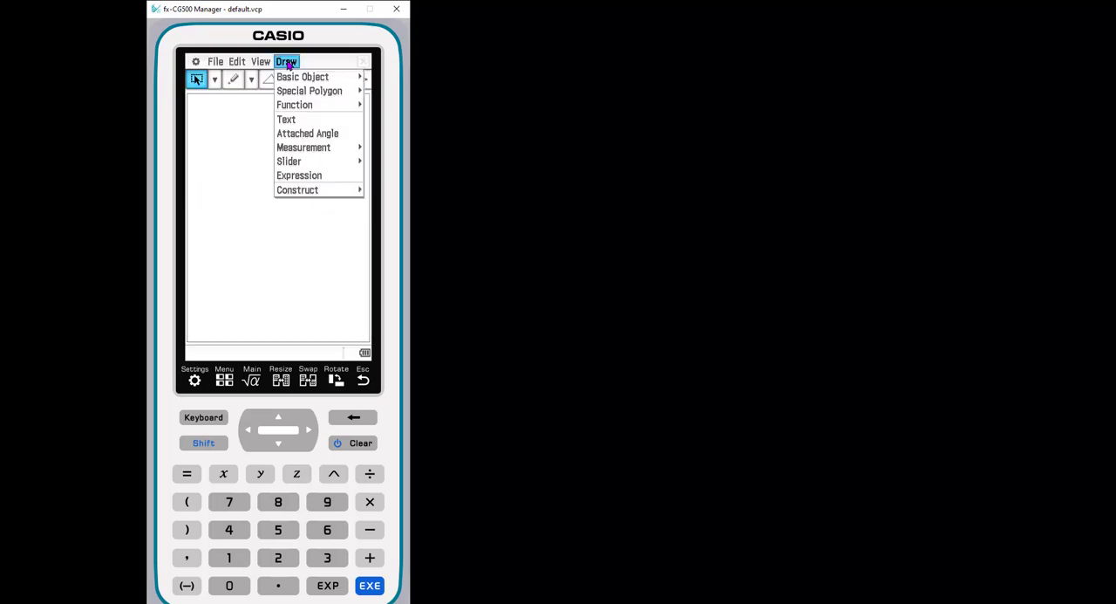
pyautogui.moveTo(339, 152)
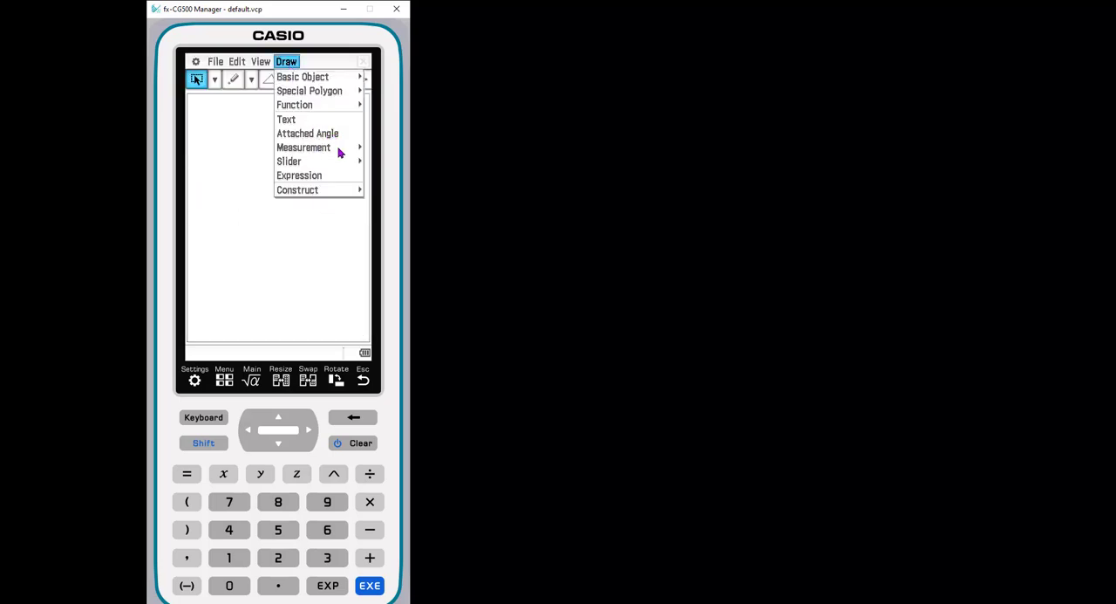
pyautogui.click(303, 147)
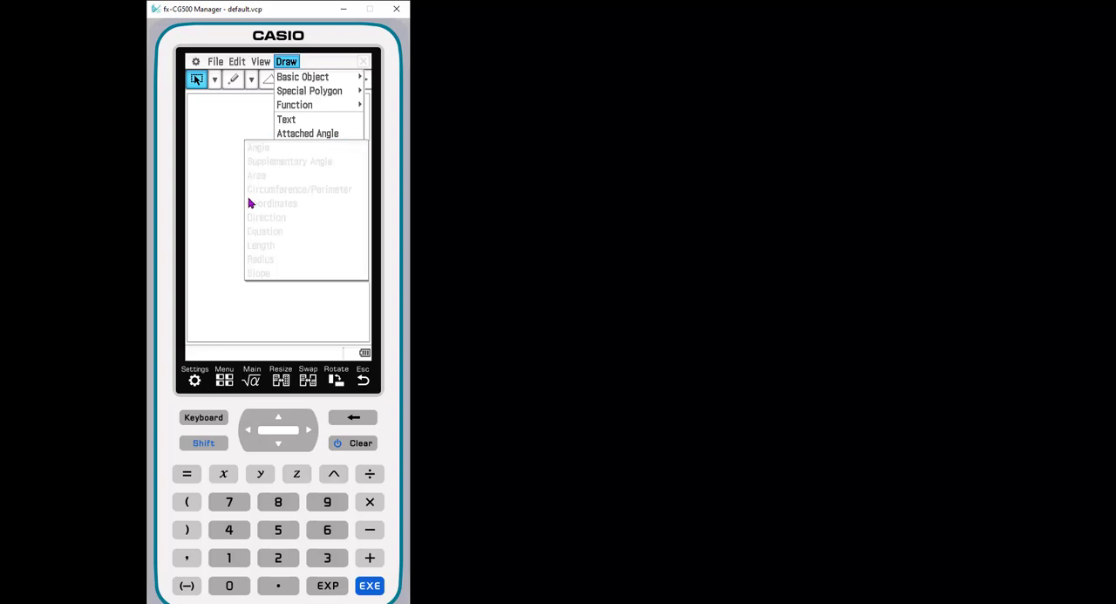
pyautogui.moveTo(278, 310)
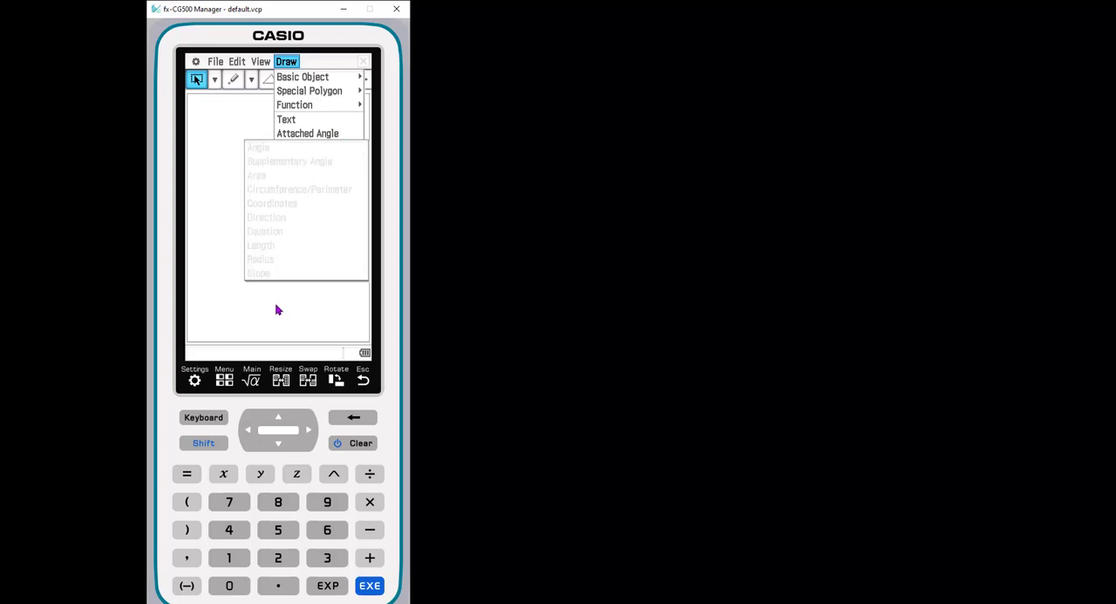
pyautogui.moveTo(240, 126)
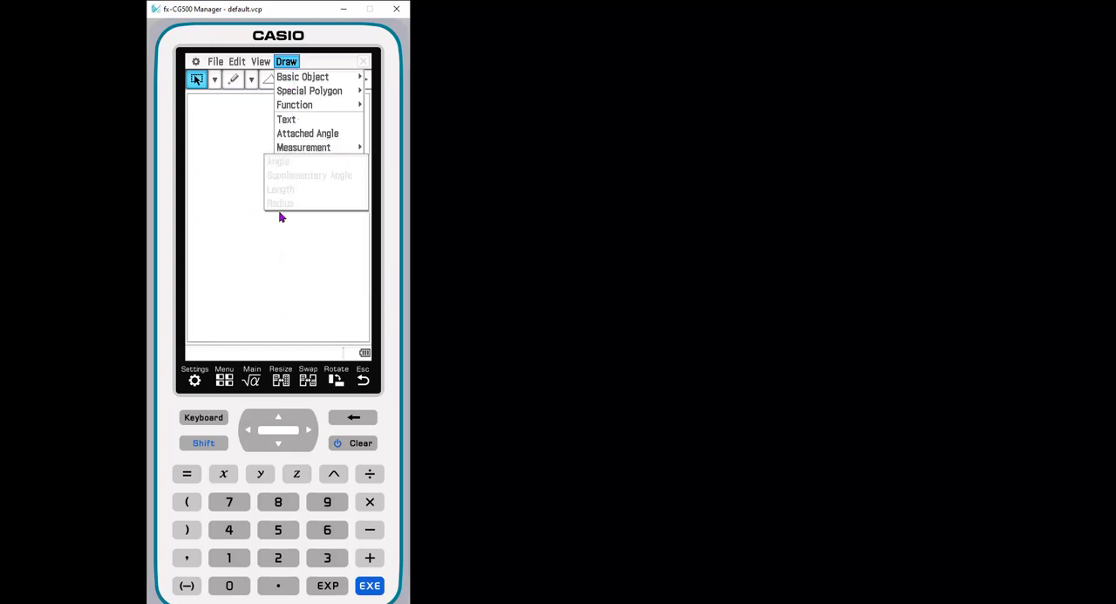
pyautogui.moveTo(282, 205)
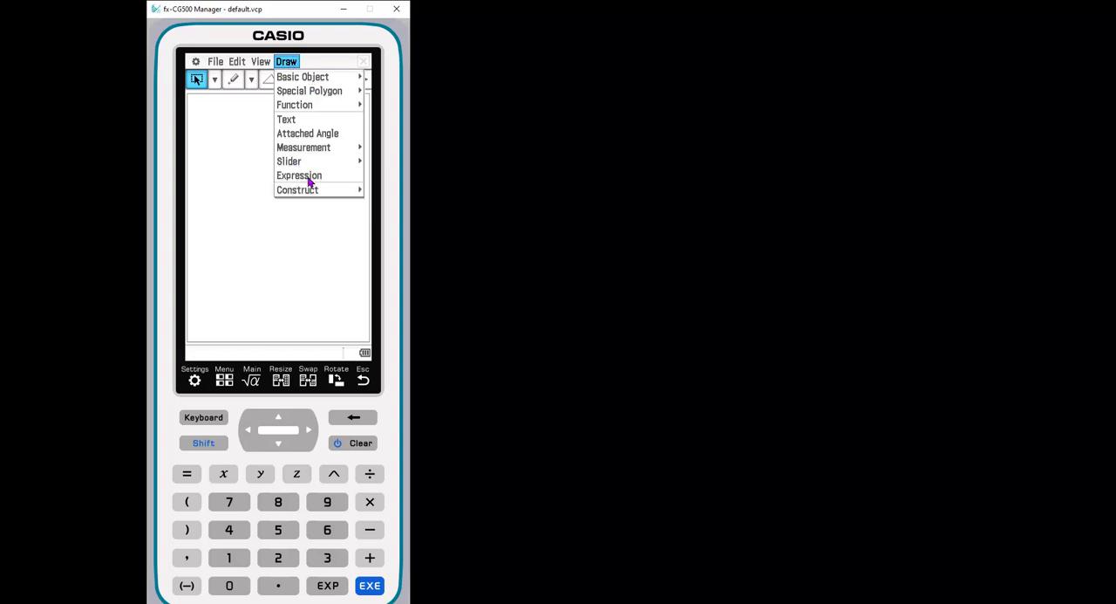
pyautogui.moveTo(262, 216)
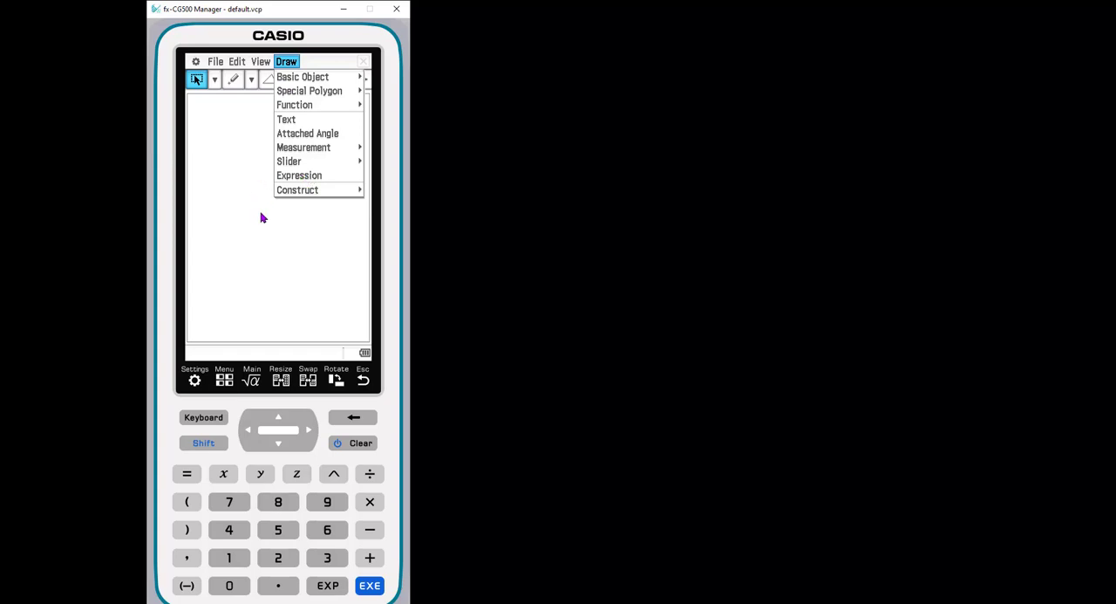
# - Show the Construct commands with bisectors, midpoints and transformations
pyautogui.click(298, 189)
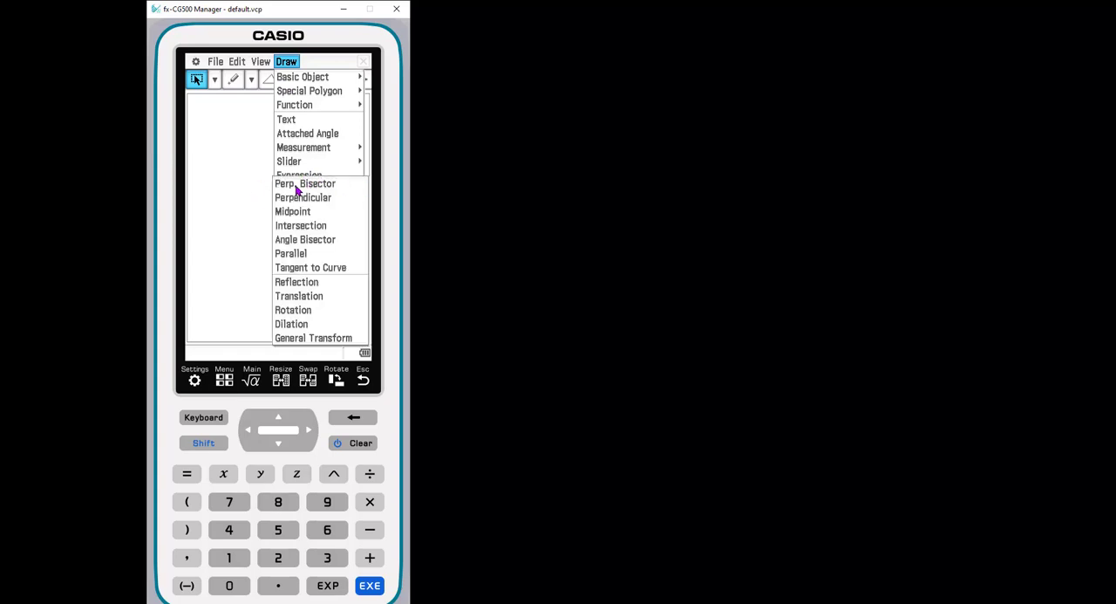
pyautogui.moveTo(321, 226)
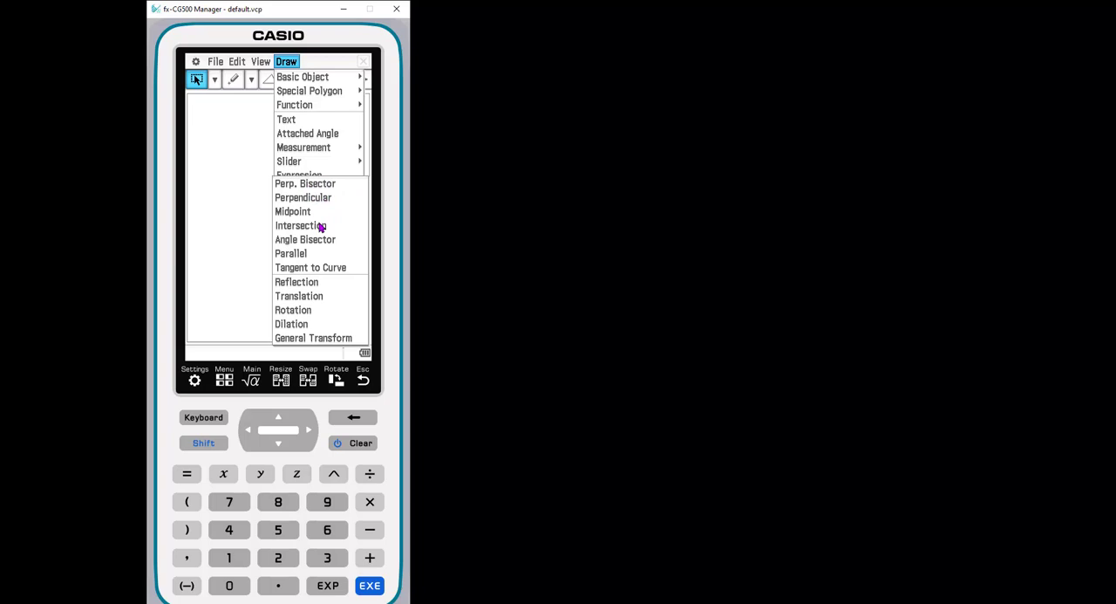
pyautogui.moveTo(331, 302)
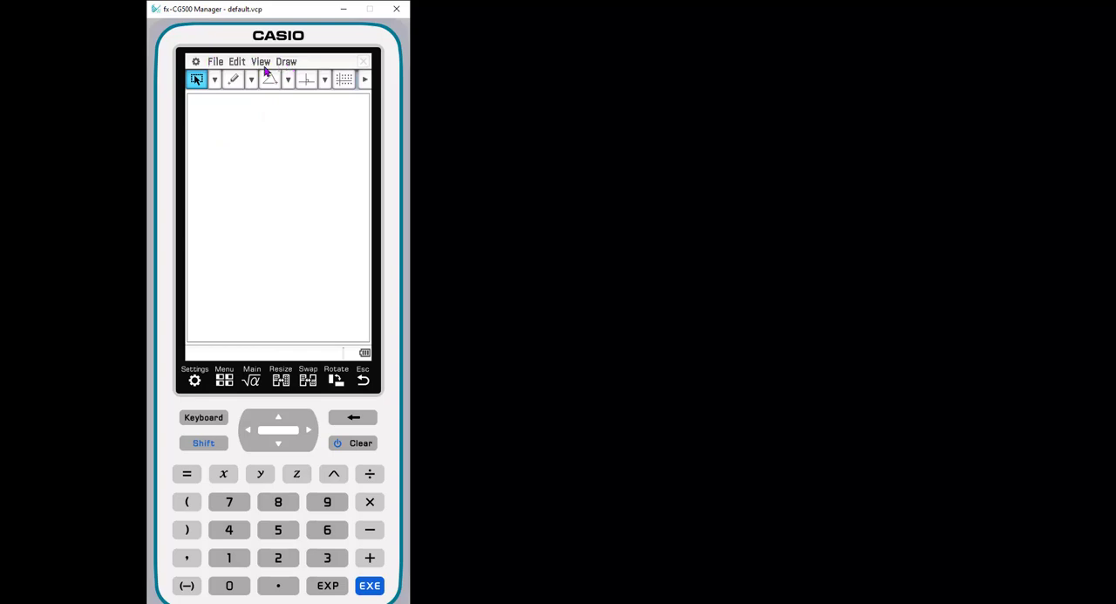
pyautogui.moveTo(205, 83)
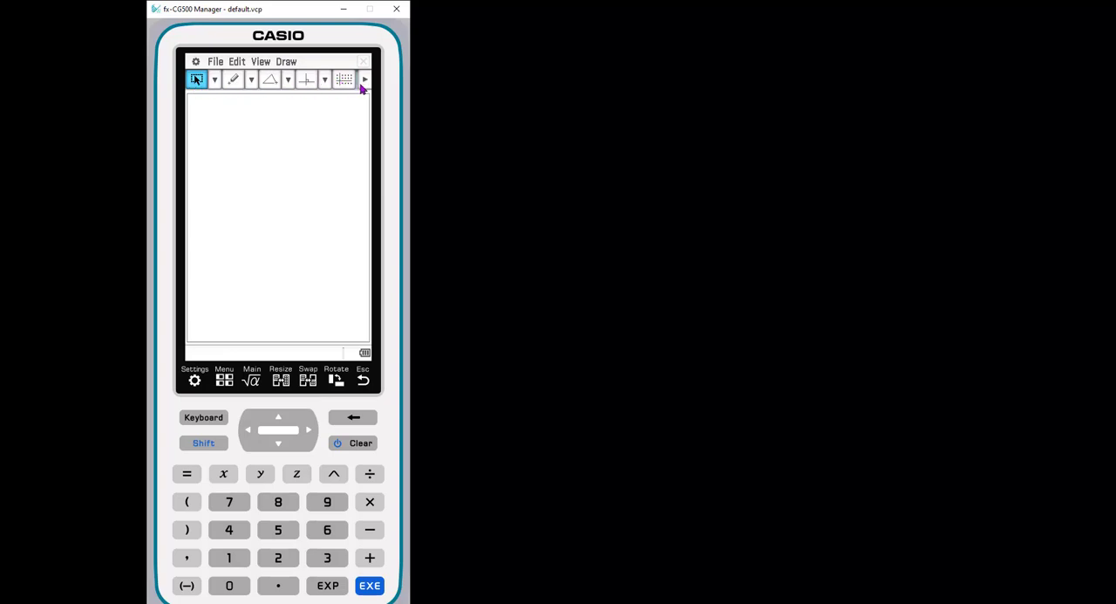
pyautogui.moveTo(212, 83)
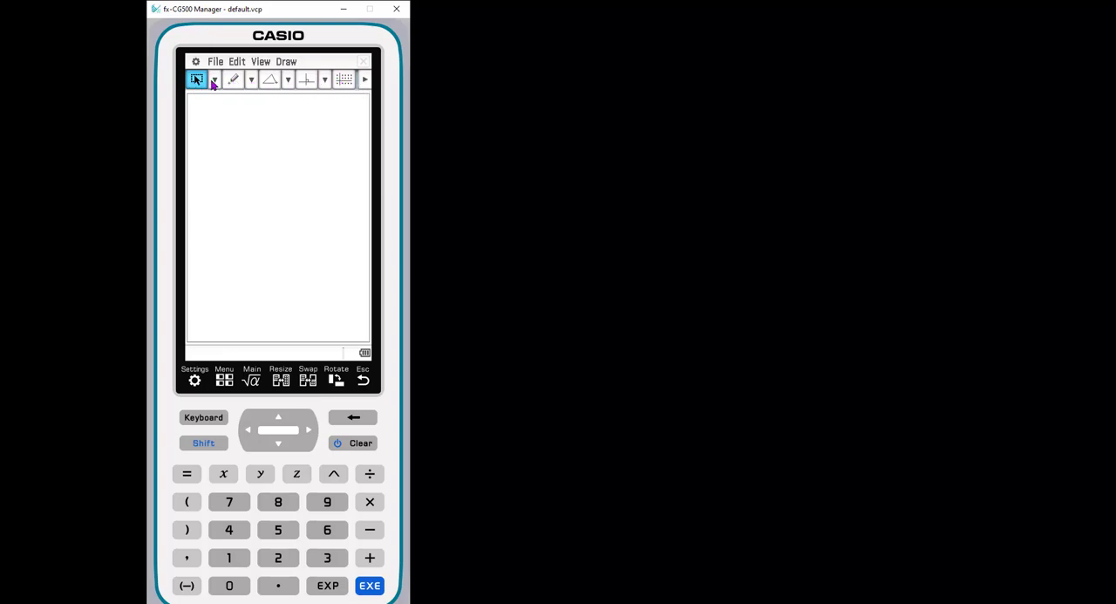
# - Browse the selection and line tool palettes, leaving the polygon shape palette open
pyautogui.click(214, 79)
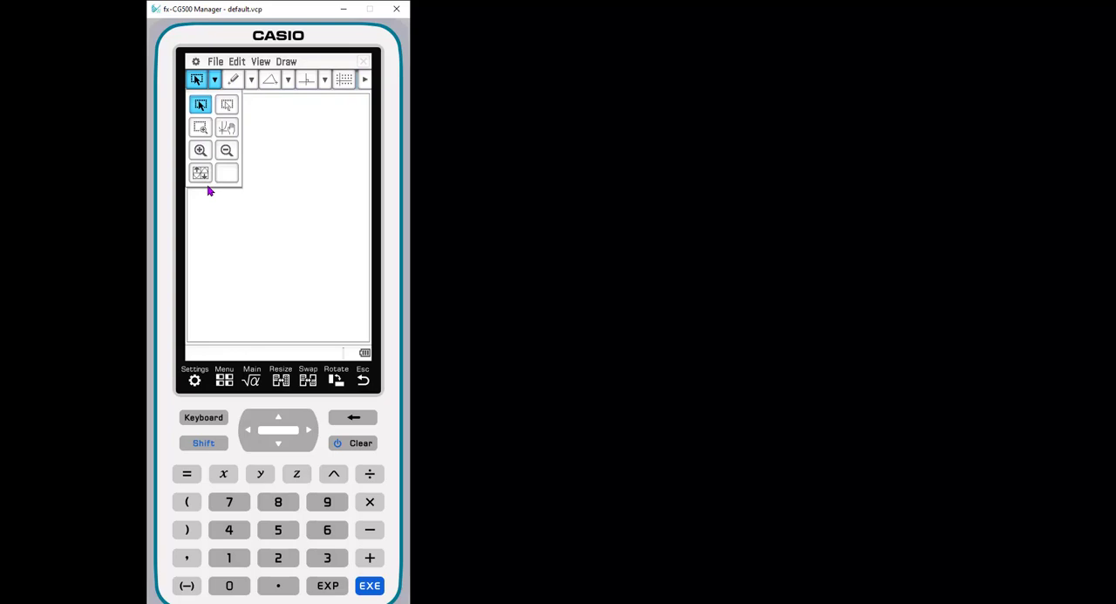
pyautogui.moveTo(227, 105)
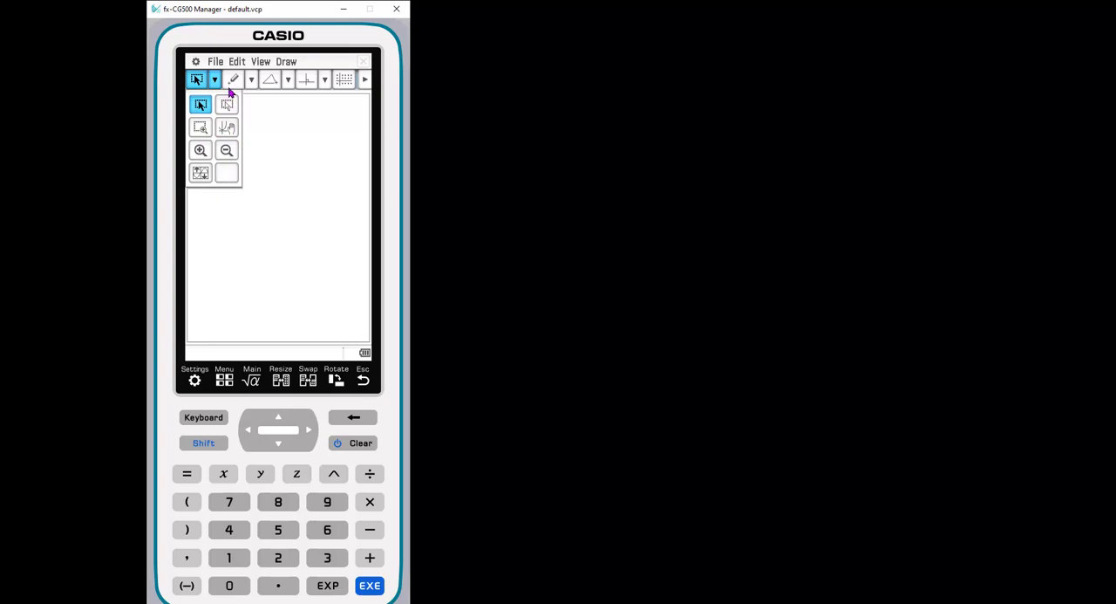
pyautogui.click(251, 80)
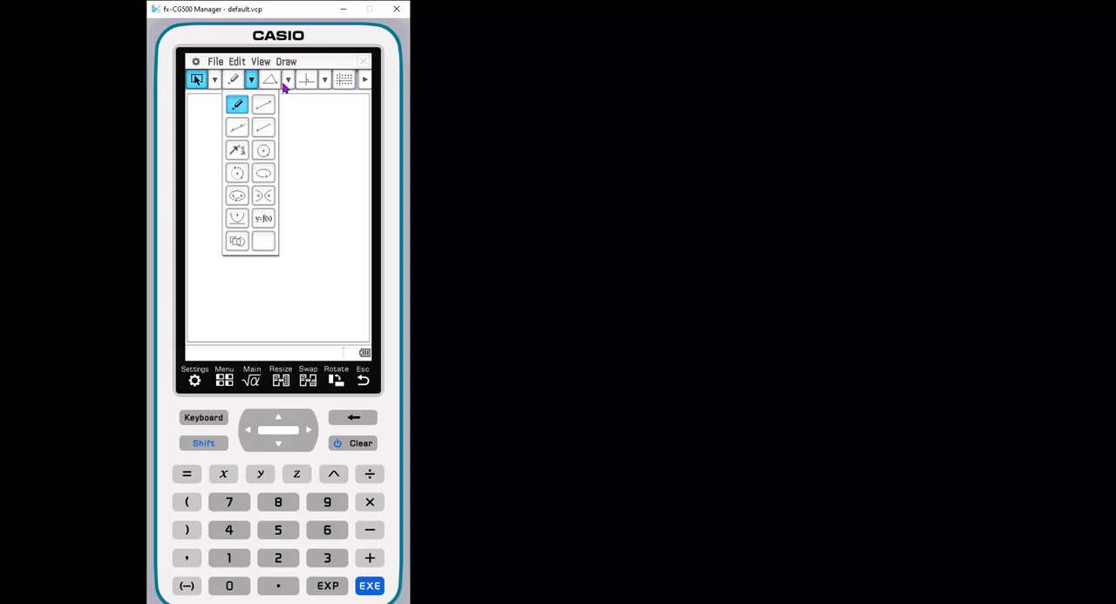
pyautogui.click(288, 80)
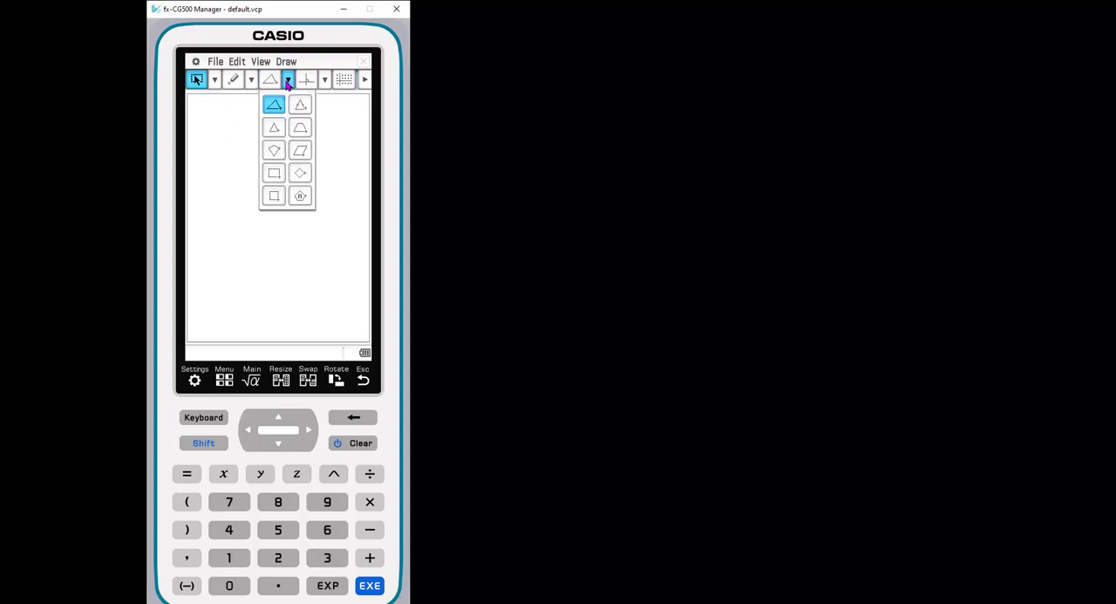
pyautogui.moveTo(305, 222)
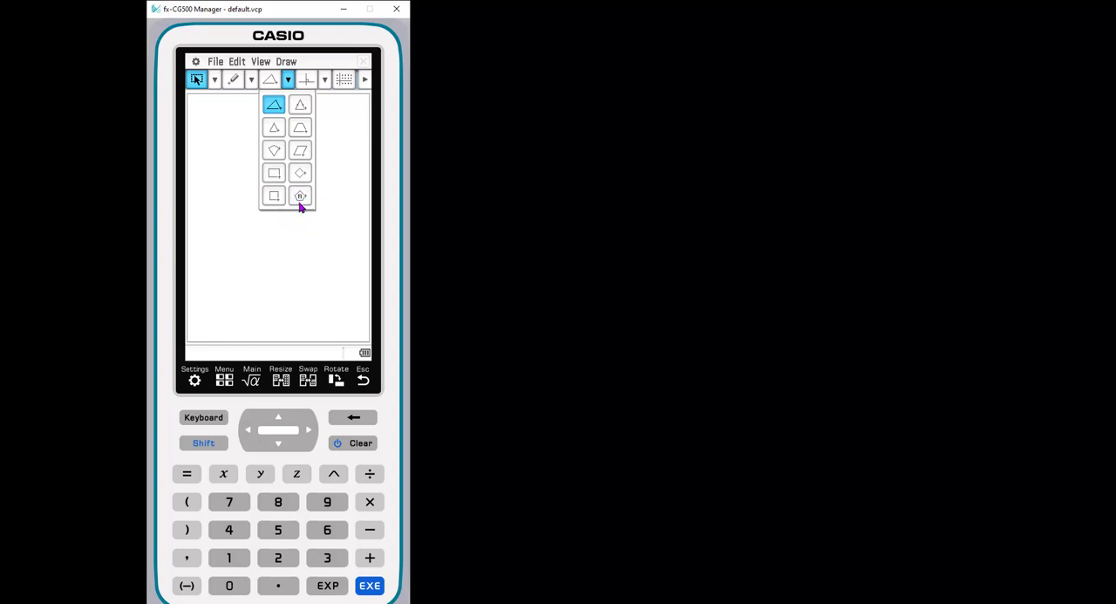
pyautogui.moveTo(324, 83)
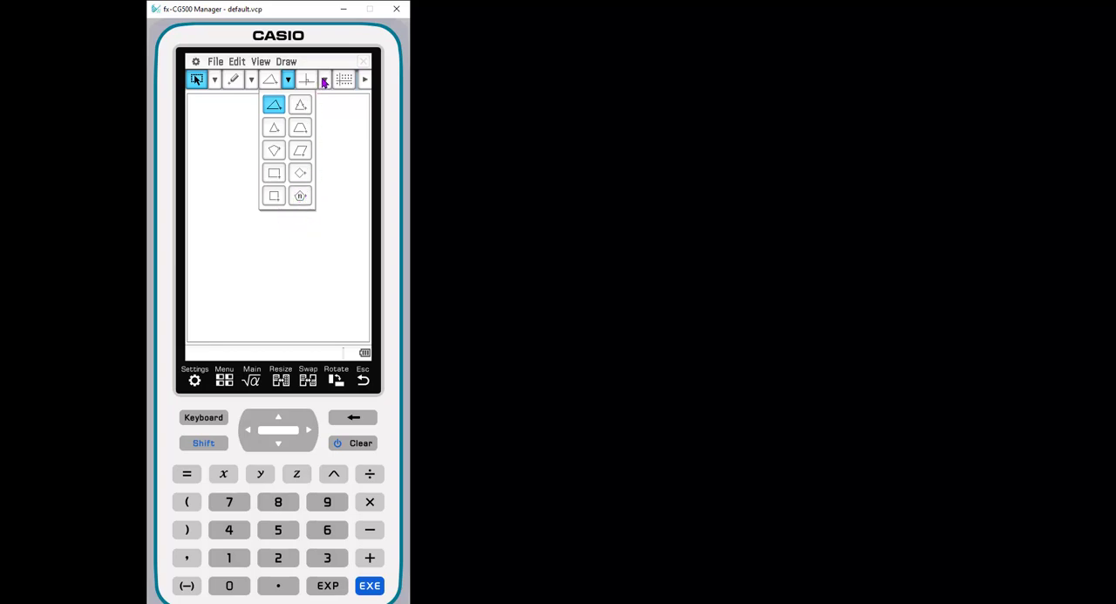
# - Show the construction tool palette with perpendicular, parallel, bisector and transformation tools
pyautogui.click(323, 80)
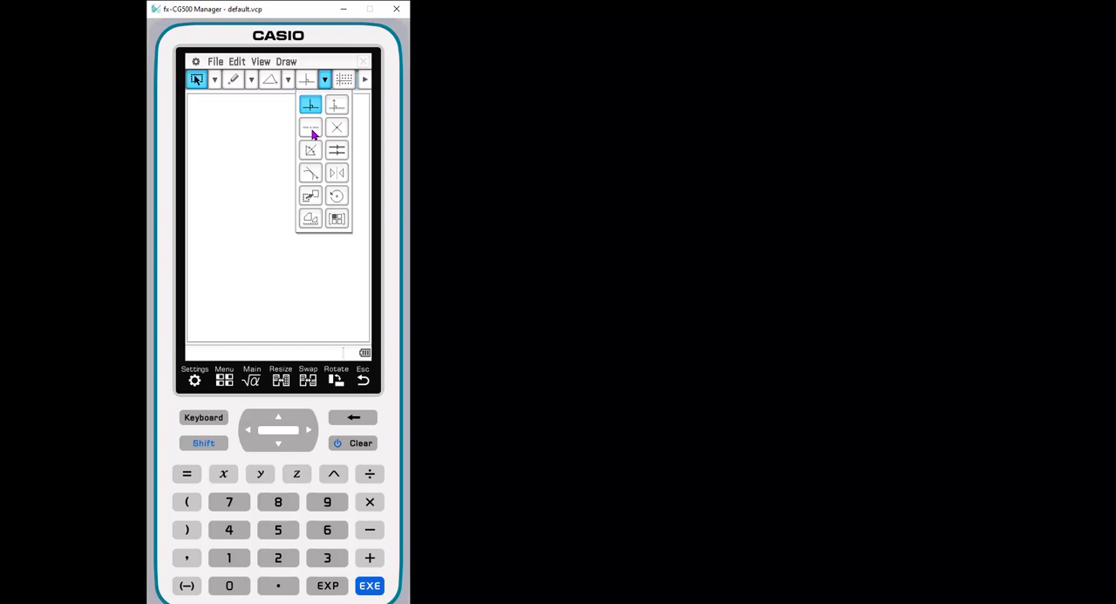
pyautogui.moveTo(315, 157)
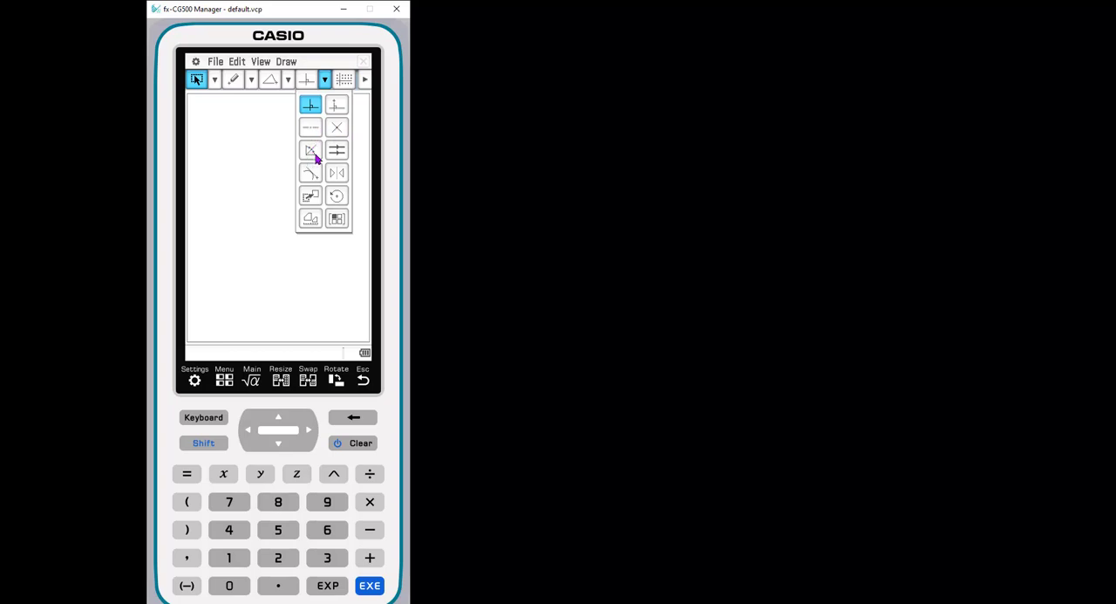
pyautogui.moveTo(321, 206)
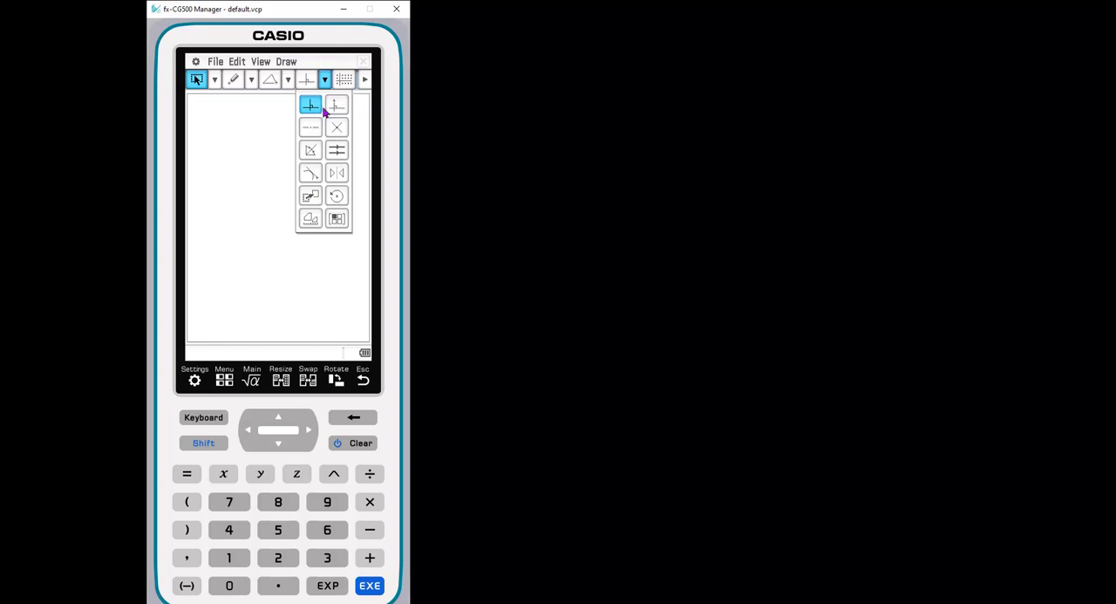
pyautogui.moveTo(348, 80)
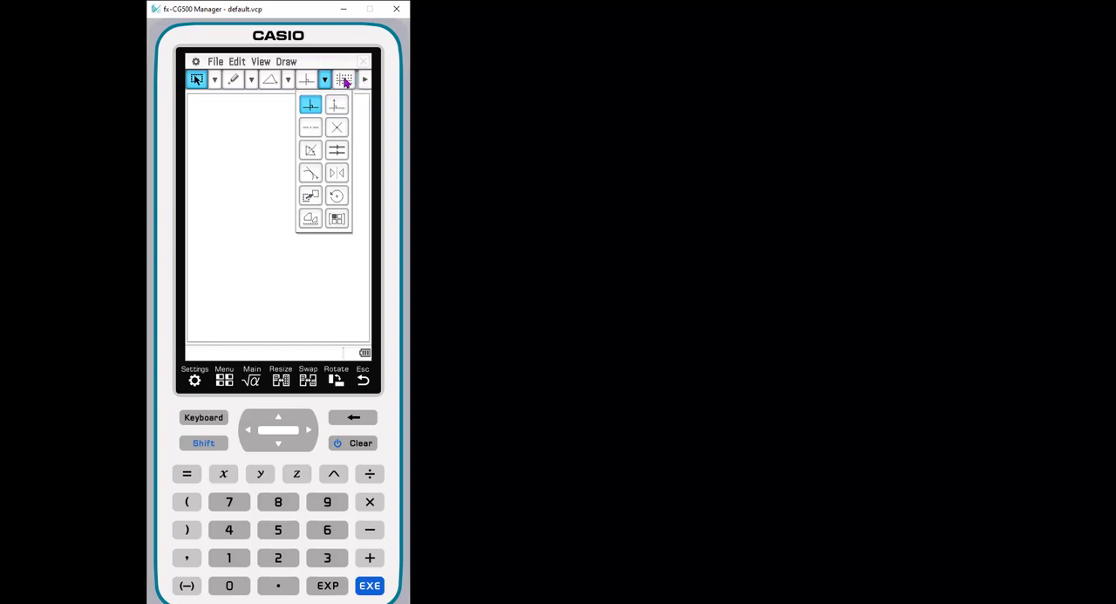
pyautogui.click(343, 79)
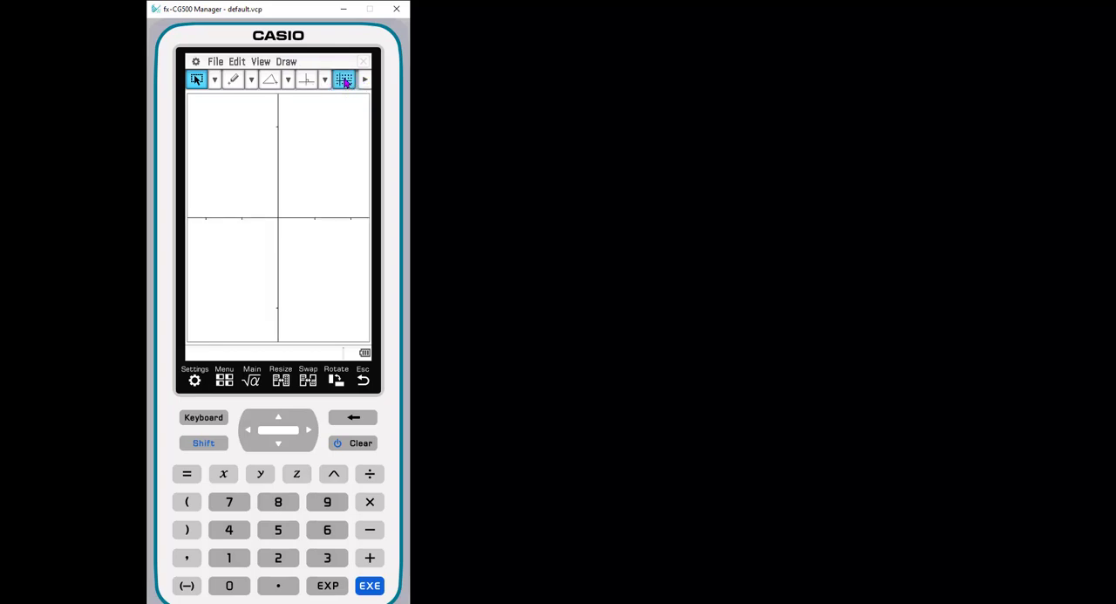
pyautogui.click(344, 79)
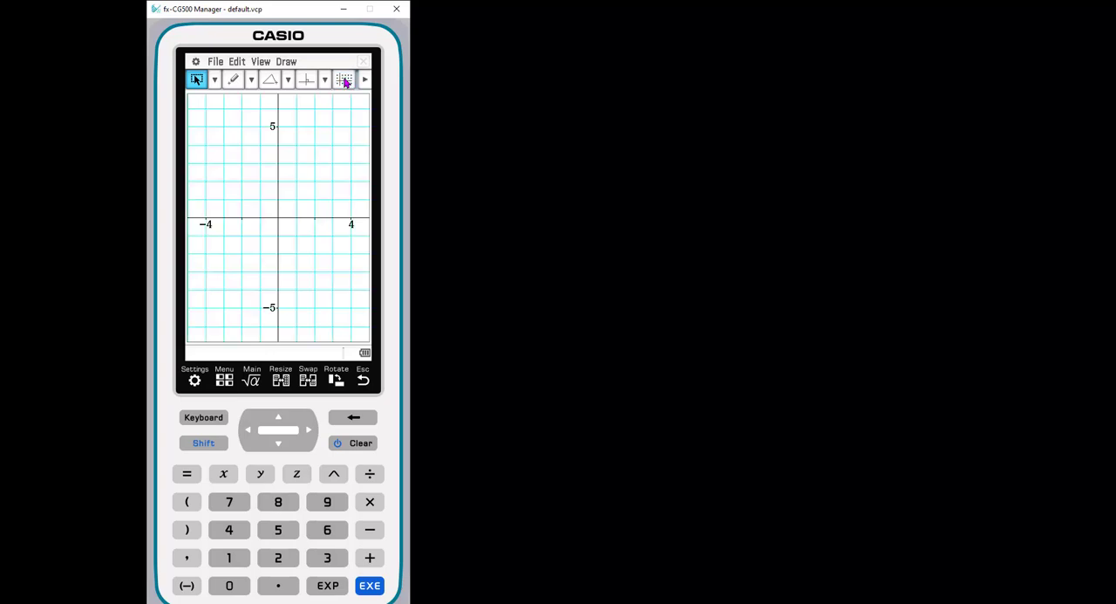
pyautogui.click(344, 79)
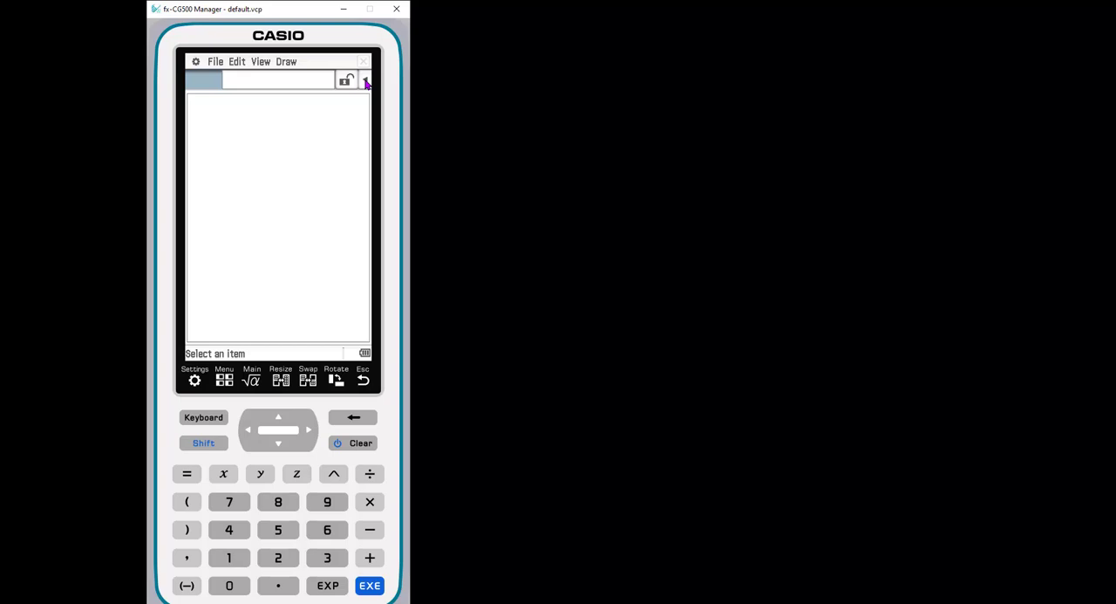
pyautogui.moveTo(263, 90)
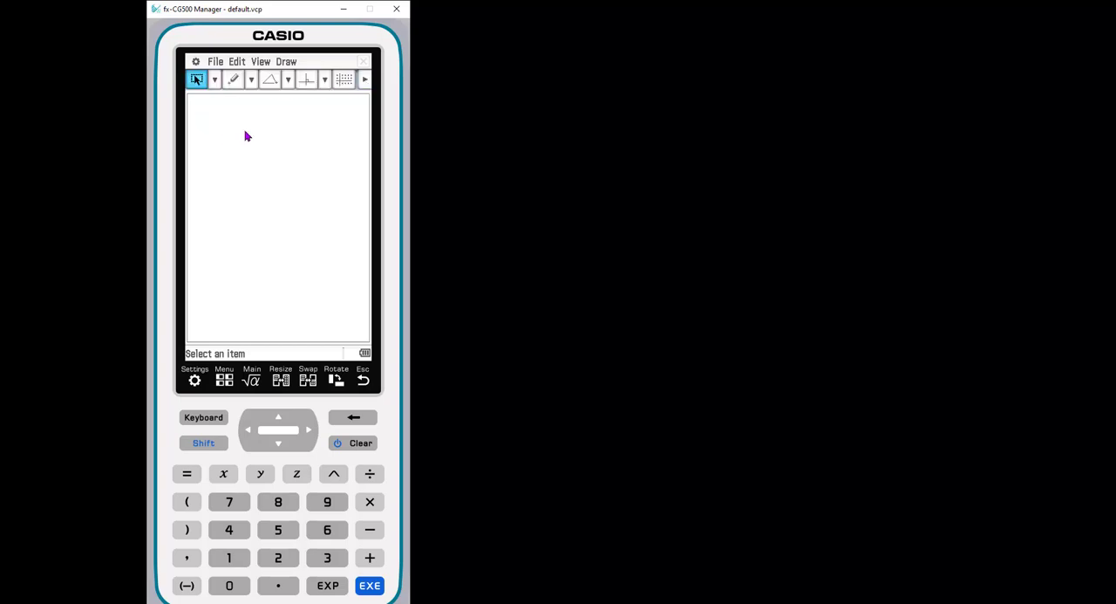
pyautogui.moveTo(258, 184)
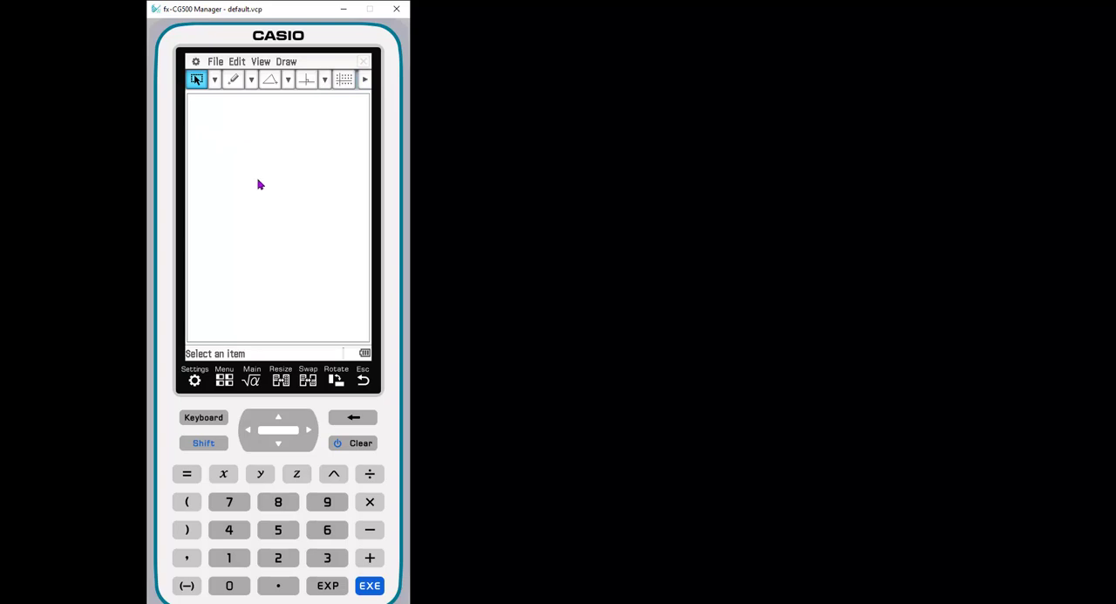
pyautogui.moveTo(235, 147)
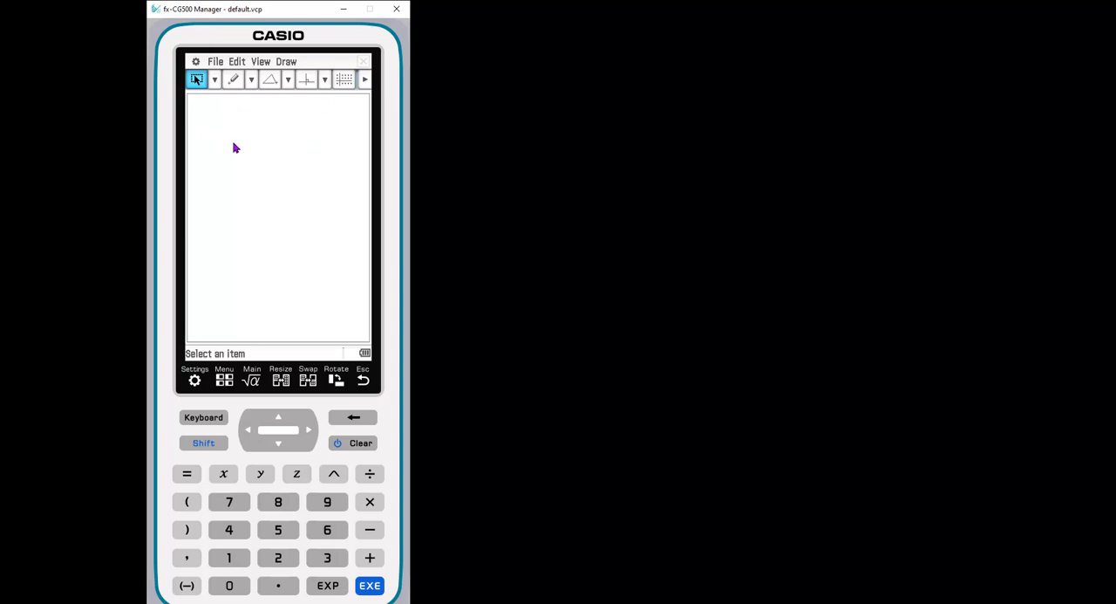
pyautogui.moveTo(279, 164)
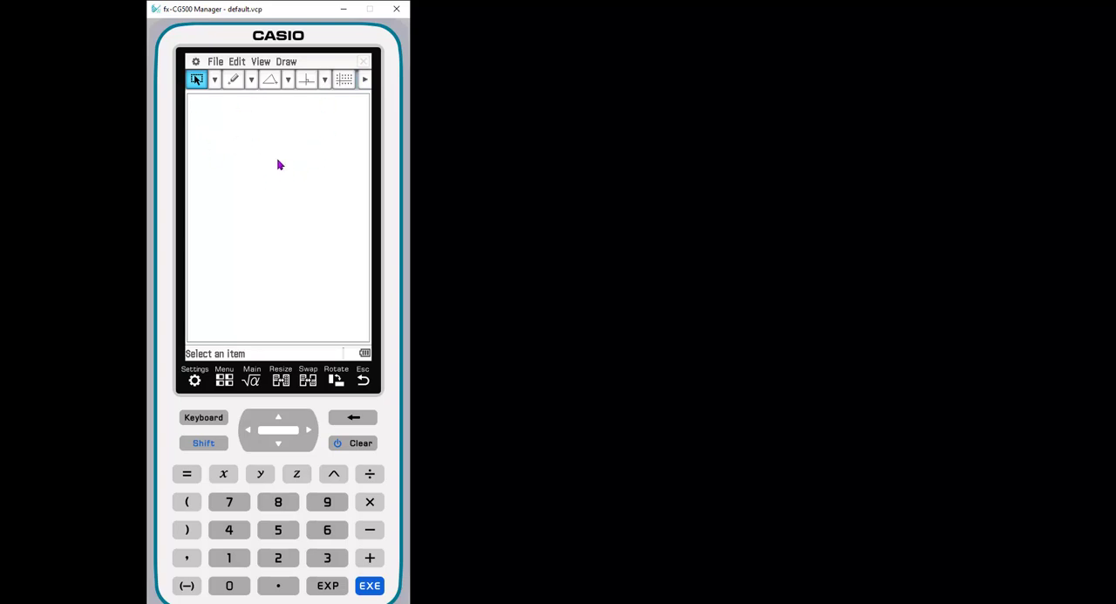
pyautogui.moveTo(247, 105)
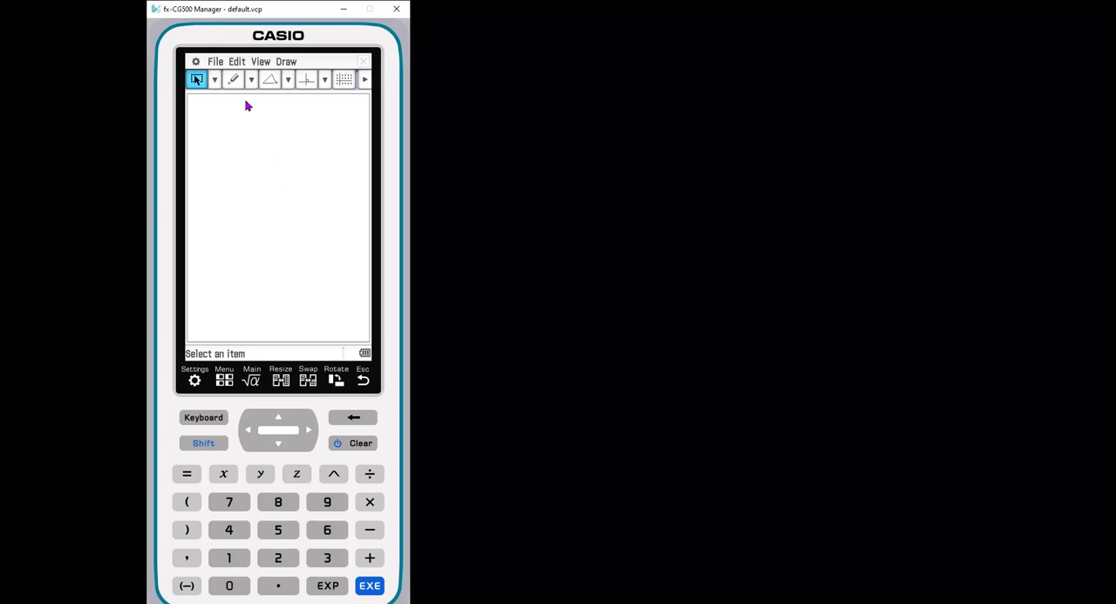
pyautogui.moveTo(296, 270)
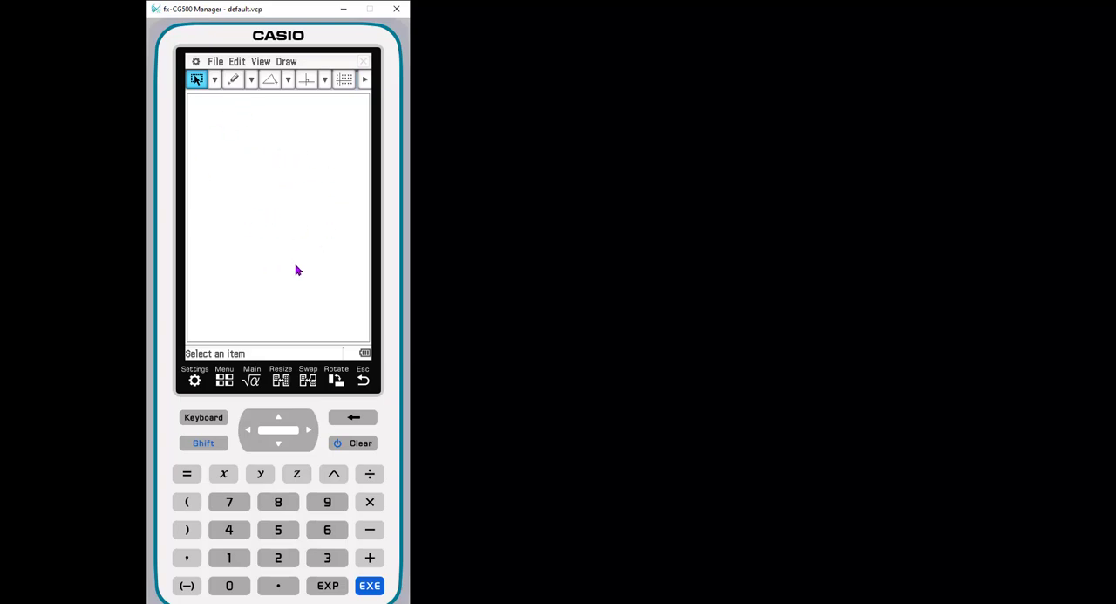
pyautogui.moveTo(268, 297)
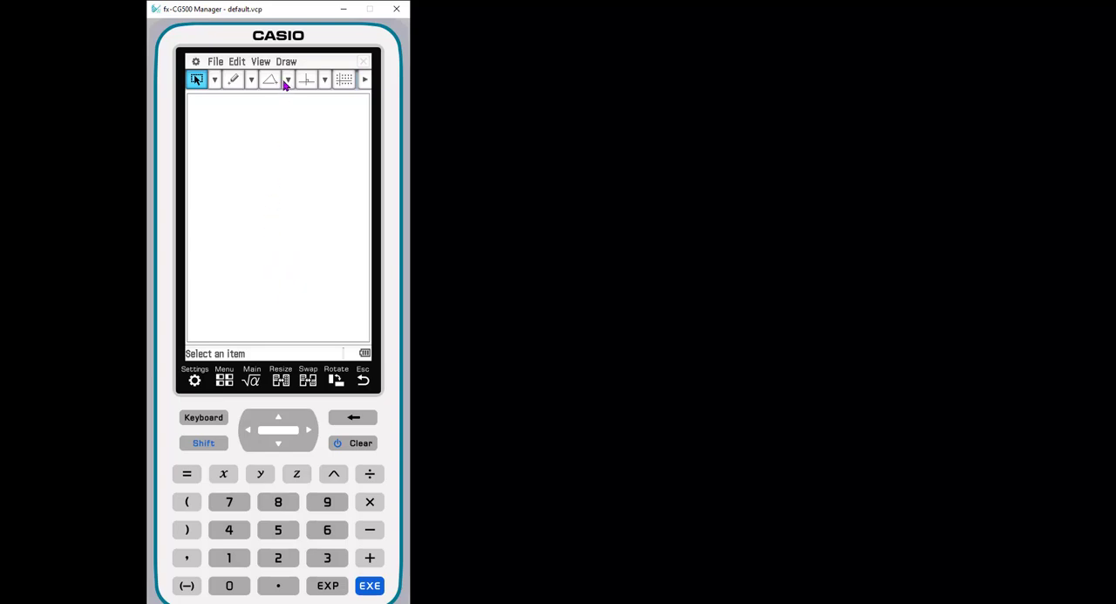
# - Choose the quadrilateral tool from the polygon shapes list
pyautogui.click(288, 79)
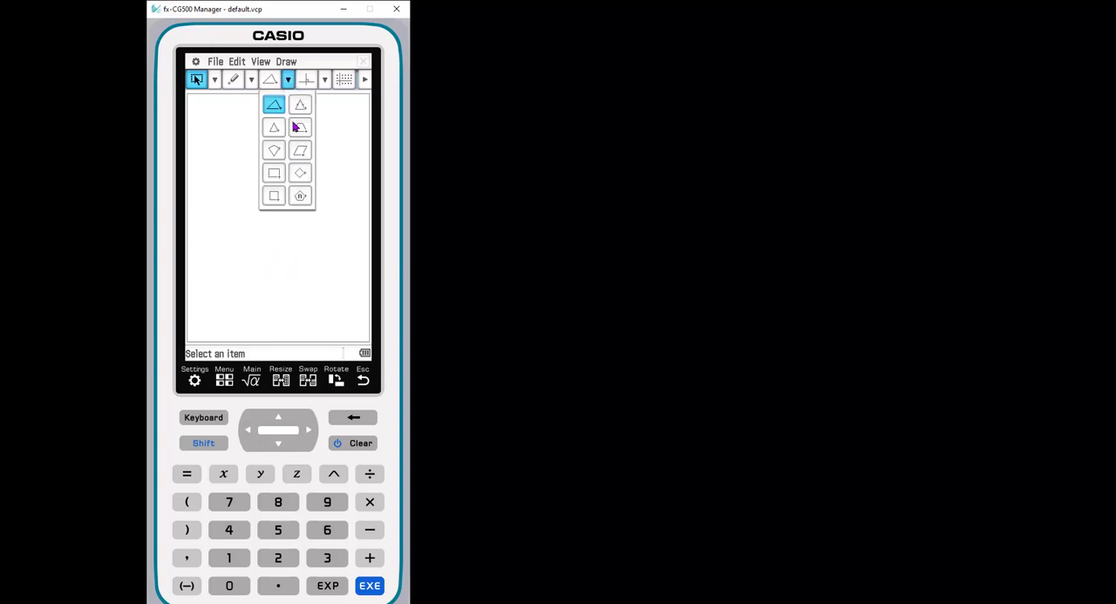
pyautogui.click(274, 104)
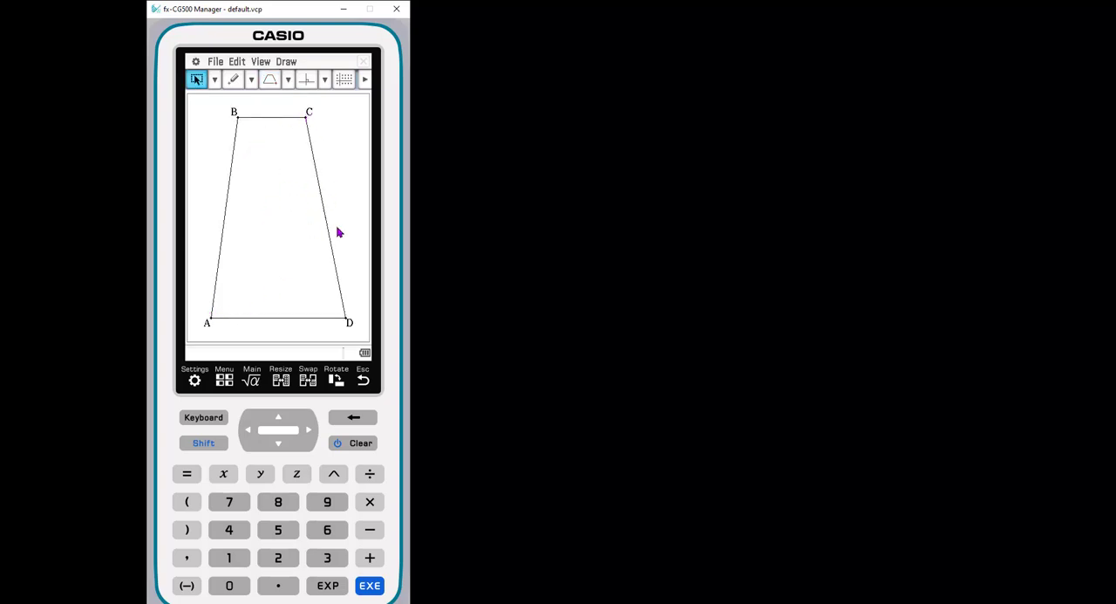
pyautogui.moveTo(332, 218)
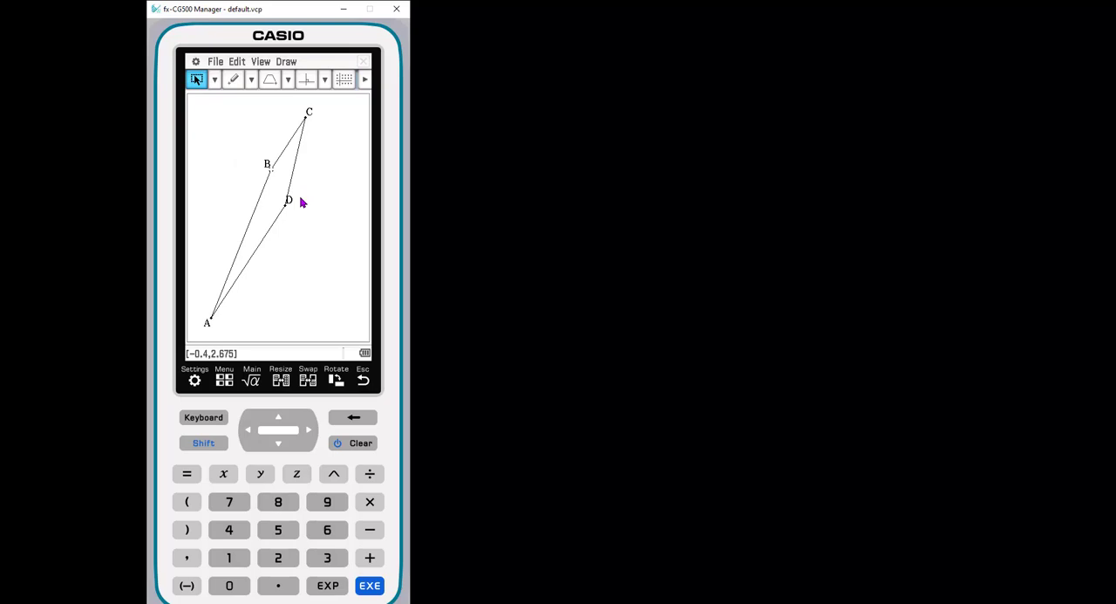
pyautogui.moveTo(318, 292)
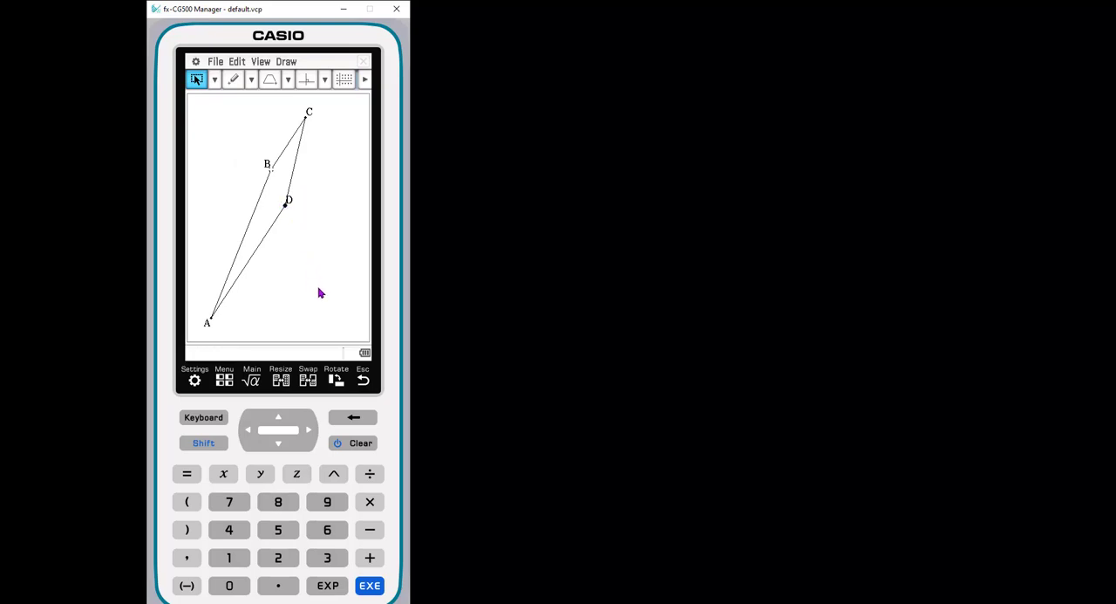
pyautogui.moveTo(308, 247)
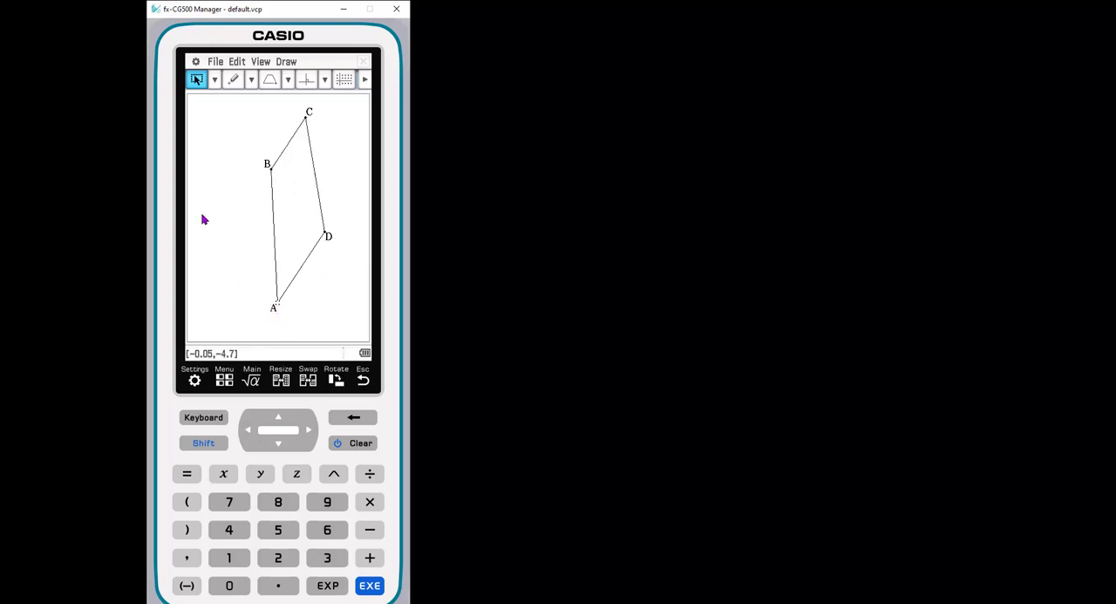
pyautogui.moveTo(314, 200)
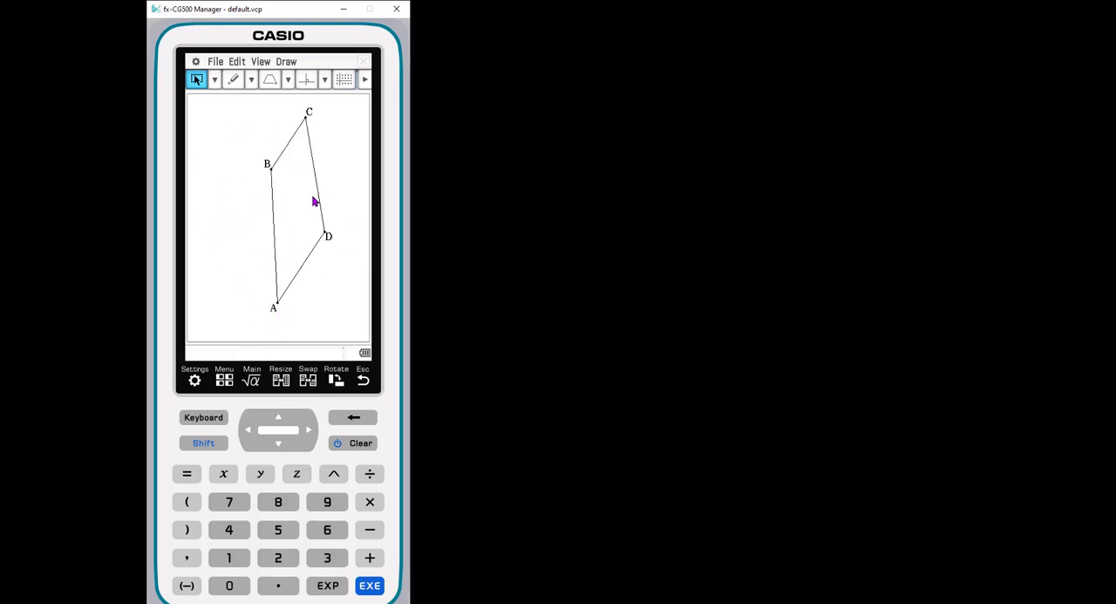
pyautogui.moveTo(224, 197)
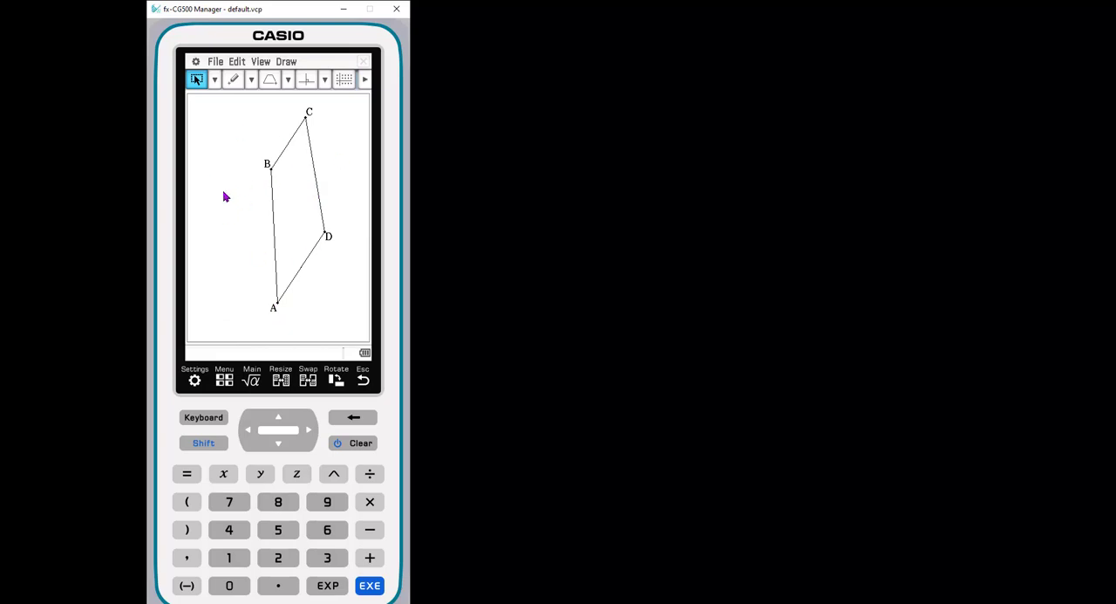
pyautogui.moveTo(321, 150)
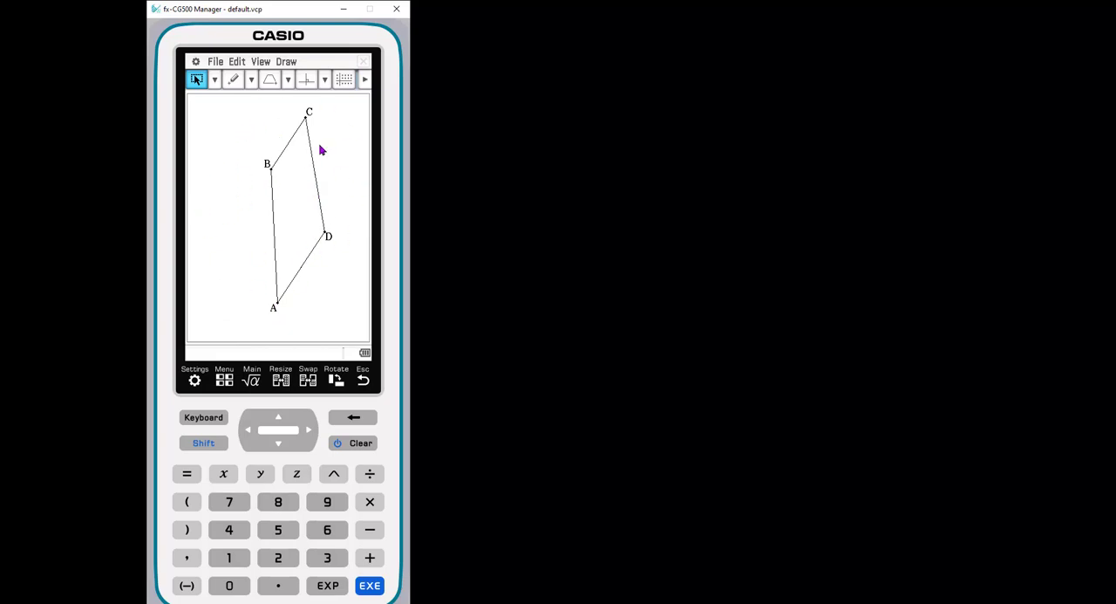
pyautogui.moveTo(255, 243)
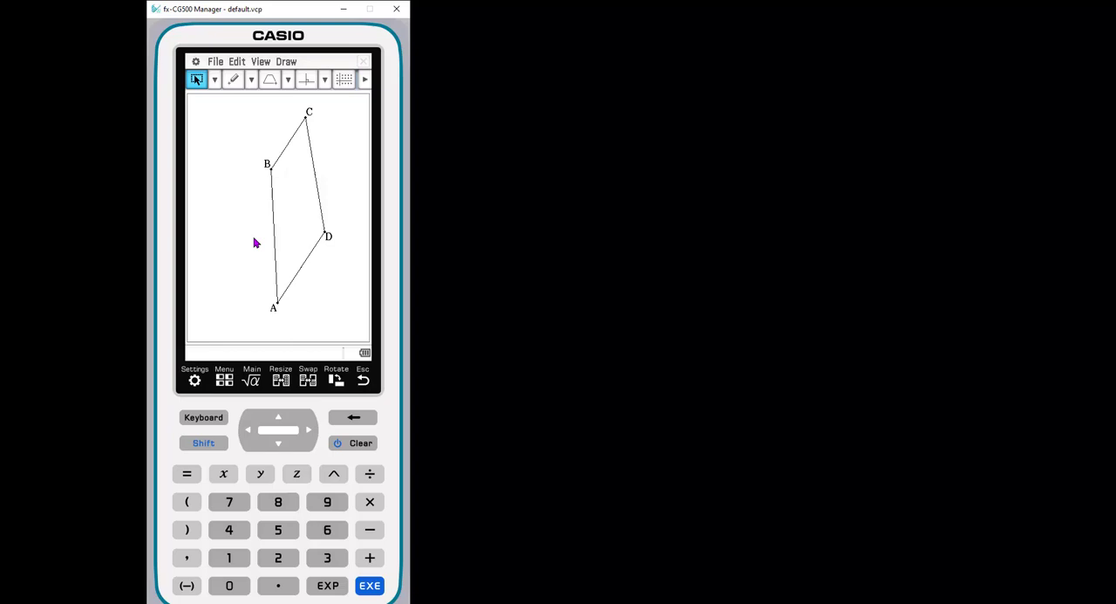
pyautogui.moveTo(256, 246)
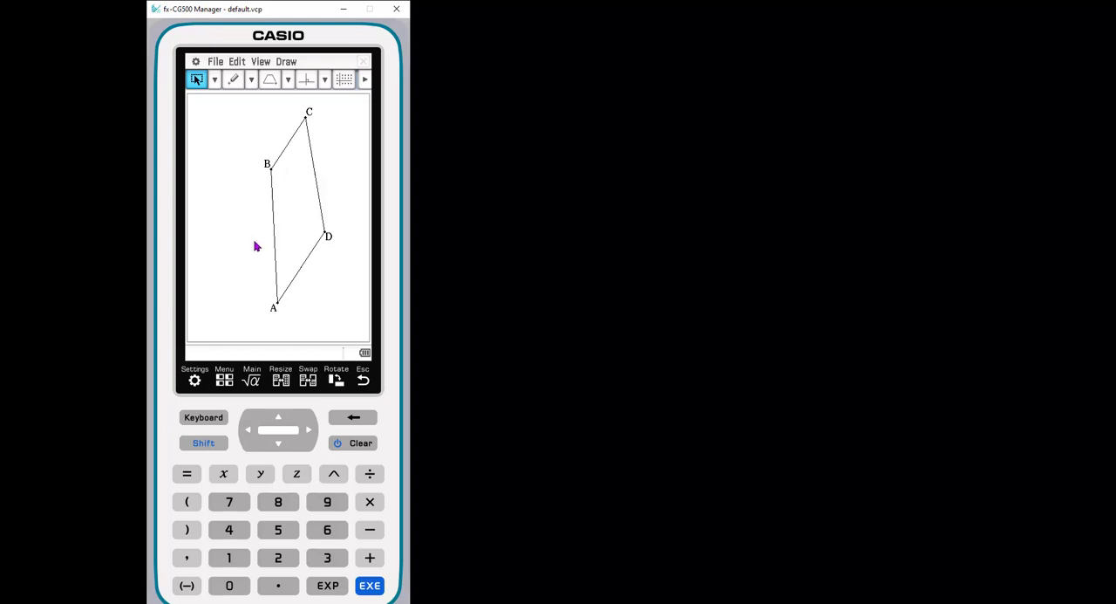
pyautogui.moveTo(361, 173)
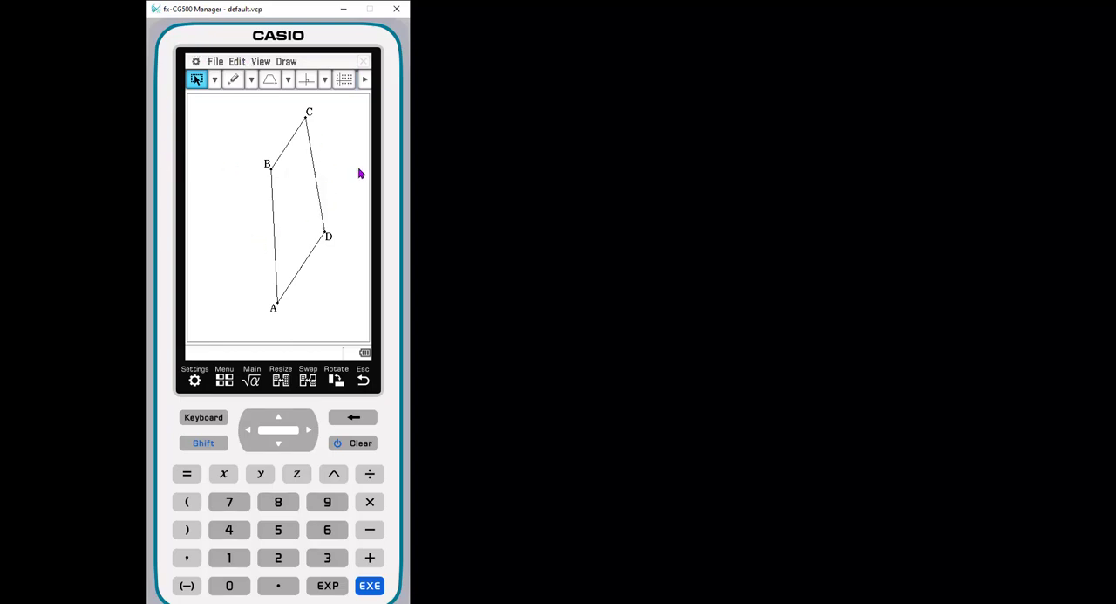
pyautogui.moveTo(246, 207)
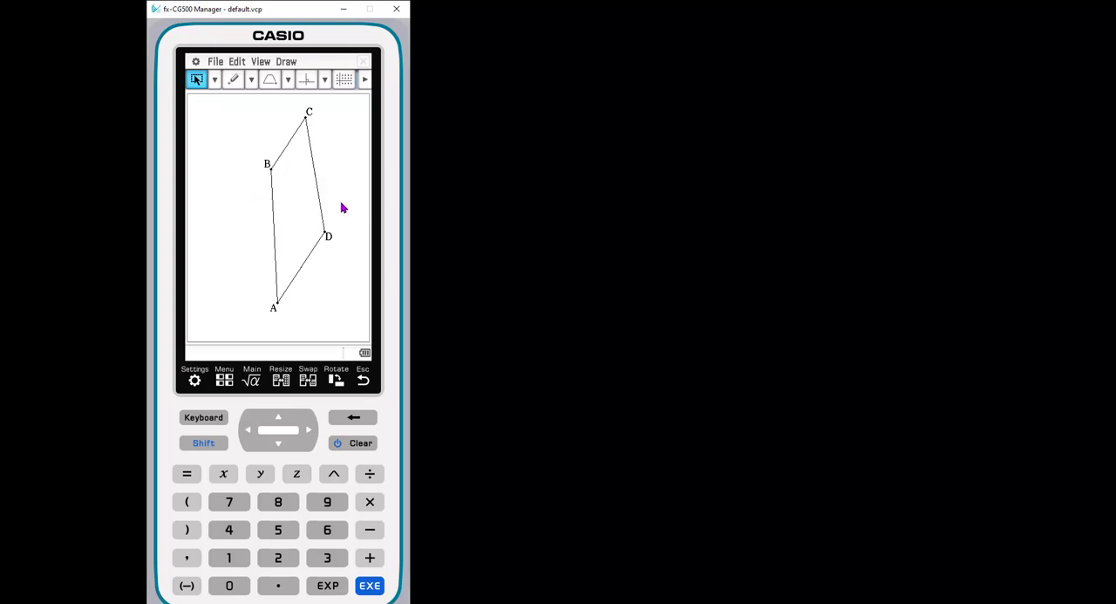
pyautogui.moveTo(314, 225)
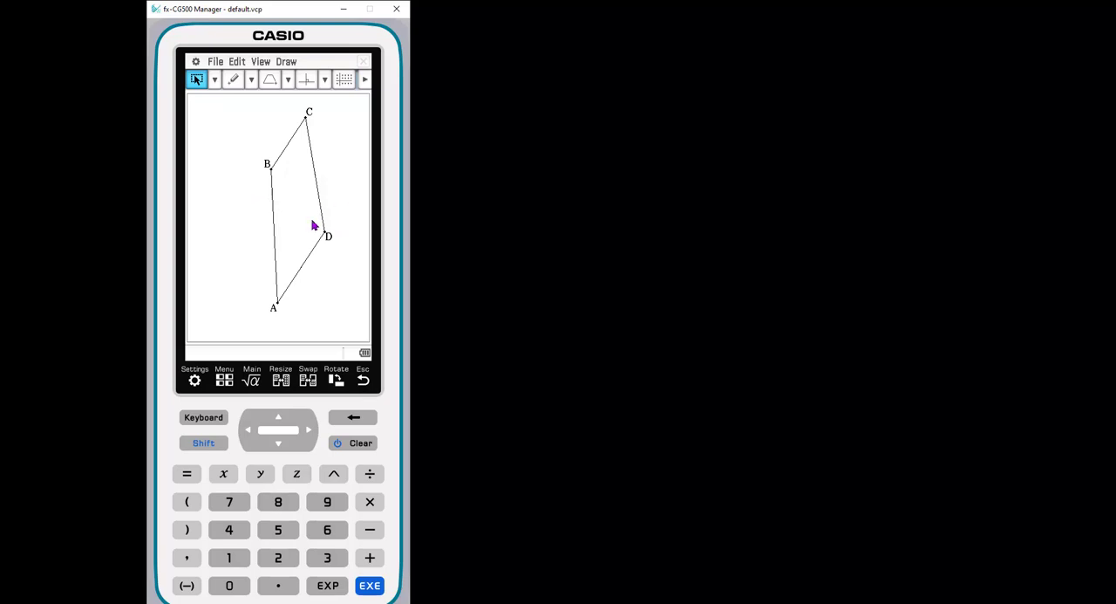
pyautogui.moveTo(402, 270)
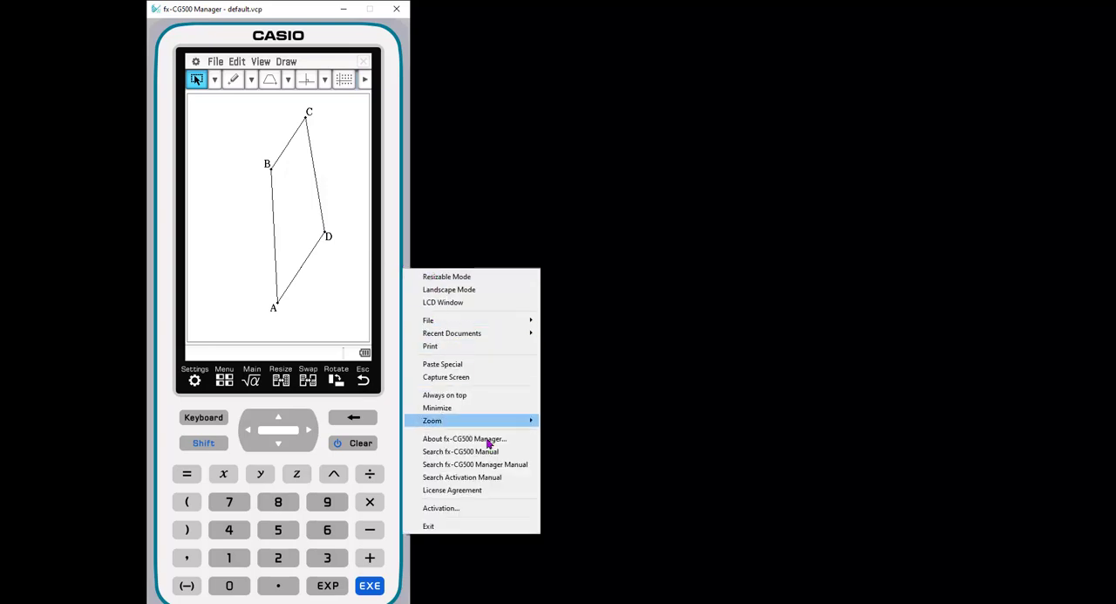
pyautogui.moveTo(471, 276)
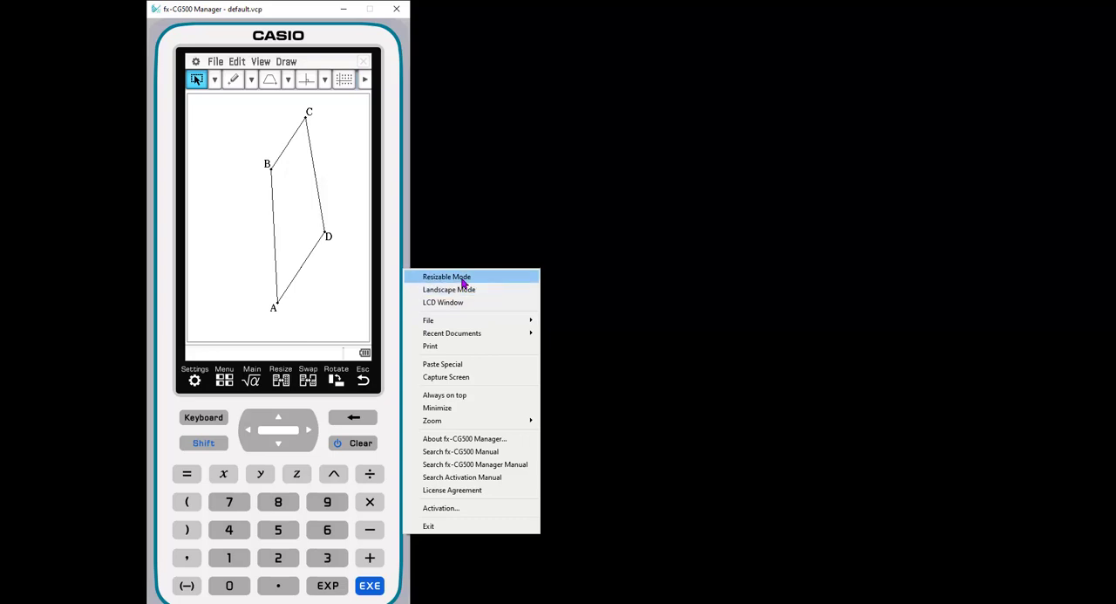
# - Switch the emulator window to Resizable Mode from the right-click menu
pyautogui.click(445, 277)
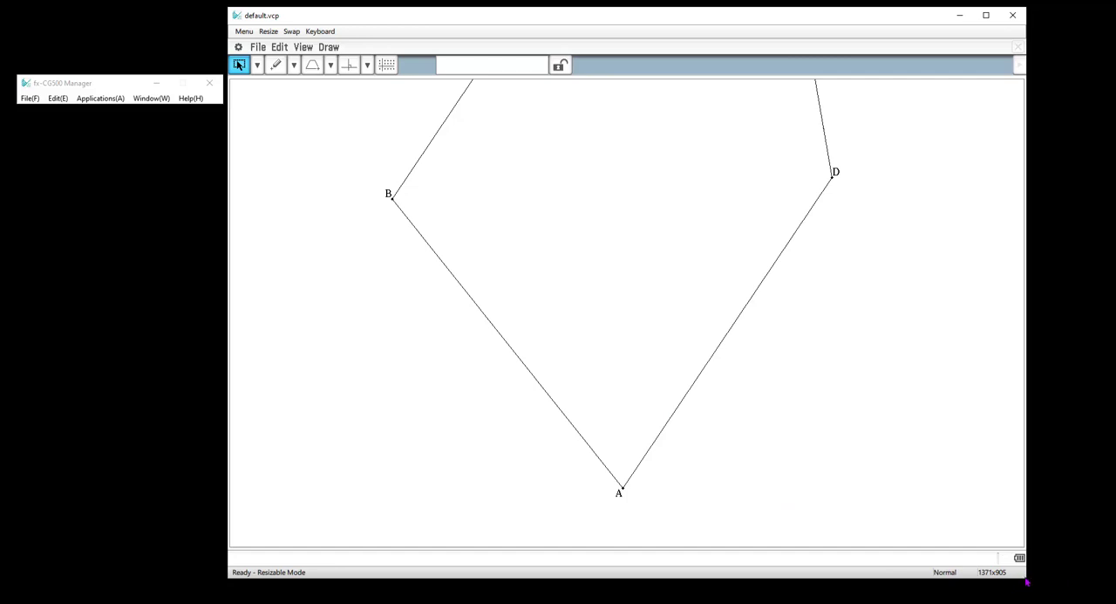
pyautogui.moveTo(1024, 579)
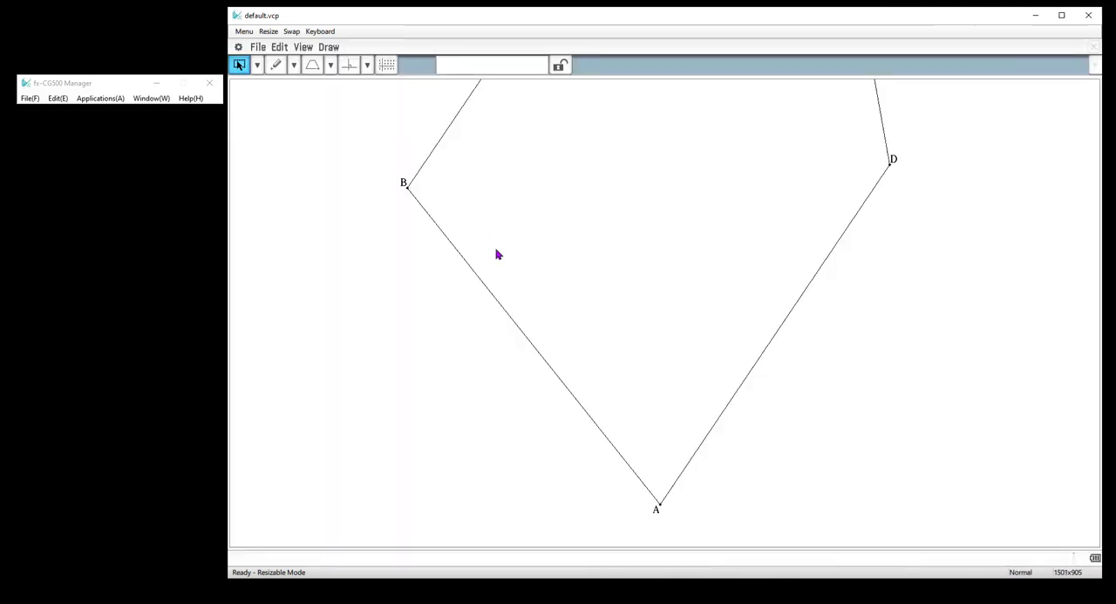
# - Show the Applications list, then return to the Geometry app
pyautogui.click(244, 31)
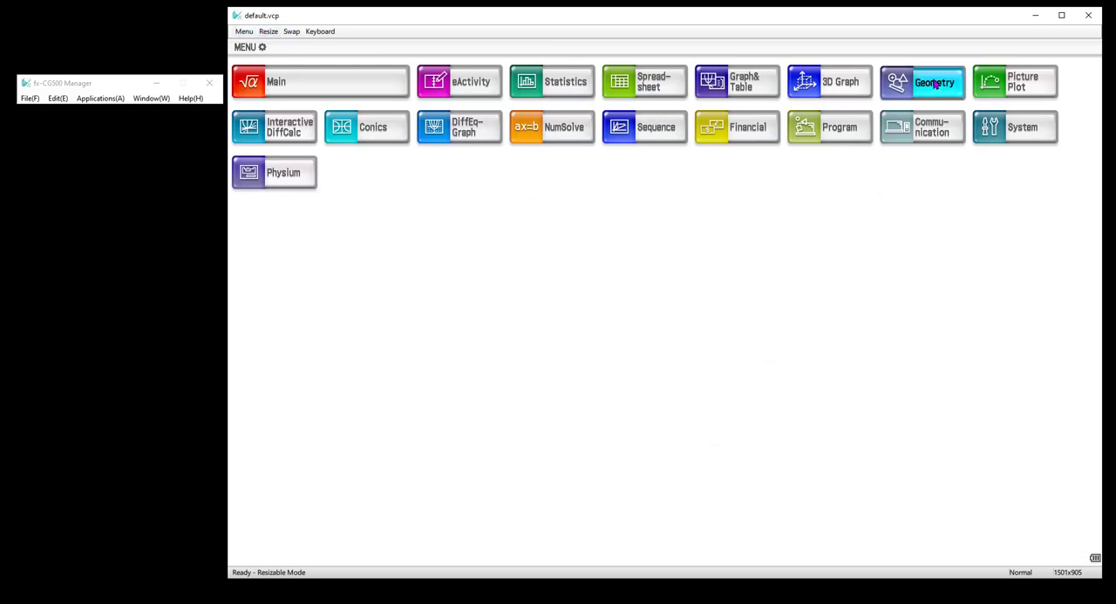
pyautogui.click(922, 81)
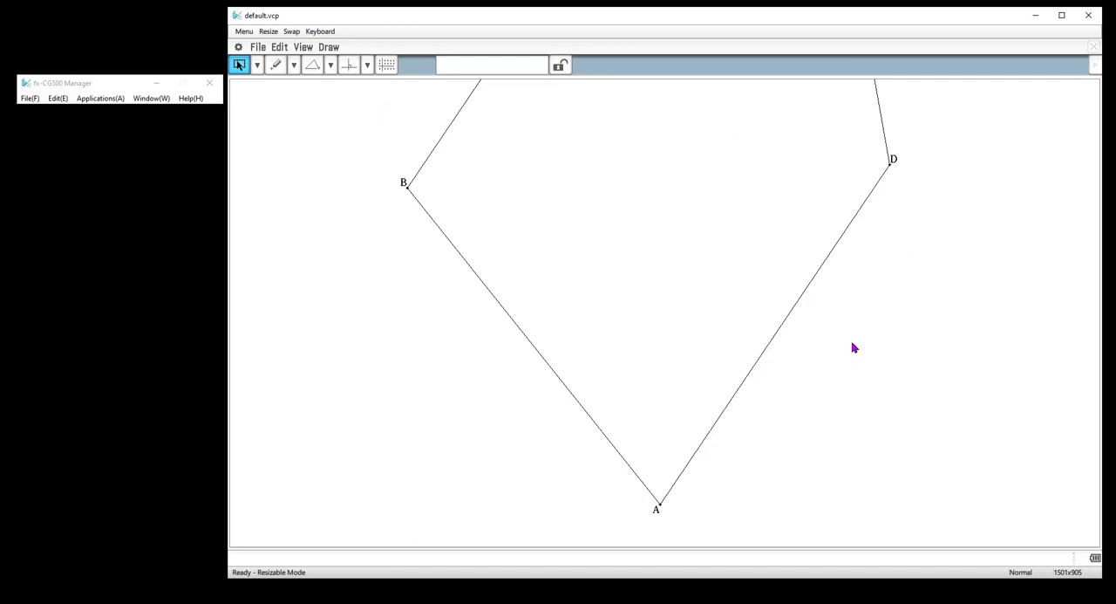
pyautogui.moveTo(349, 55)
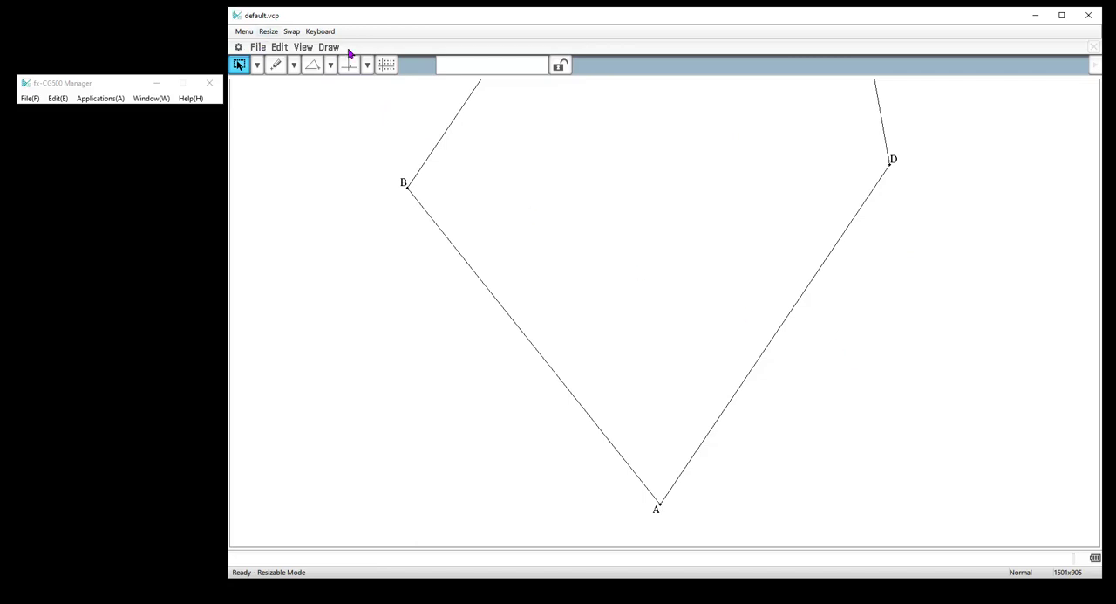
pyautogui.moveTo(331, 226)
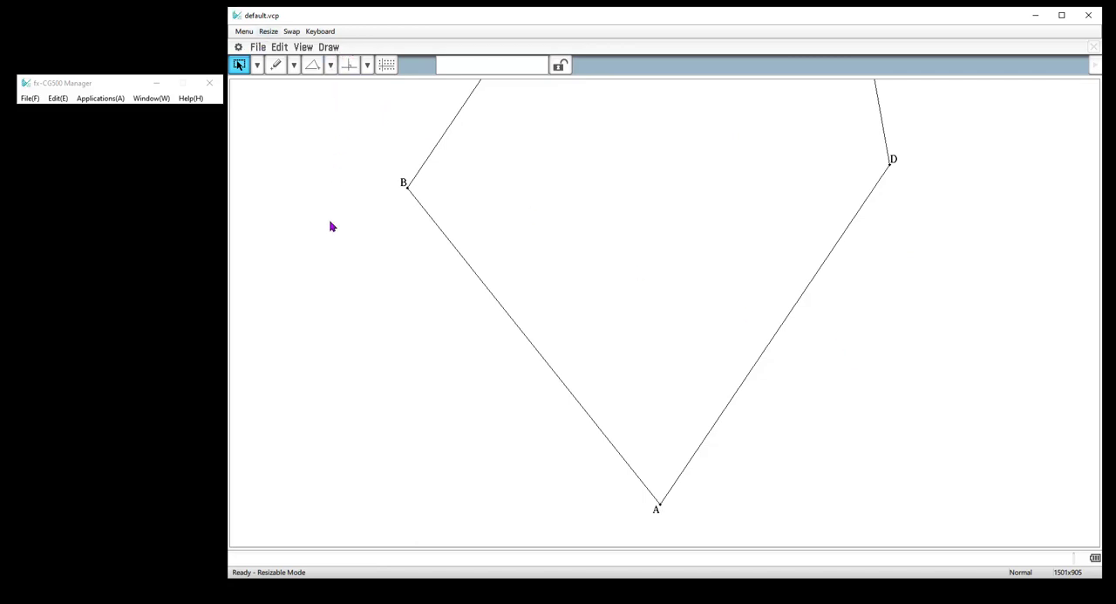
pyautogui.moveTo(268, 105)
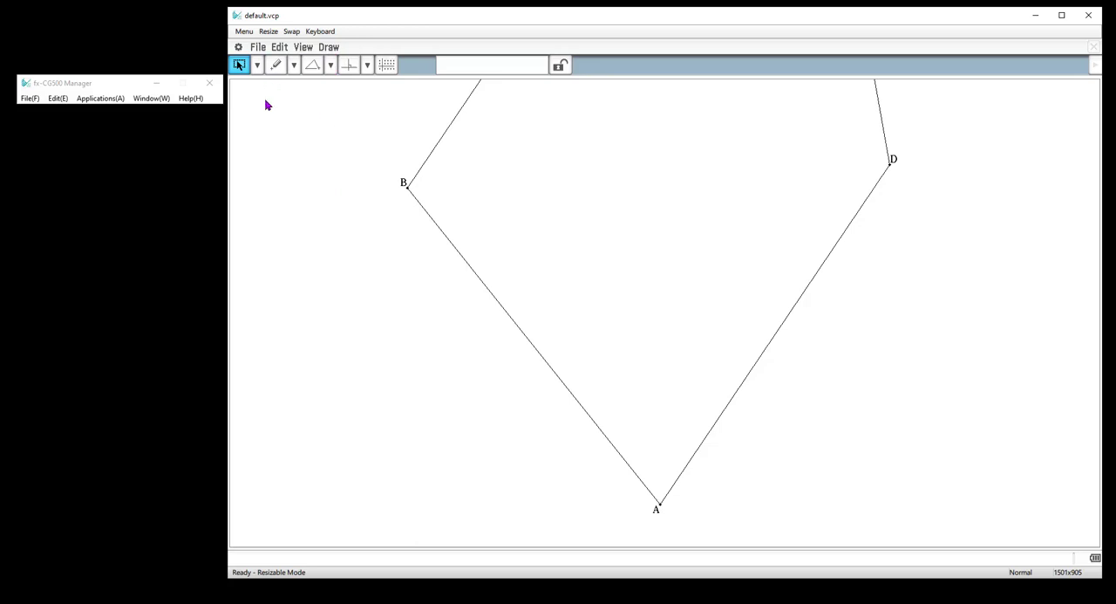
pyautogui.moveTo(740, 126)
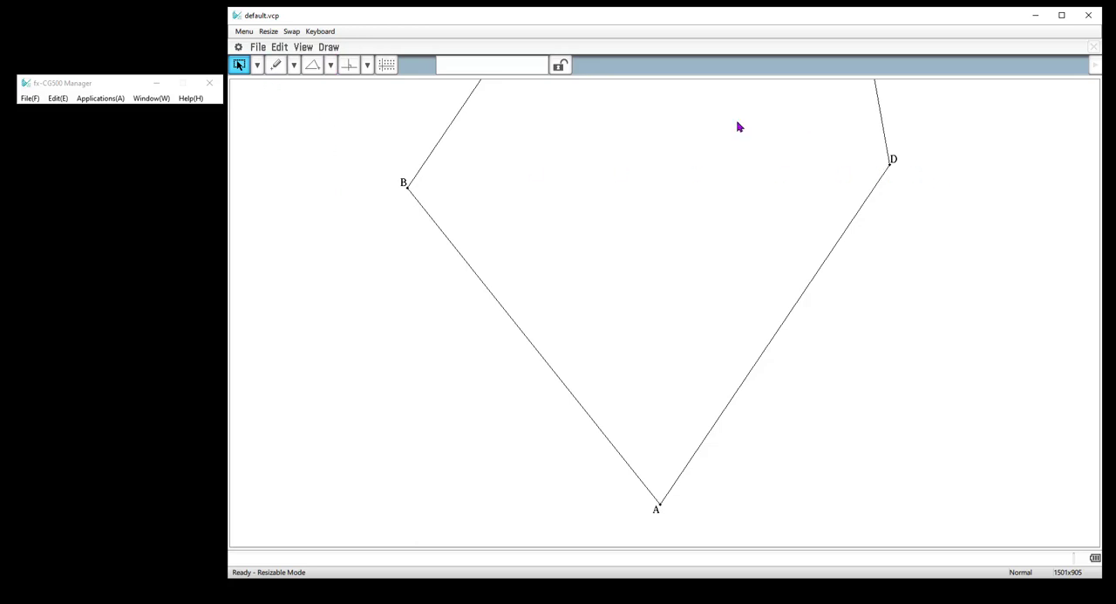
# - Look through the small manager window's menu options
pyautogui.click(30, 97)
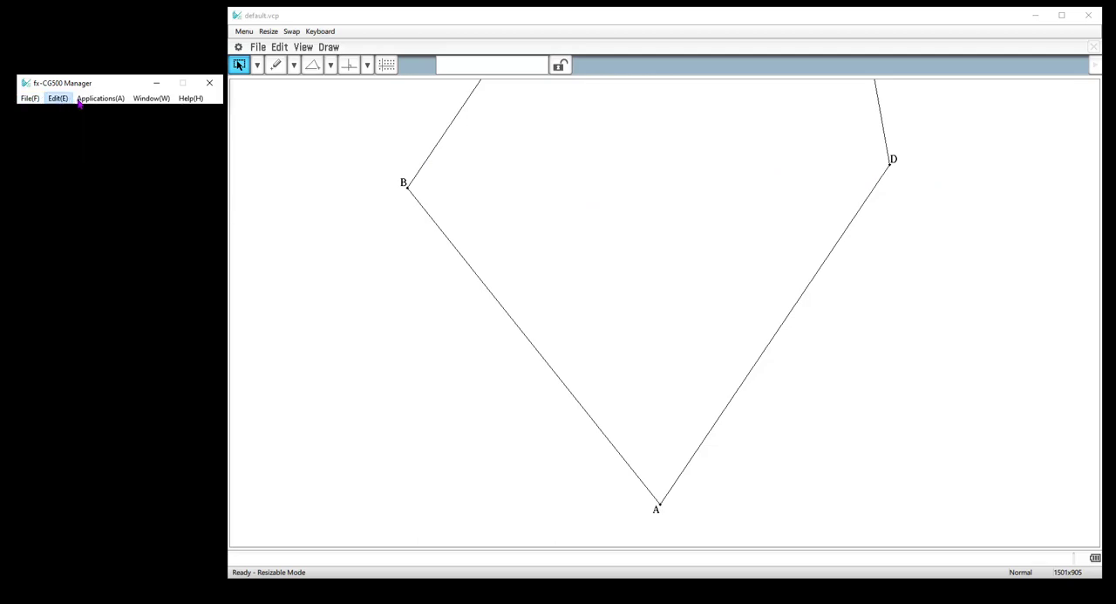
pyautogui.click(101, 97)
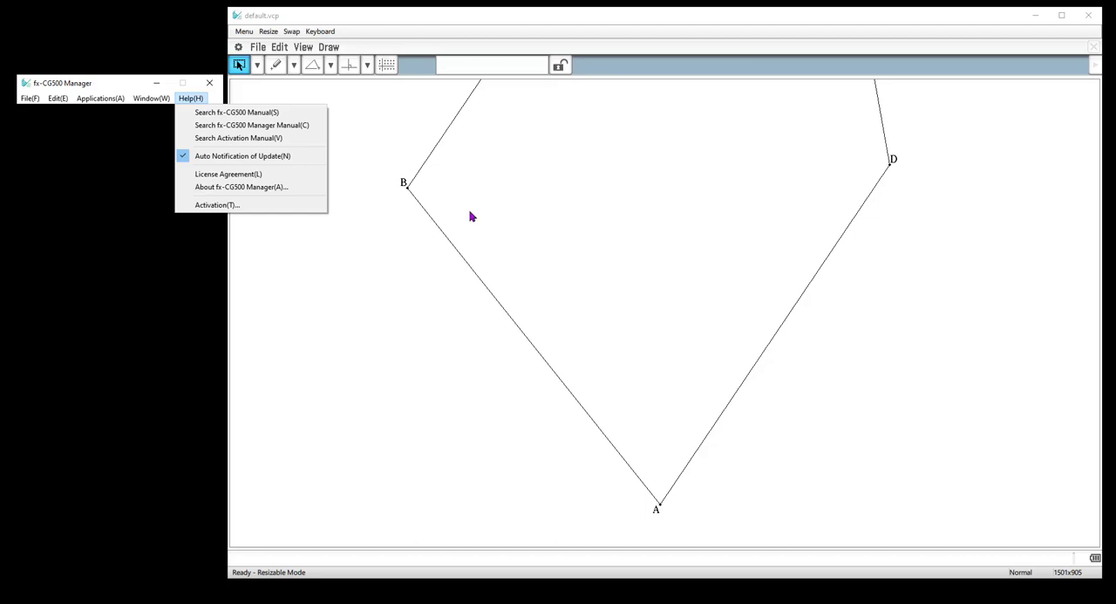
pyautogui.click(101, 97)
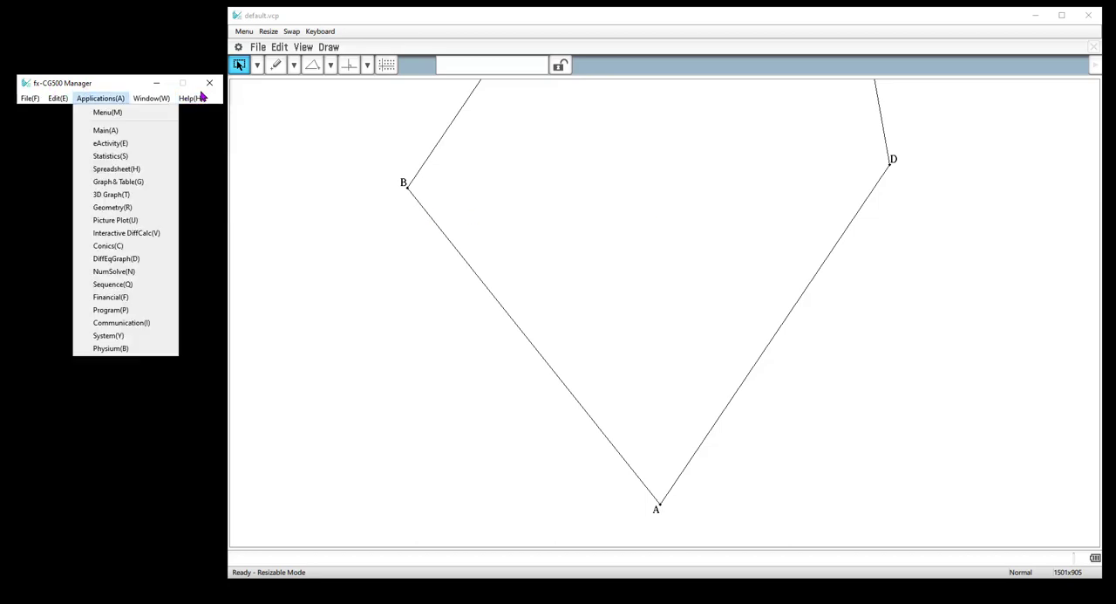
pyautogui.moveTo(148, 344)
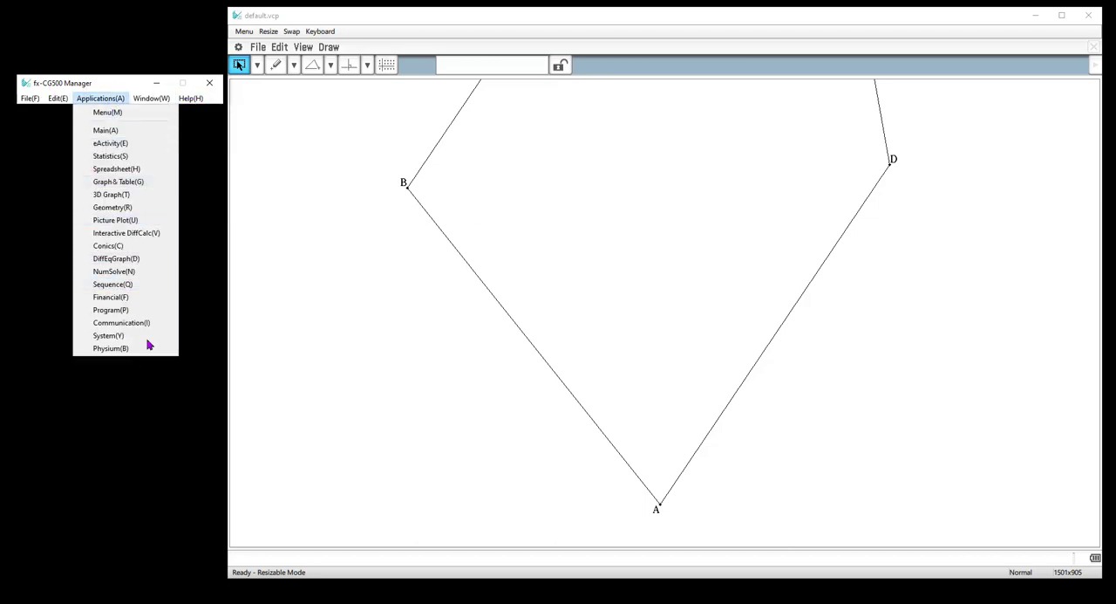
pyautogui.moveTo(118, 77)
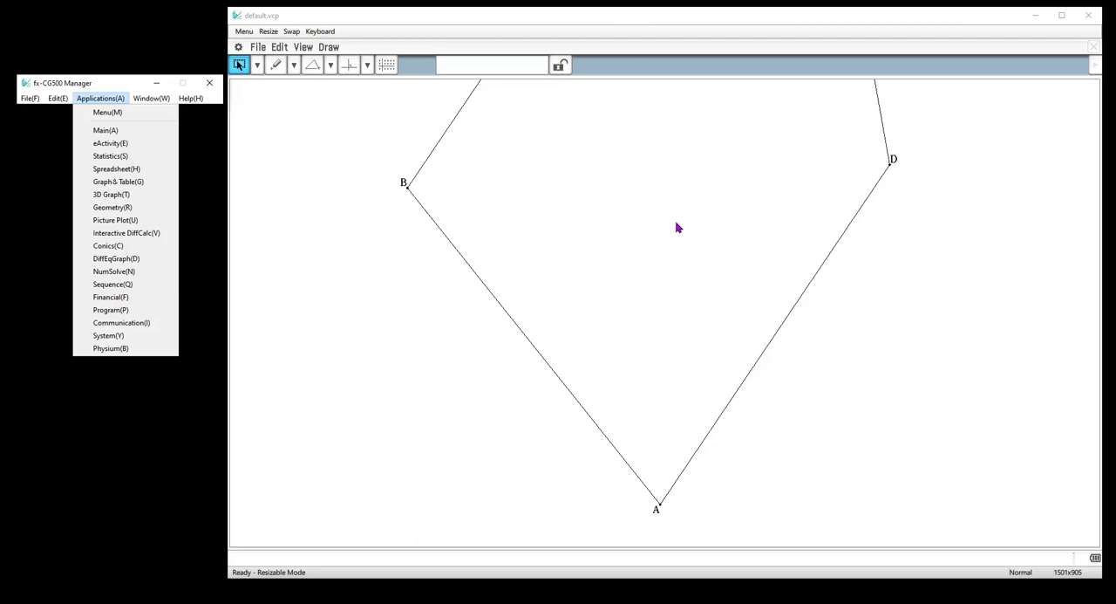
pyautogui.moveTo(340, 73)
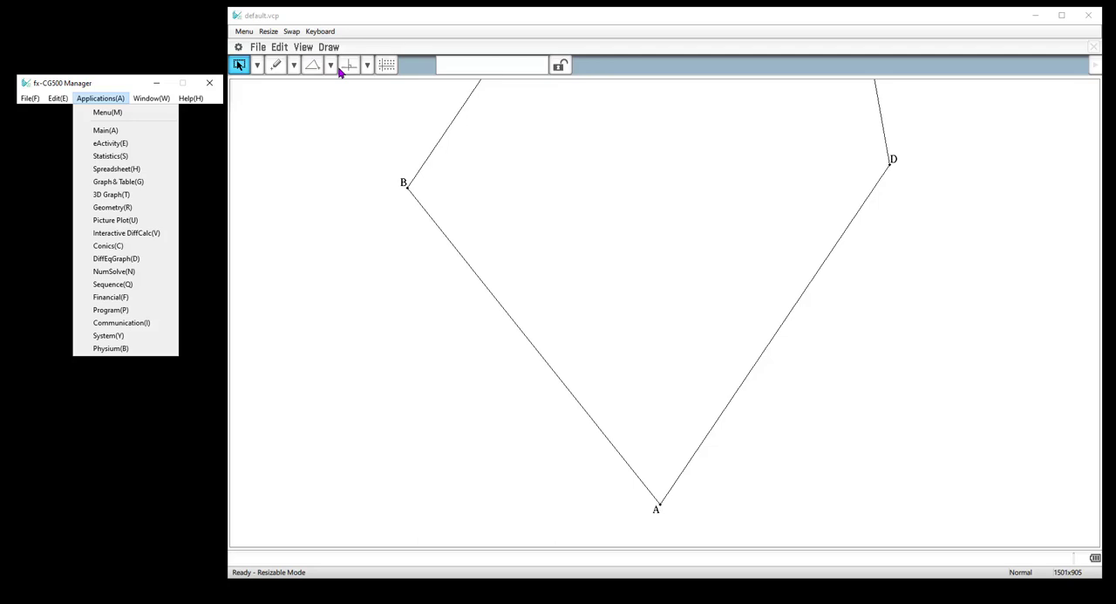
# - Draw triangle EFG from line segments left of ABCD, then return to Select
pyautogui.click(294, 64)
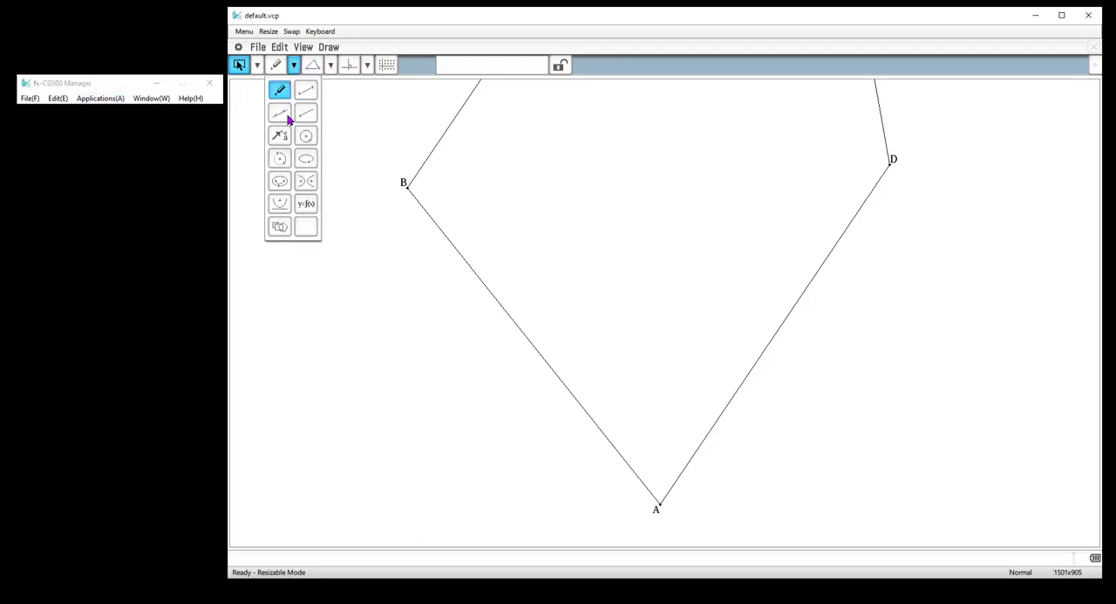
pyautogui.click(279, 113)
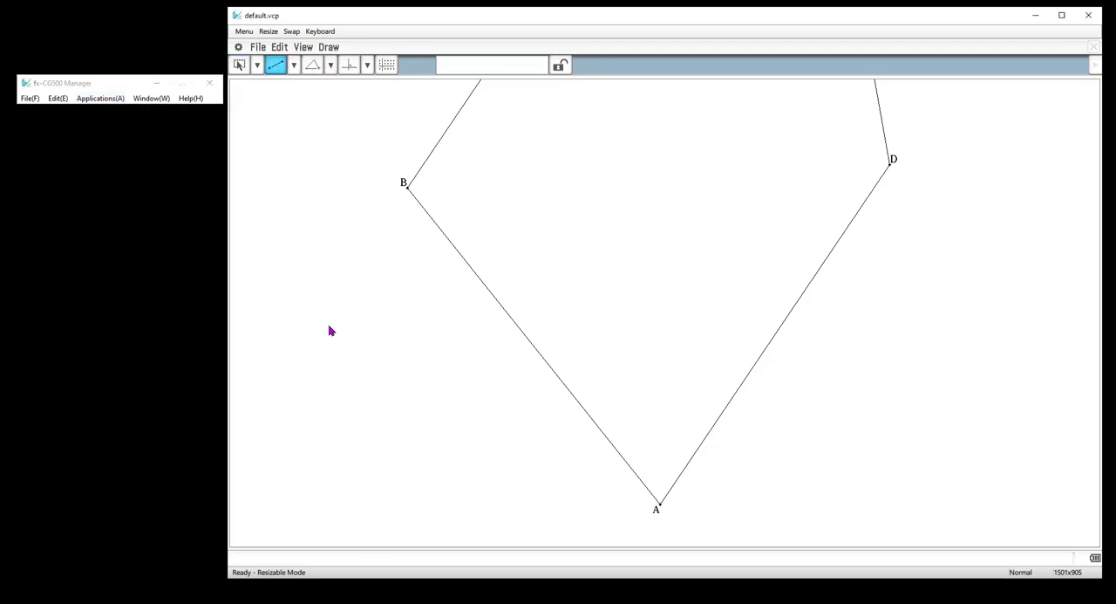
pyautogui.moveTo(327, 329); pyautogui.dragTo(545, 299)
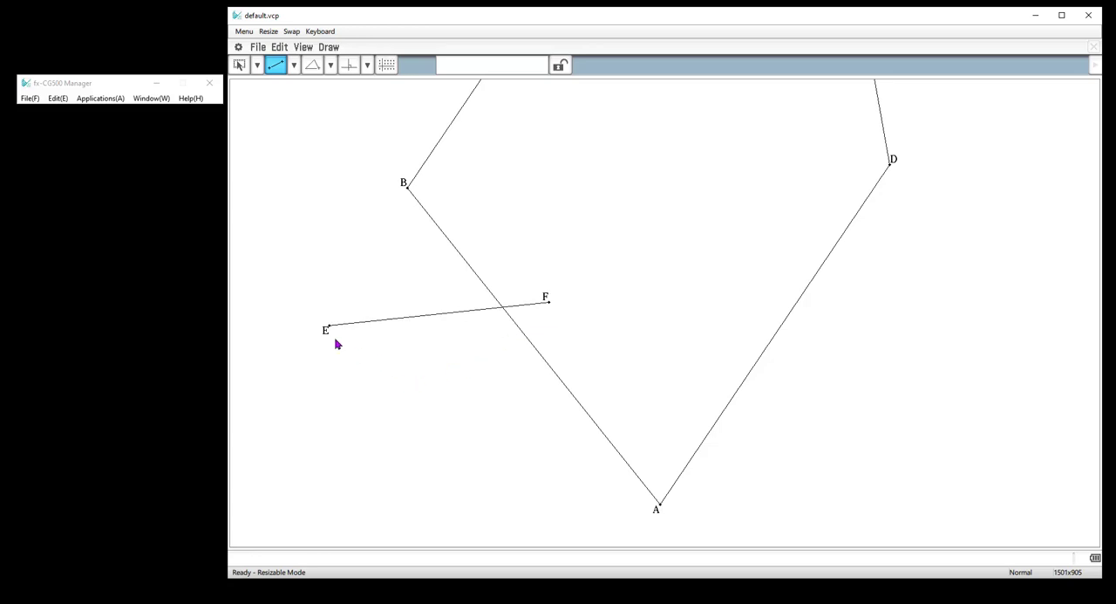
pyautogui.moveTo(327, 330); pyautogui.dragTo(473, 449)
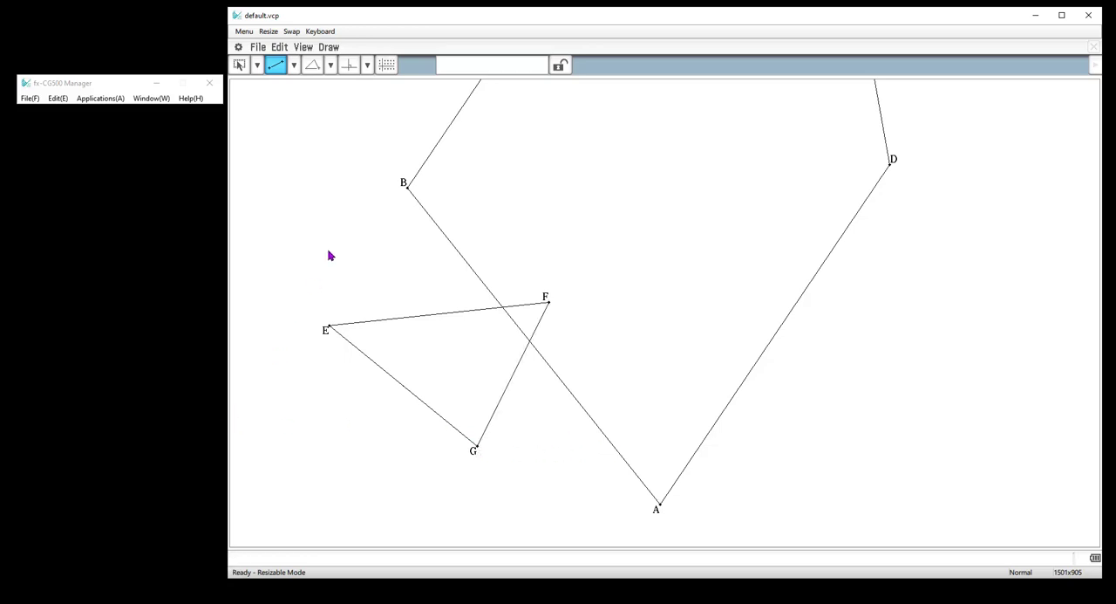
pyautogui.click(239, 64)
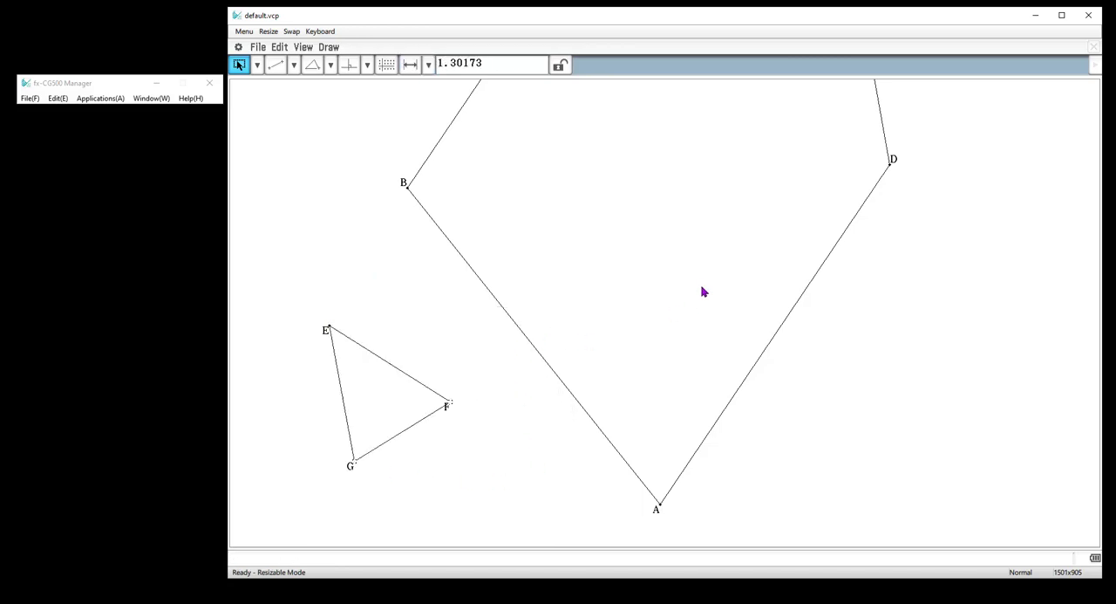
pyautogui.moveTo(696, 292)
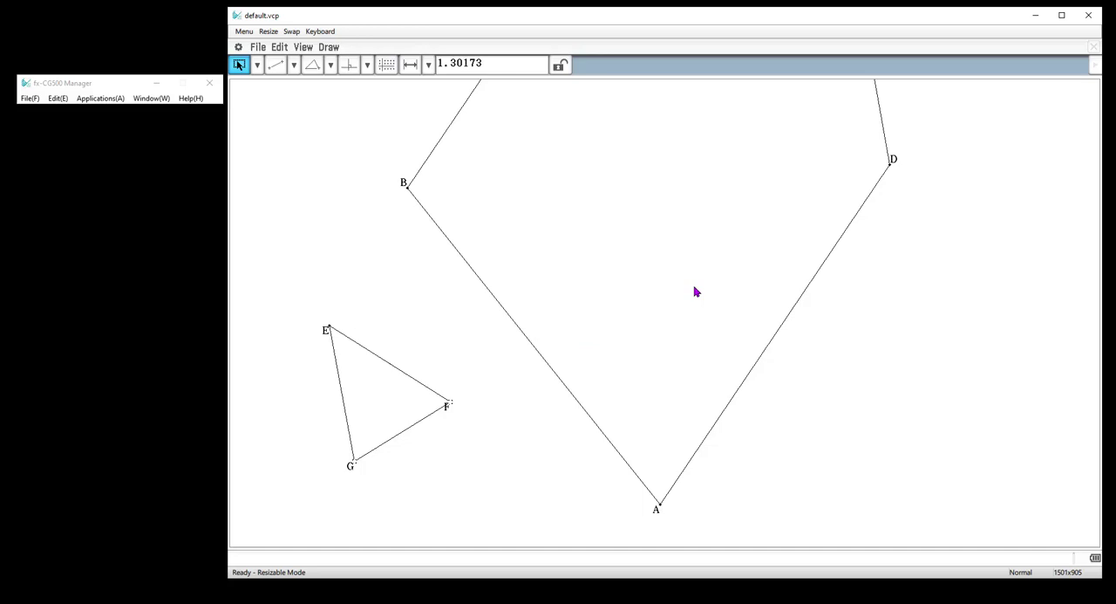
pyautogui.moveTo(820, 257)
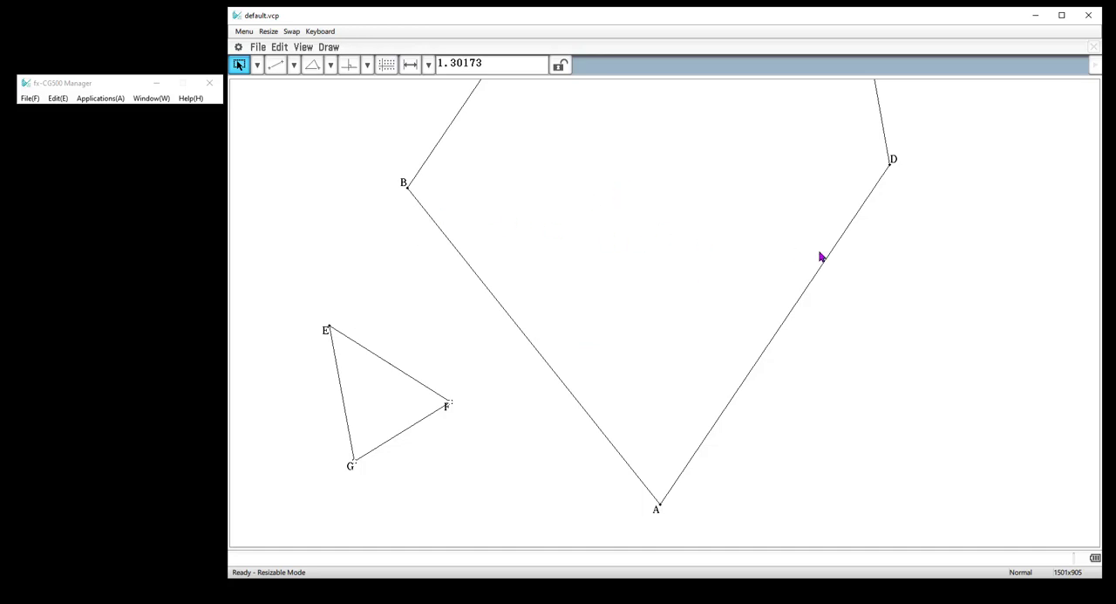
pyautogui.moveTo(416, 139)
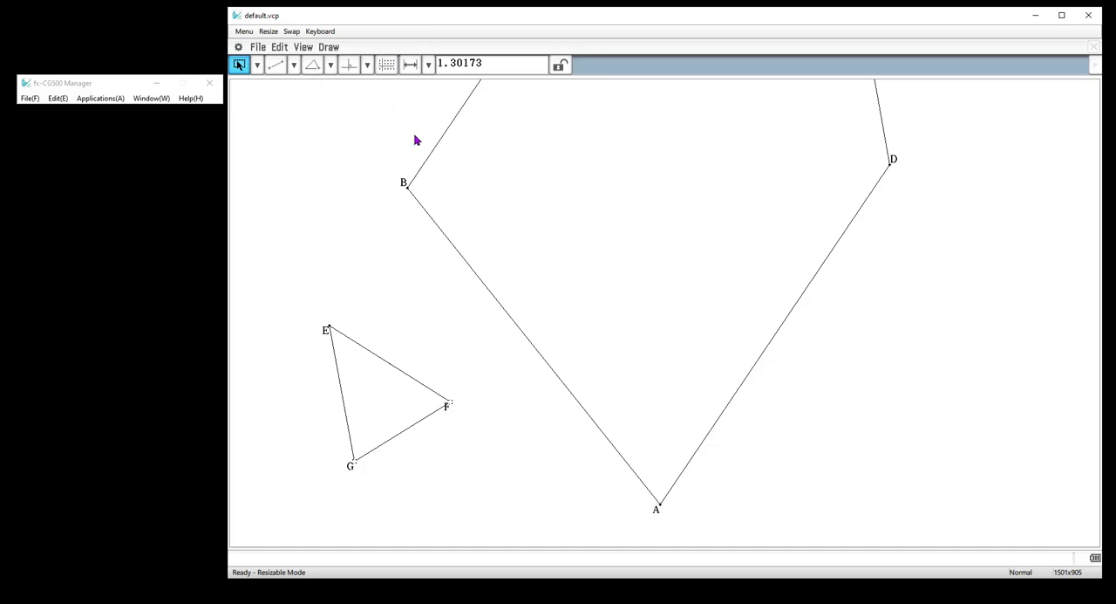
pyautogui.moveTo(374, 72)
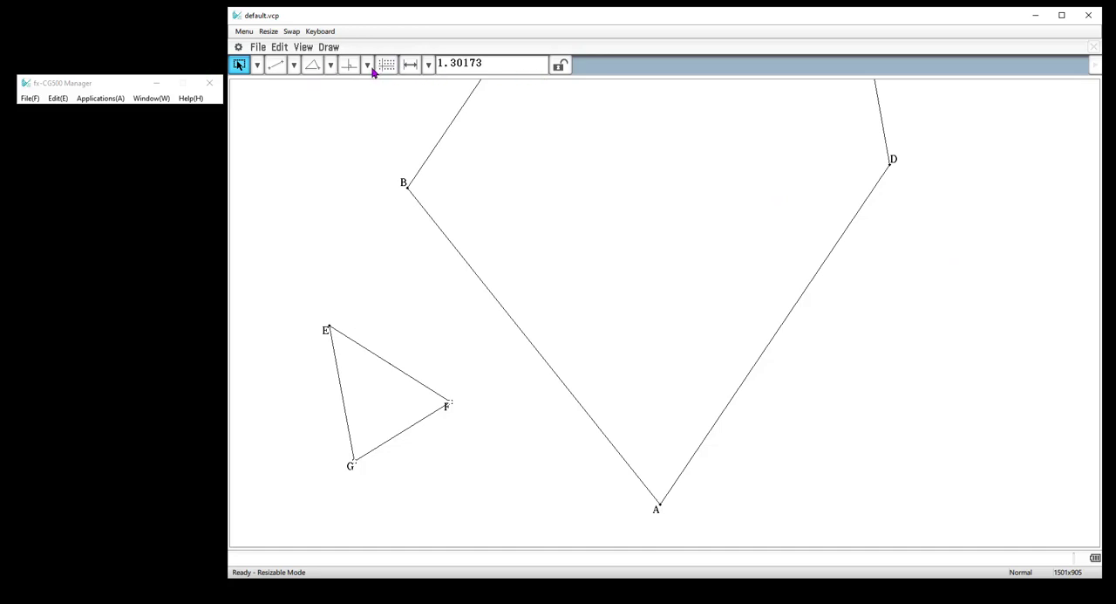
# - Browse the construction tools and Edit menu without changing anything
pyautogui.click(366, 63)
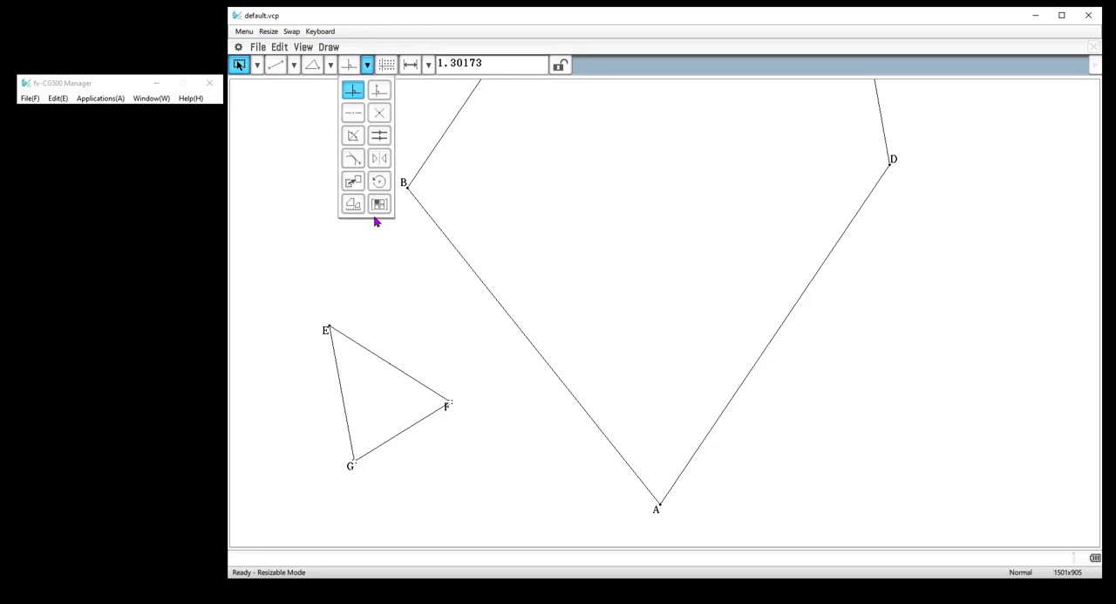
pyautogui.moveTo(903, 212)
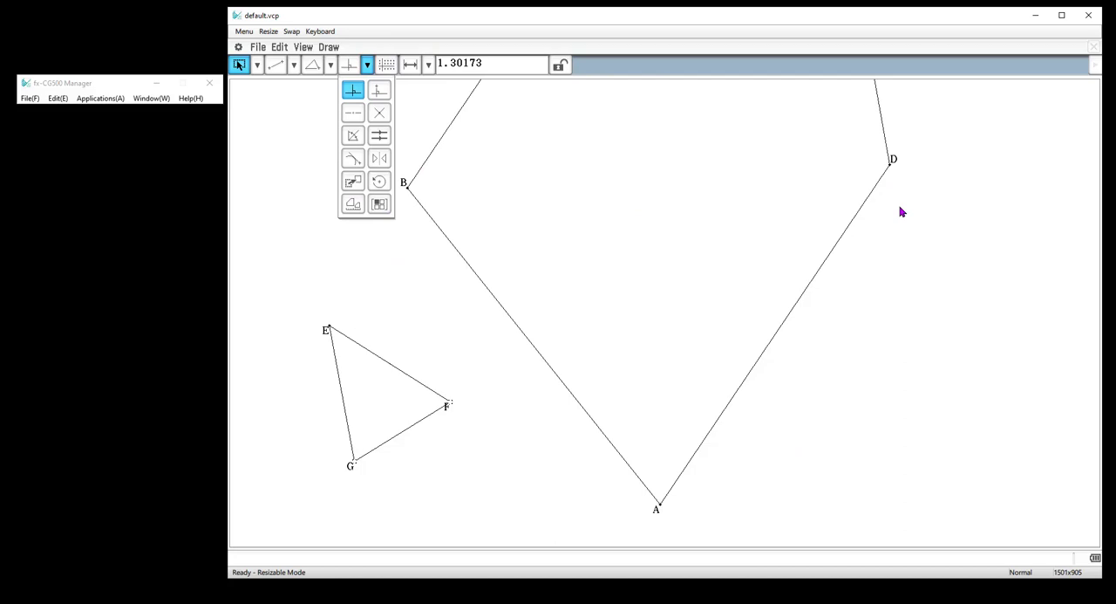
pyautogui.moveTo(826, 422)
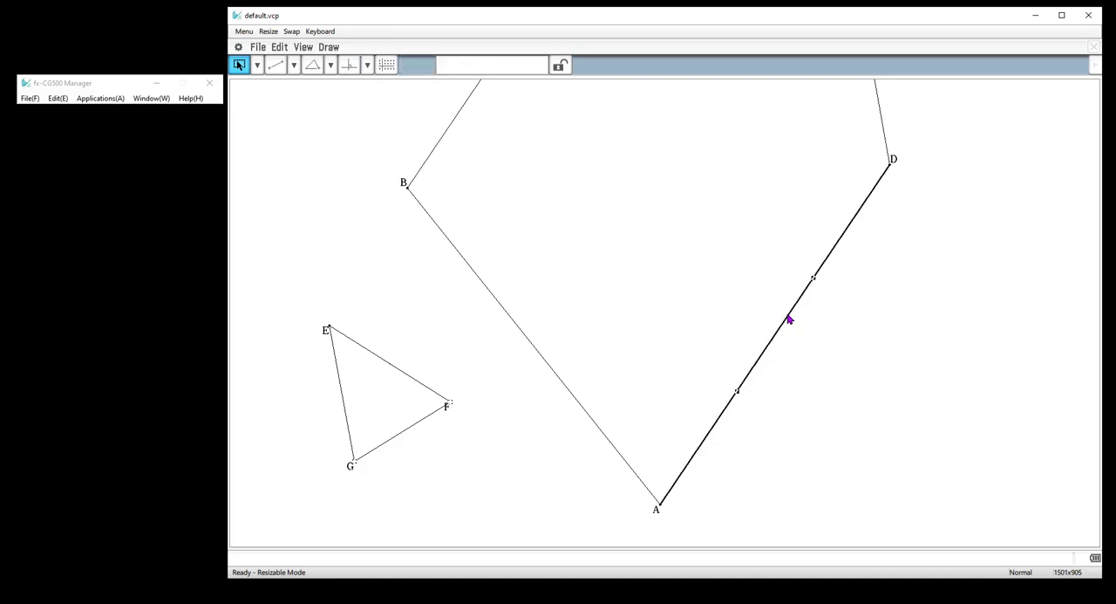
pyautogui.moveTo(772, 349)
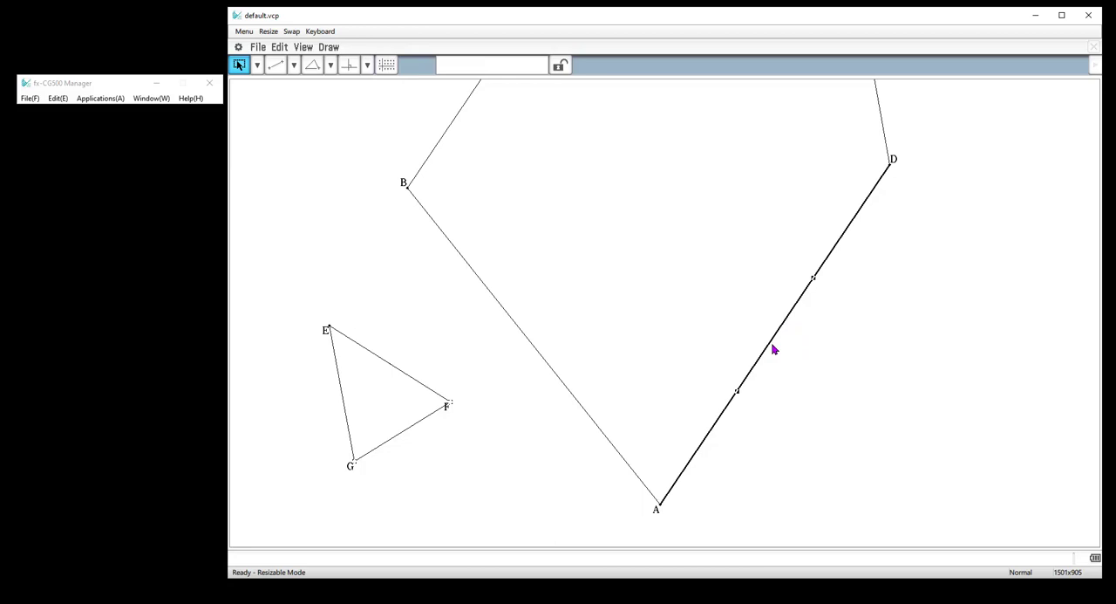
pyautogui.moveTo(319, 99)
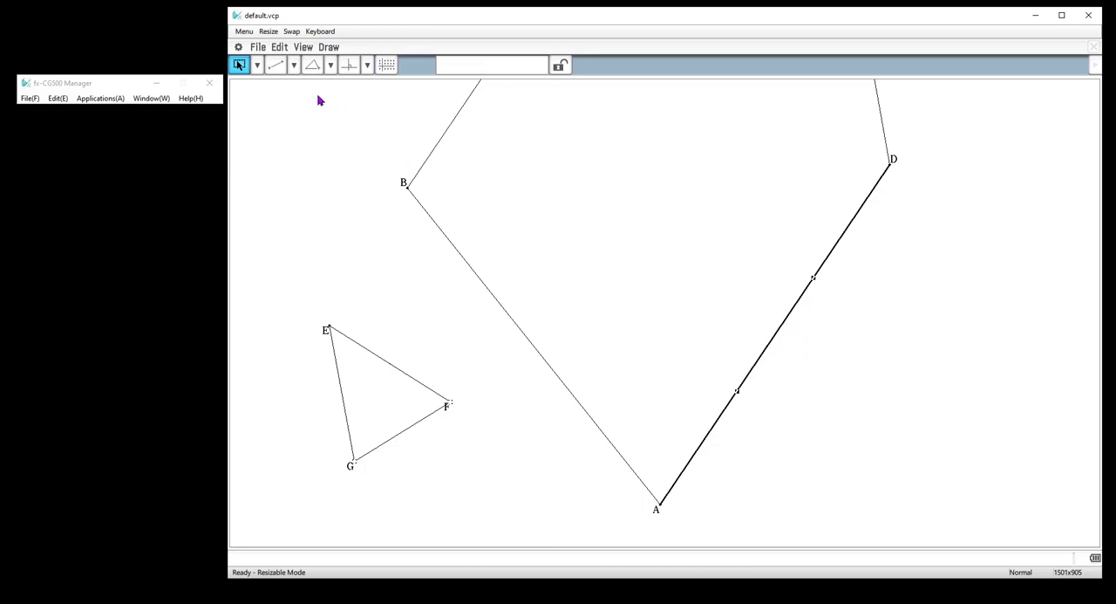
pyautogui.click(279, 46)
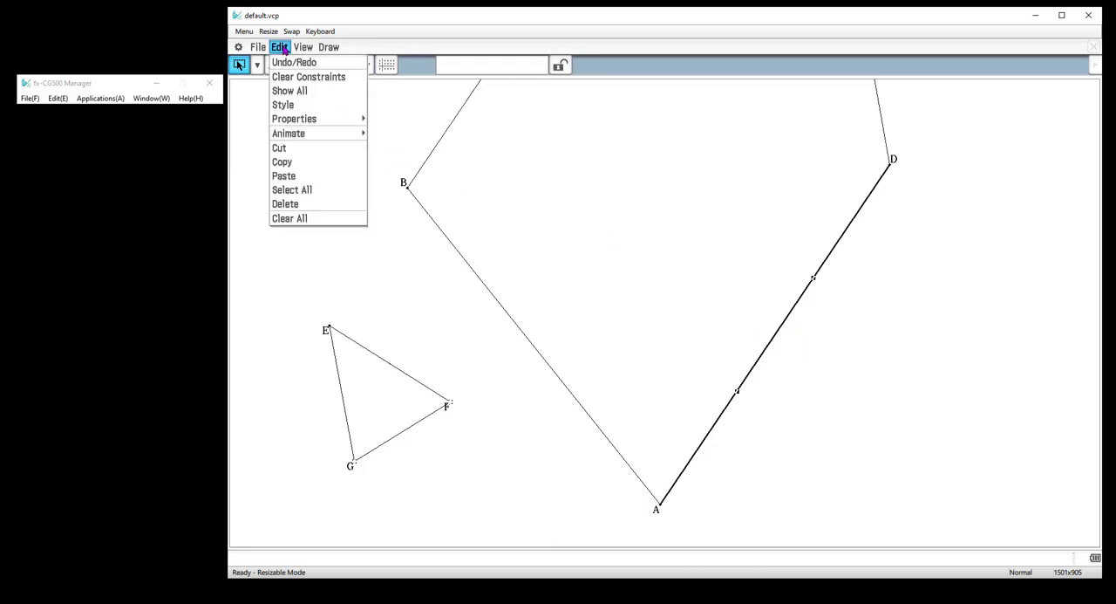
pyautogui.click(807, 350)
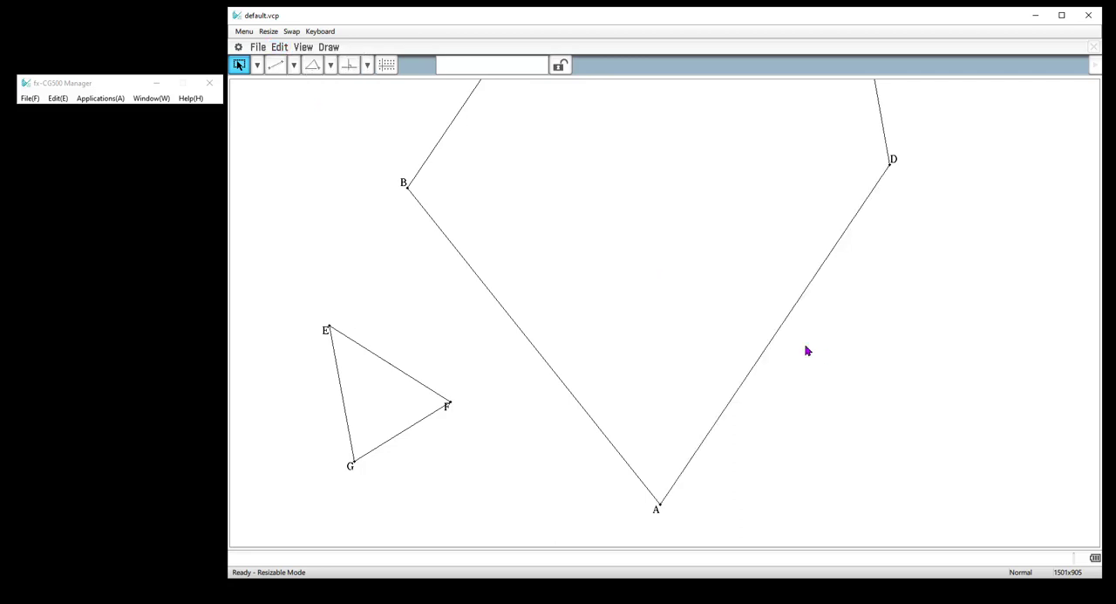
# - Select side AD of the quadrilateral and bring up its Edit commands
pyautogui.click(782, 328)
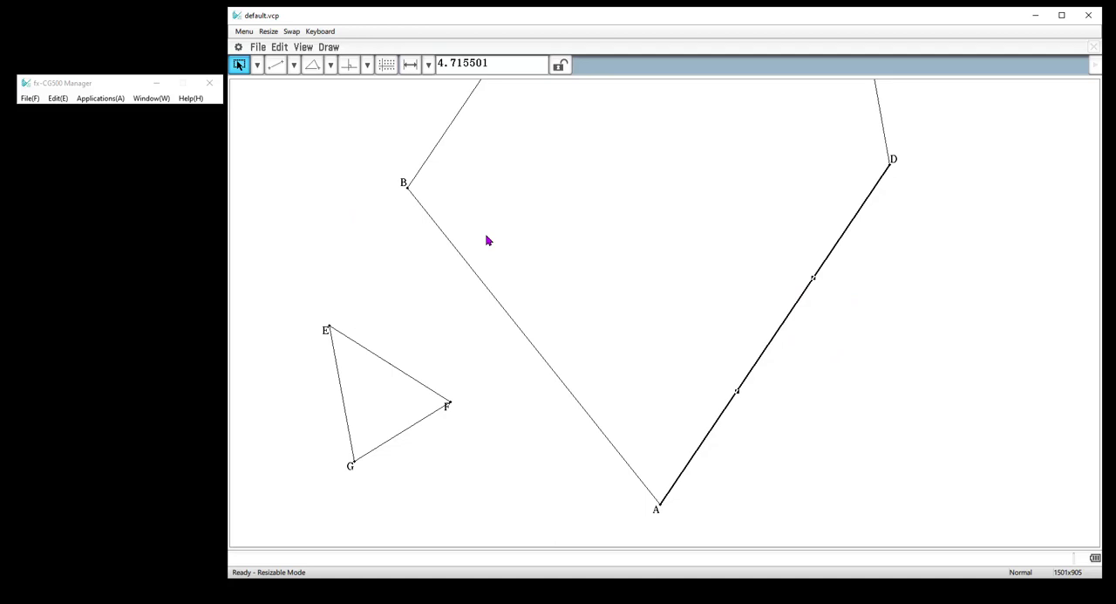
pyautogui.click(280, 47)
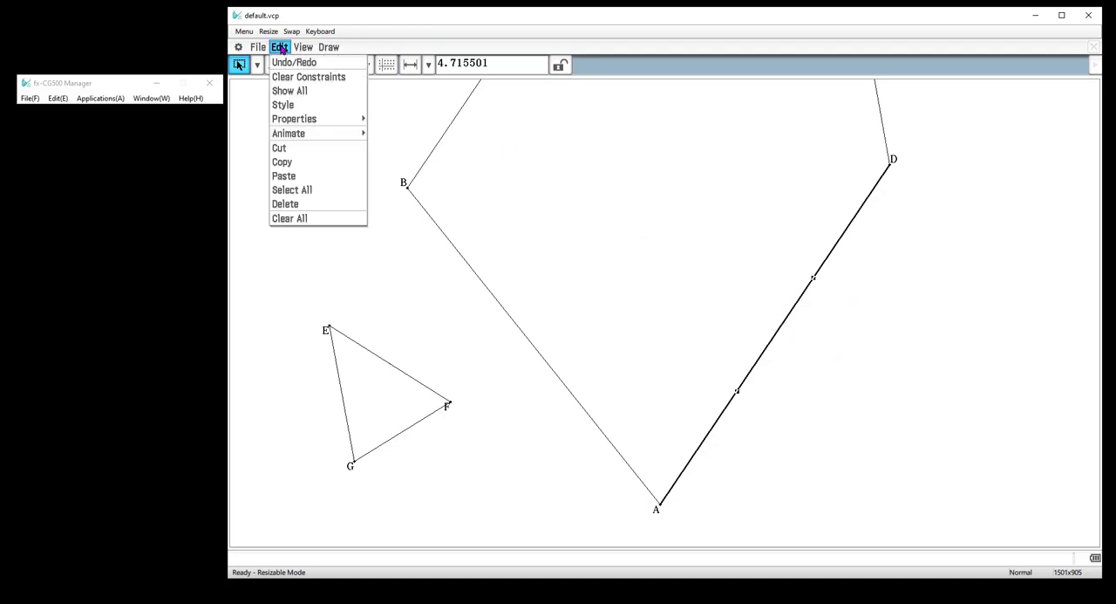
pyautogui.moveTo(294, 118)
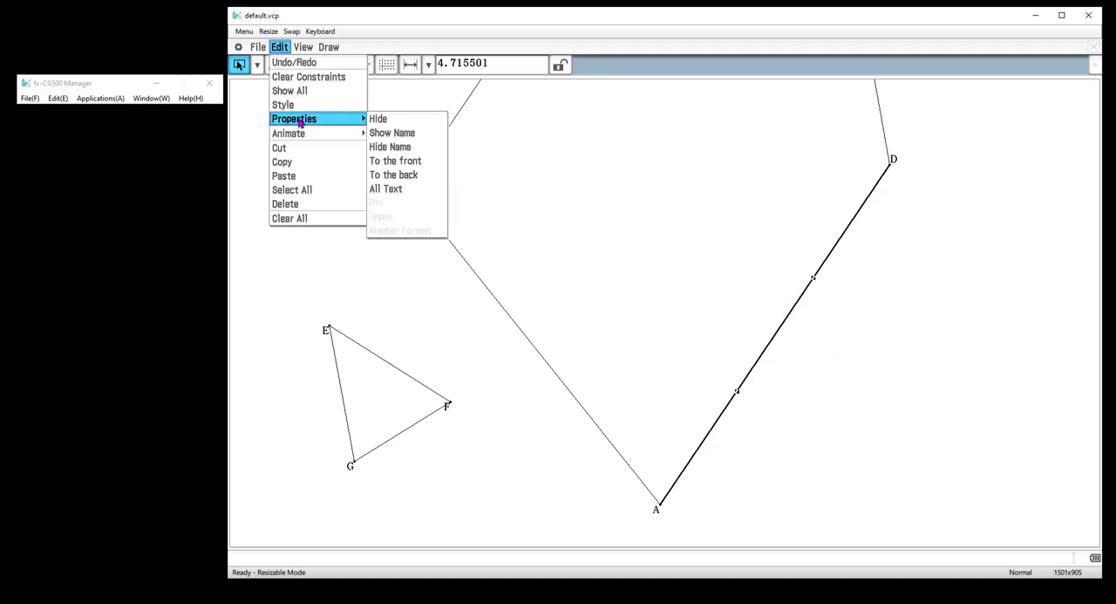
# - Set side AD's line colour to Red in Style Settings and apply it
pyautogui.click(283, 105)
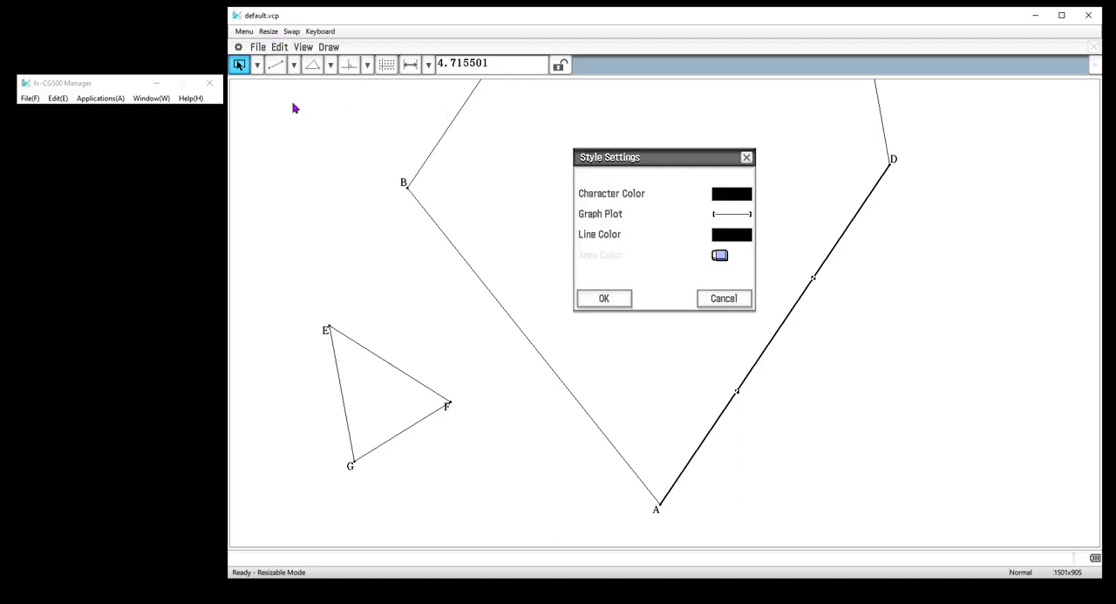
pyautogui.moveTo(622, 216)
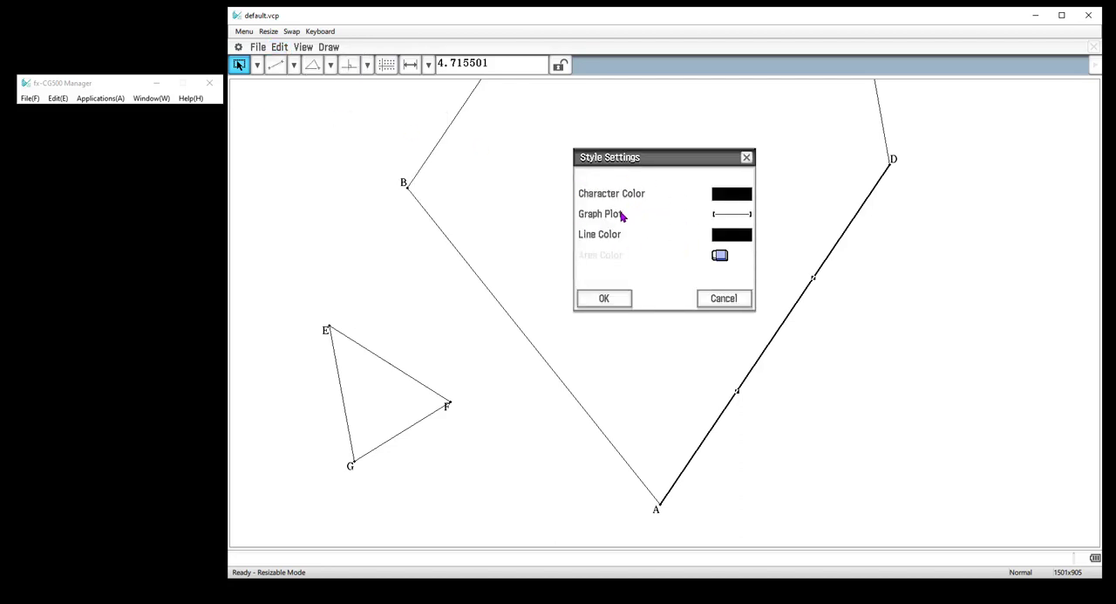
pyautogui.moveTo(614, 238)
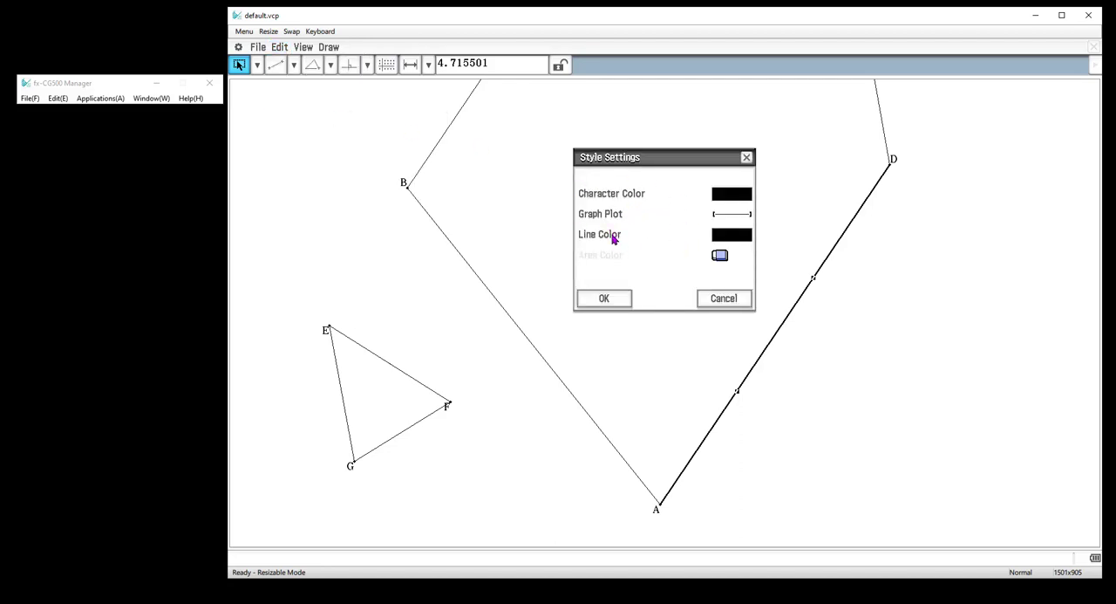
pyautogui.click(730, 233)
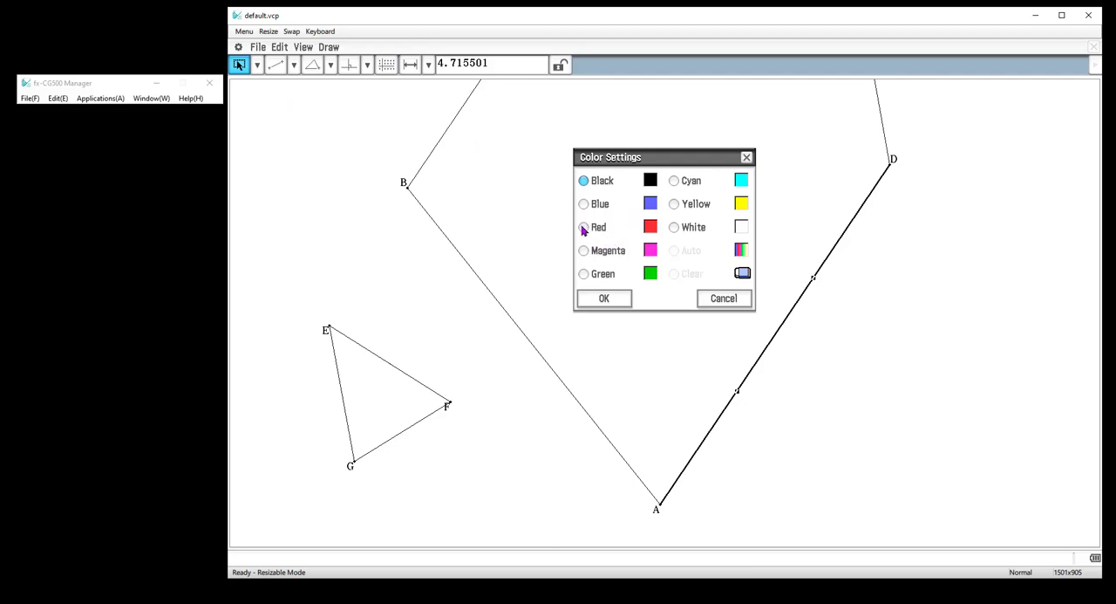
pyautogui.click(604, 298)
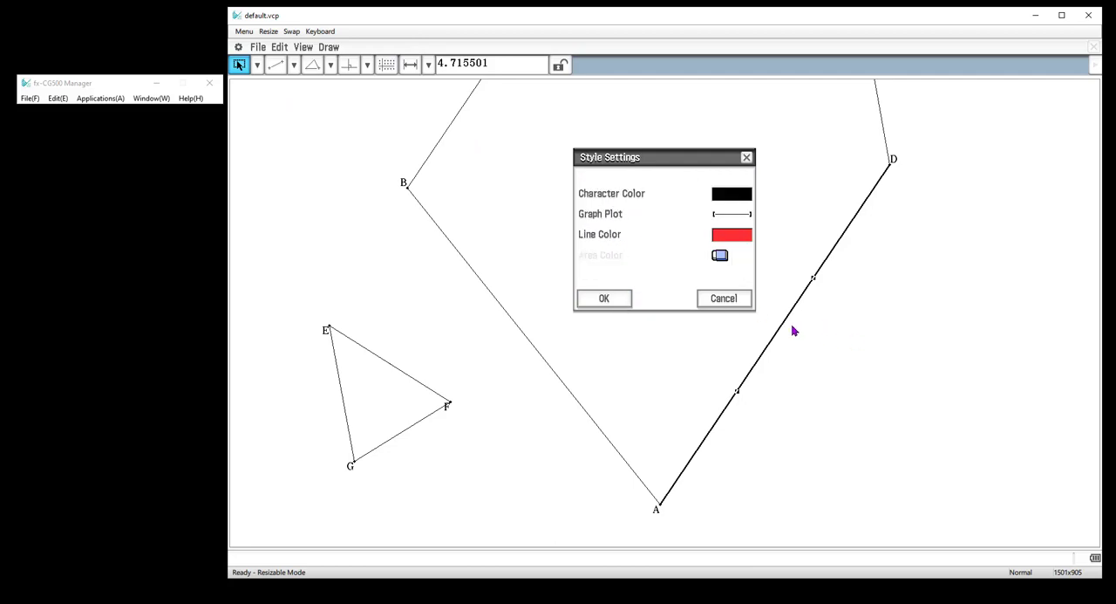
pyautogui.click(604, 297)
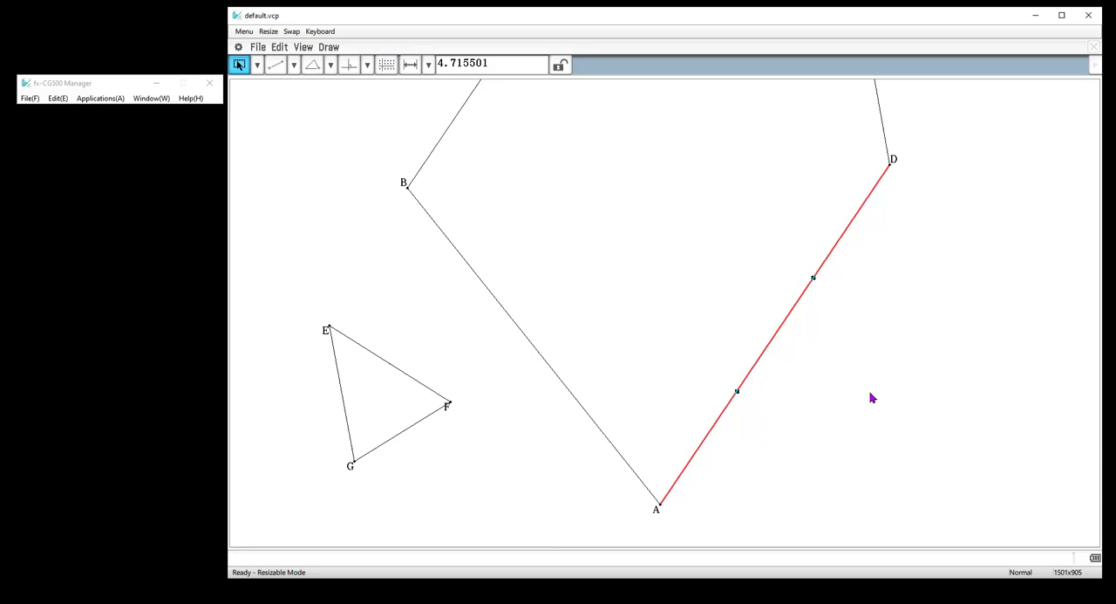
pyautogui.moveTo(816, 228)
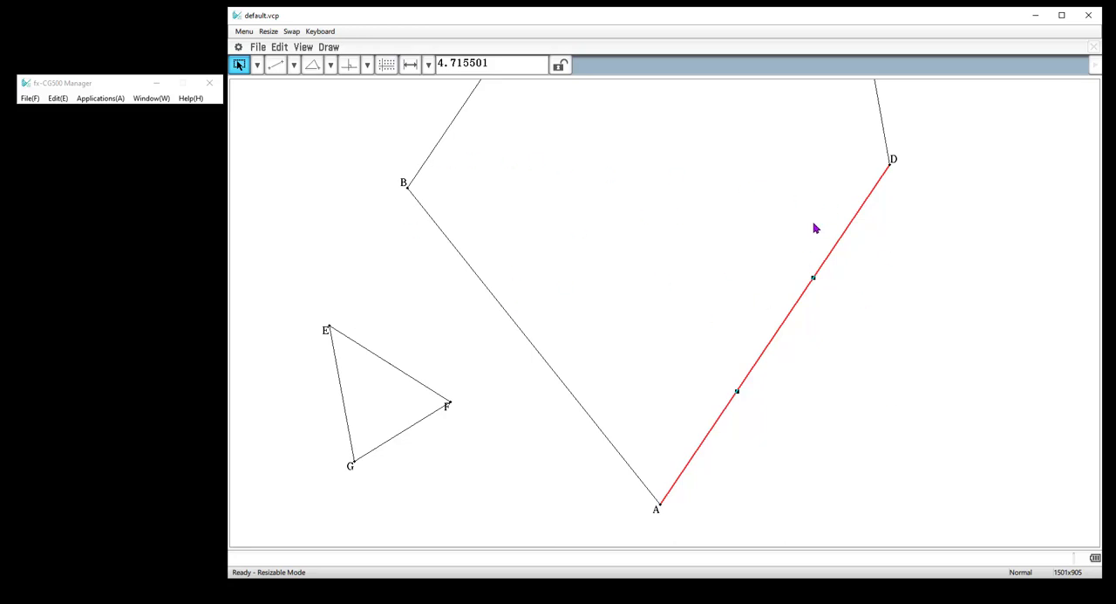